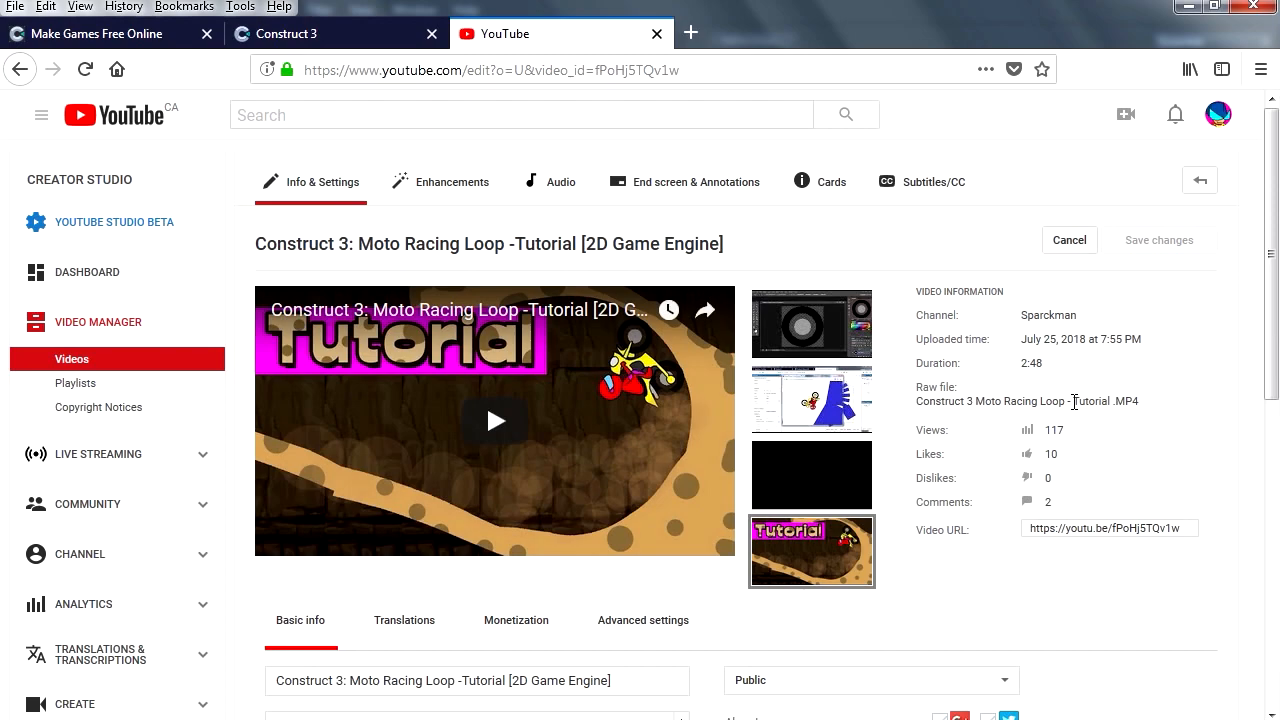
Step: Bring the Construct 3 editor page to the front in the browser
{"action": "left_click", "coordinate": [288, 32]}
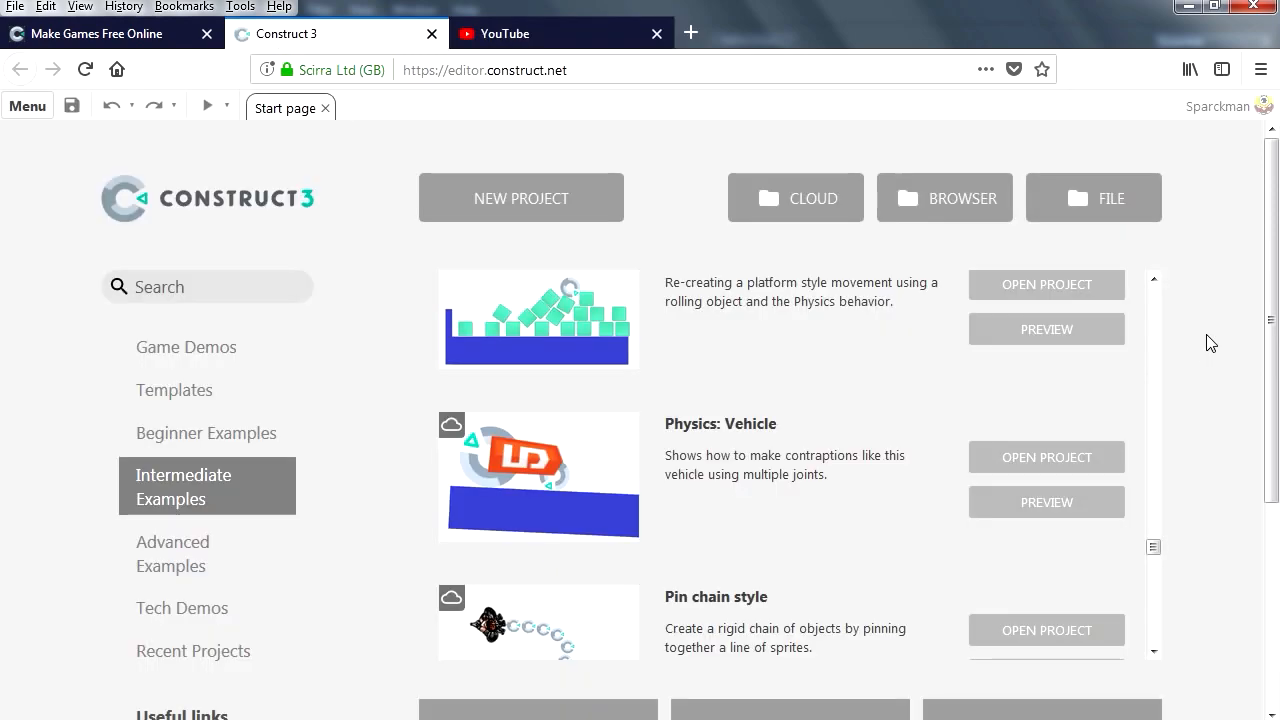
{"action": "mouse_move", "coordinate": [724, 448]}
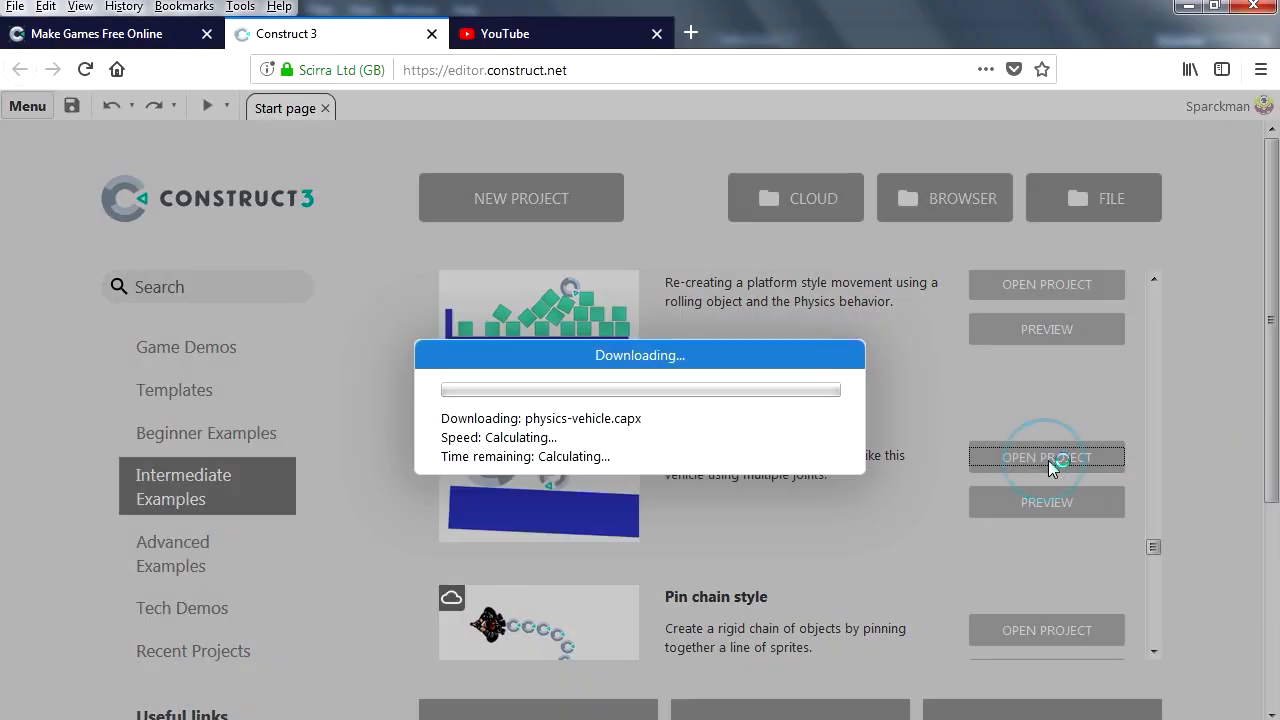
Step: Load the Physics: Vehicle example and zoom out to see the whole layout
{"action": "left_click", "coordinate": [1046, 456]}
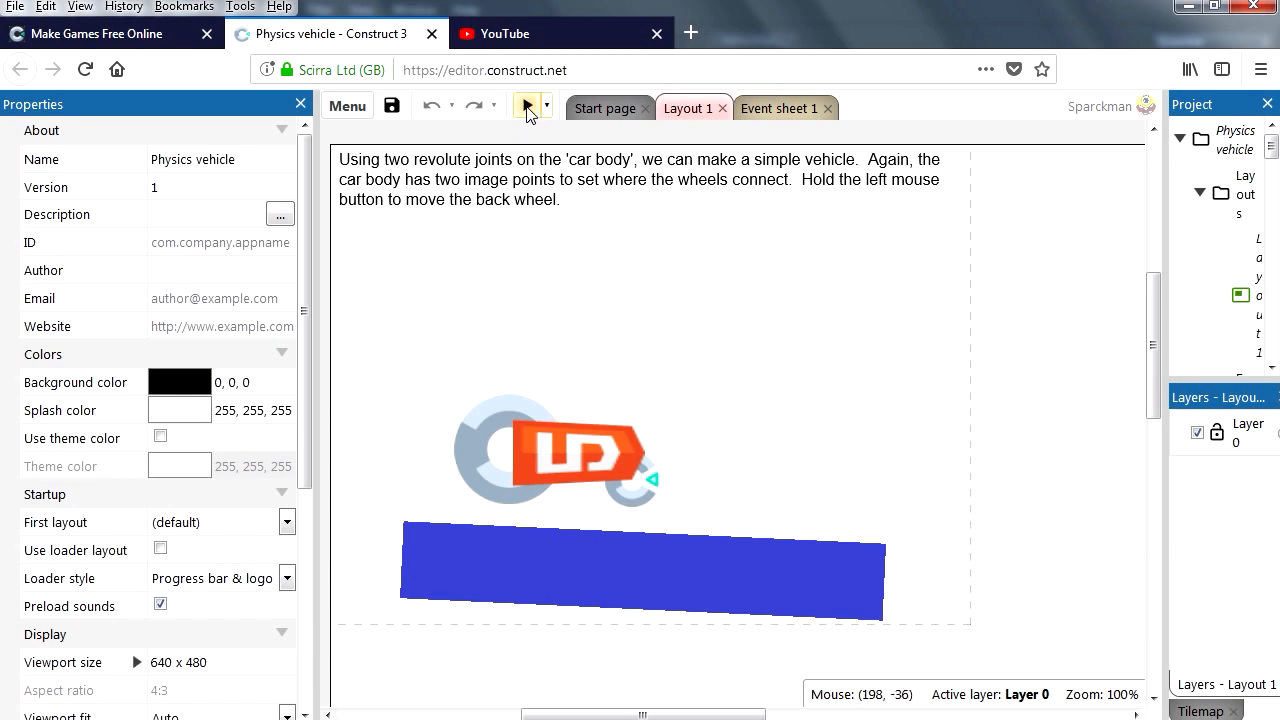
{"action": "left_click", "coordinate": [642, 572]}
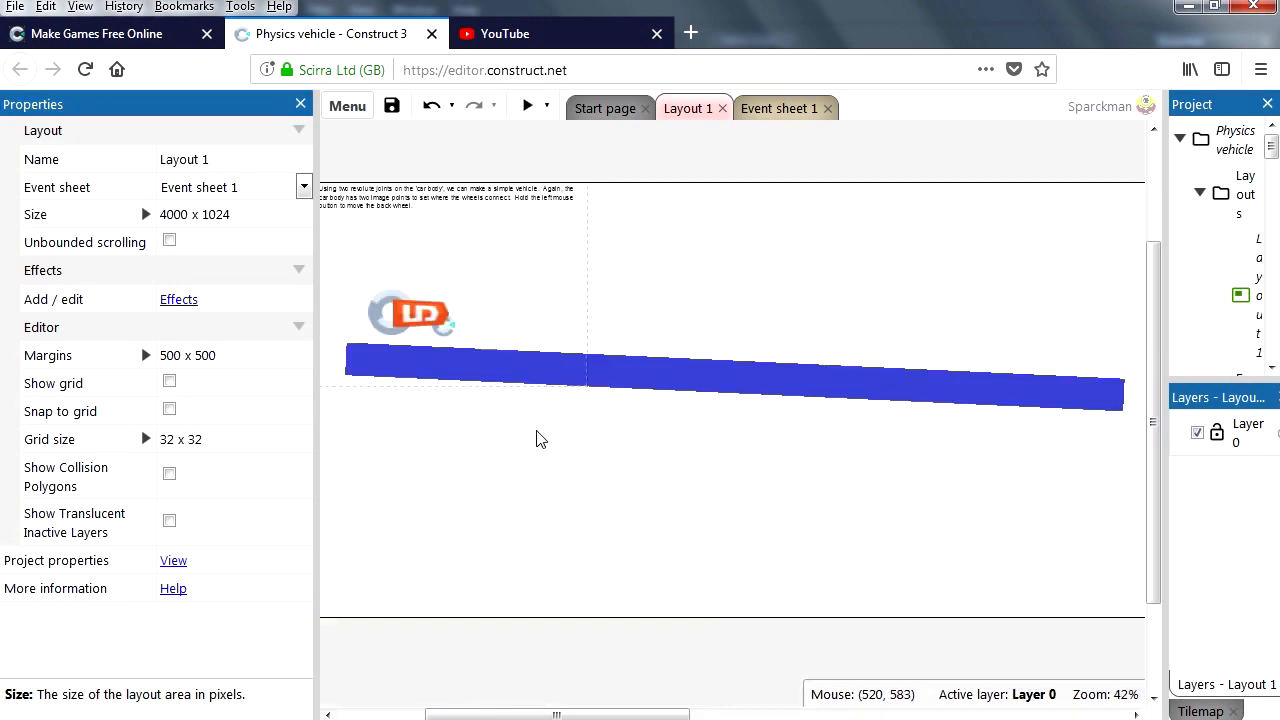
{"action": "scroll", "scroll_direction": "down", "scroll_amount": 3}
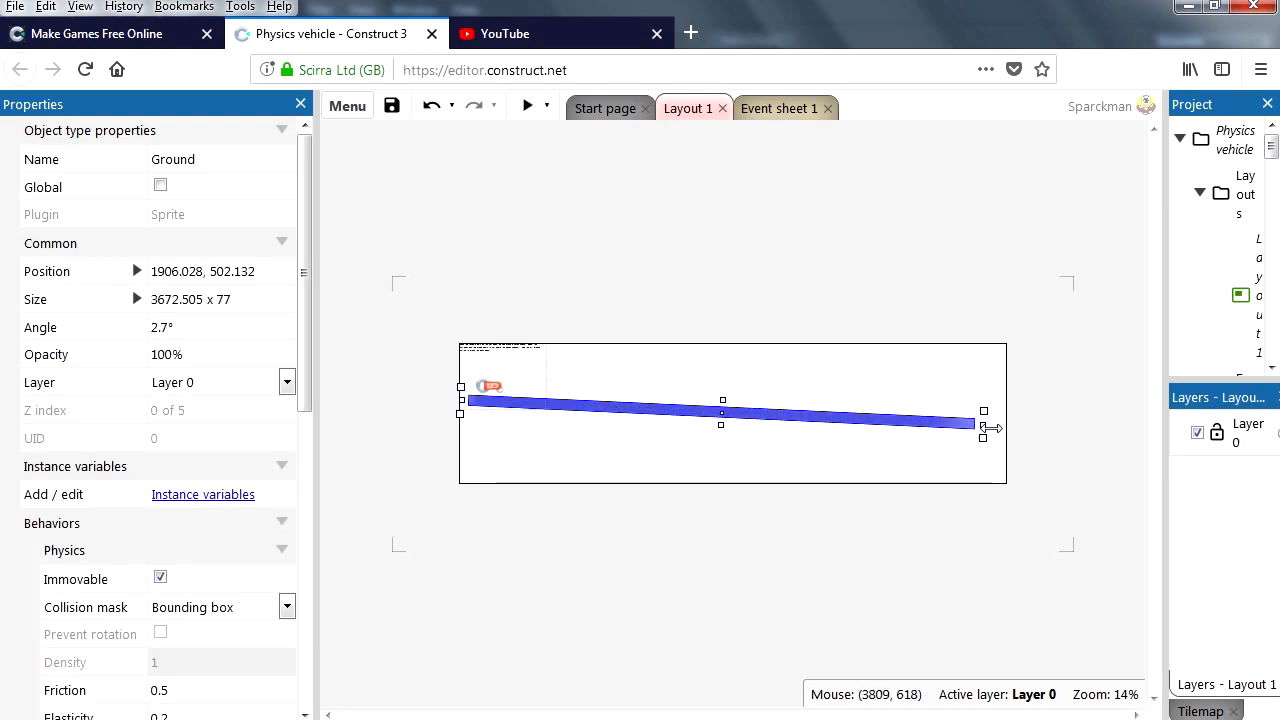
Step: Place Ground copies as two tilted ramps and an upright wall at the right end
{"action": "left_click_drag", "start_coordinate": [984, 428], "coordinate": [1030, 428]}
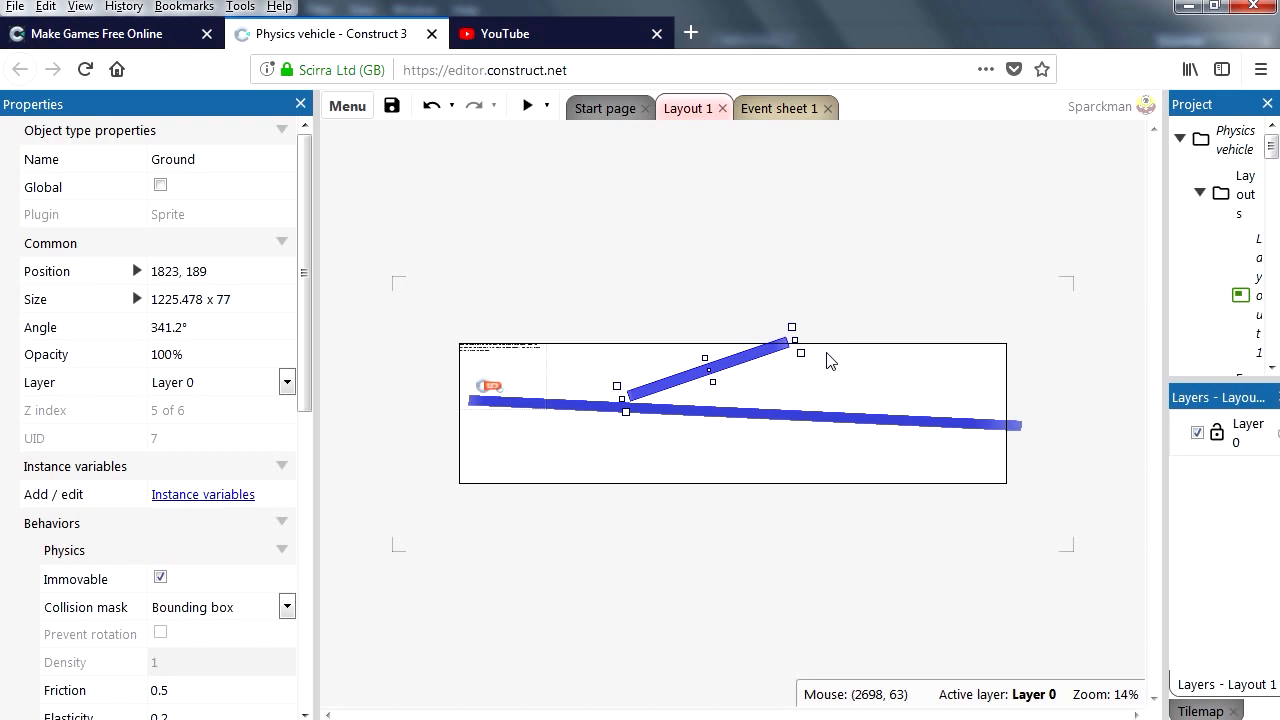
{"action": "left_click_drag", "start_coordinate": [792, 358], "coordinate": [650, 392]}
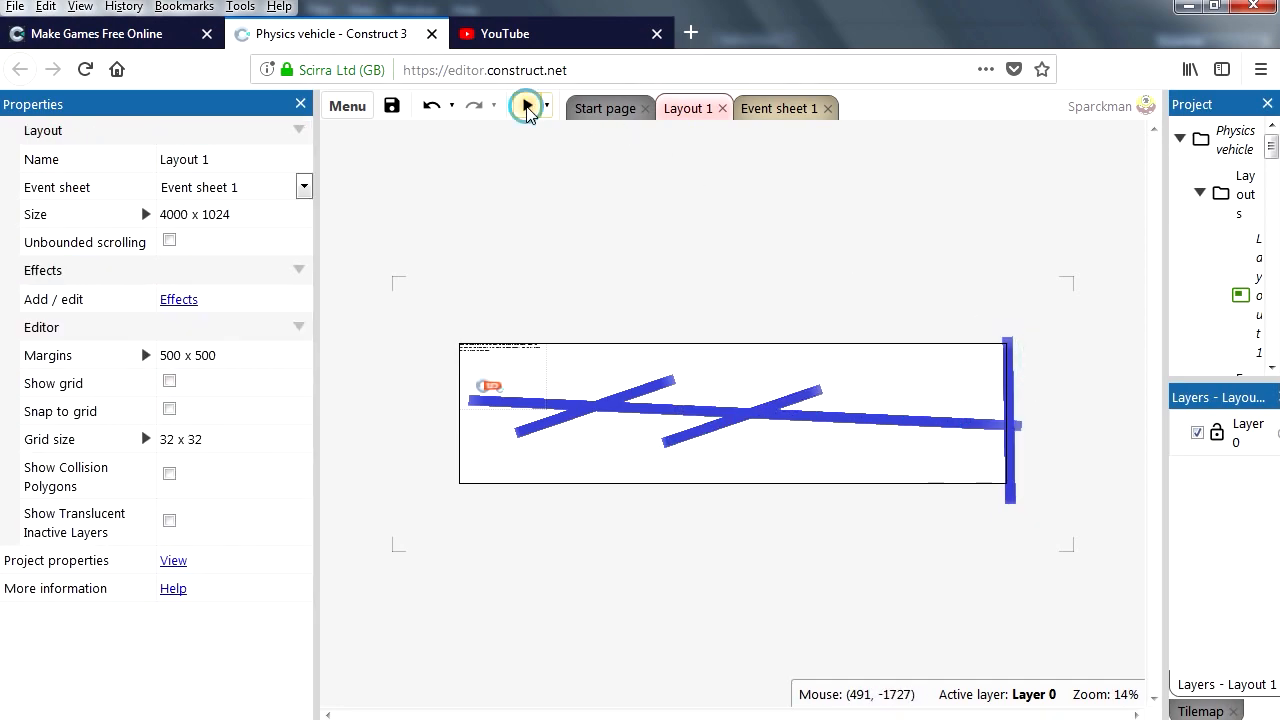
Step: Preview the level, watch the car drive off-screen, then end the preview
{"action": "left_click", "coordinate": [528, 104]}
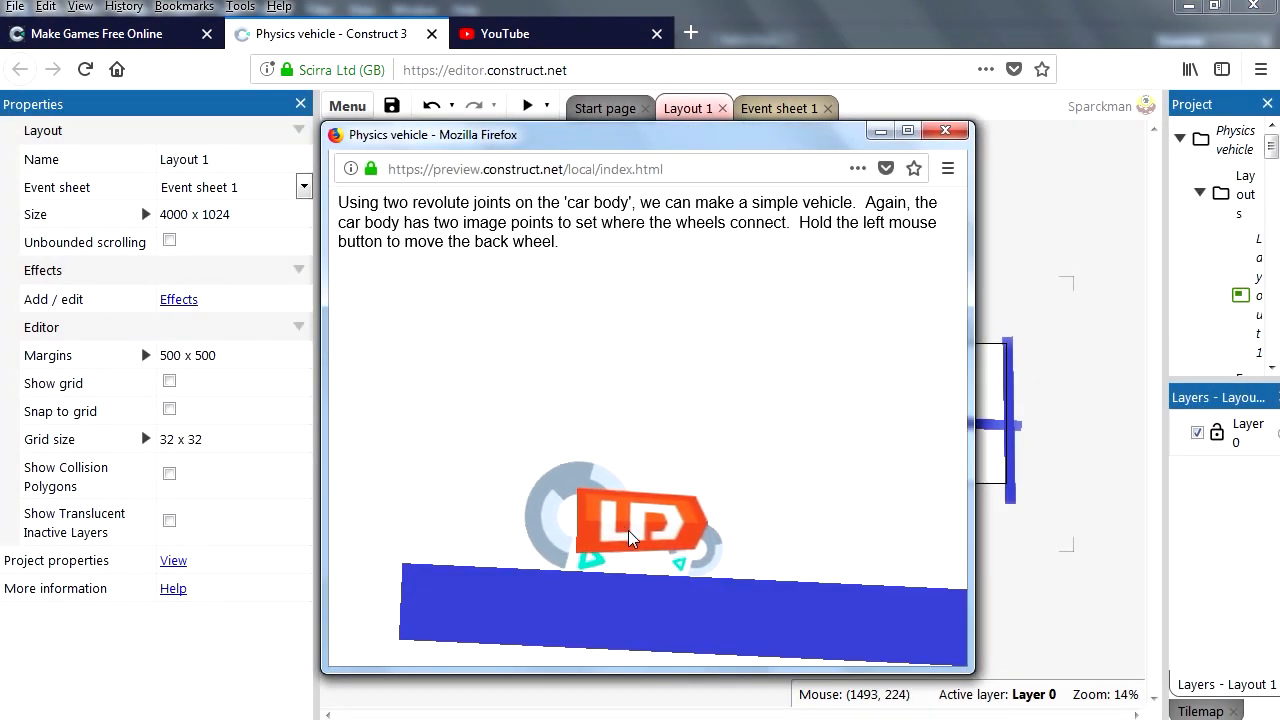
{"action": "mouse_move", "coordinate": [564, 540]}
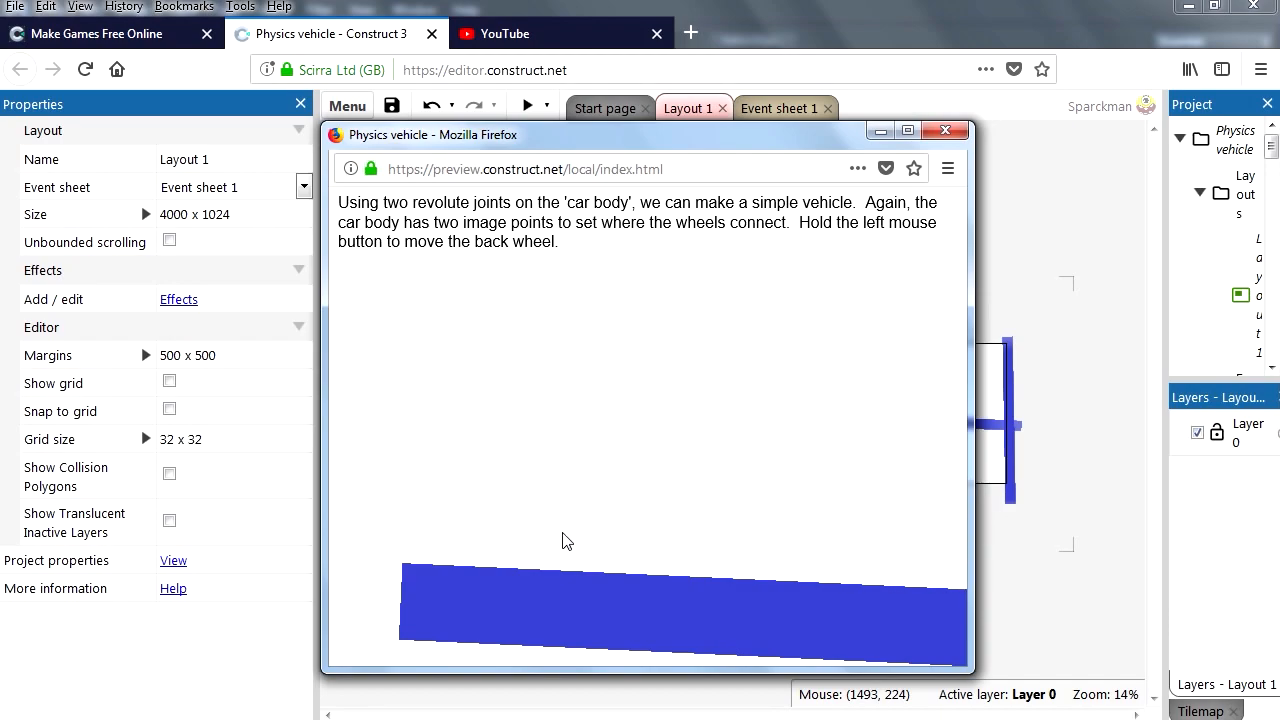
{"action": "left_click", "coordinate": [944, 130]}
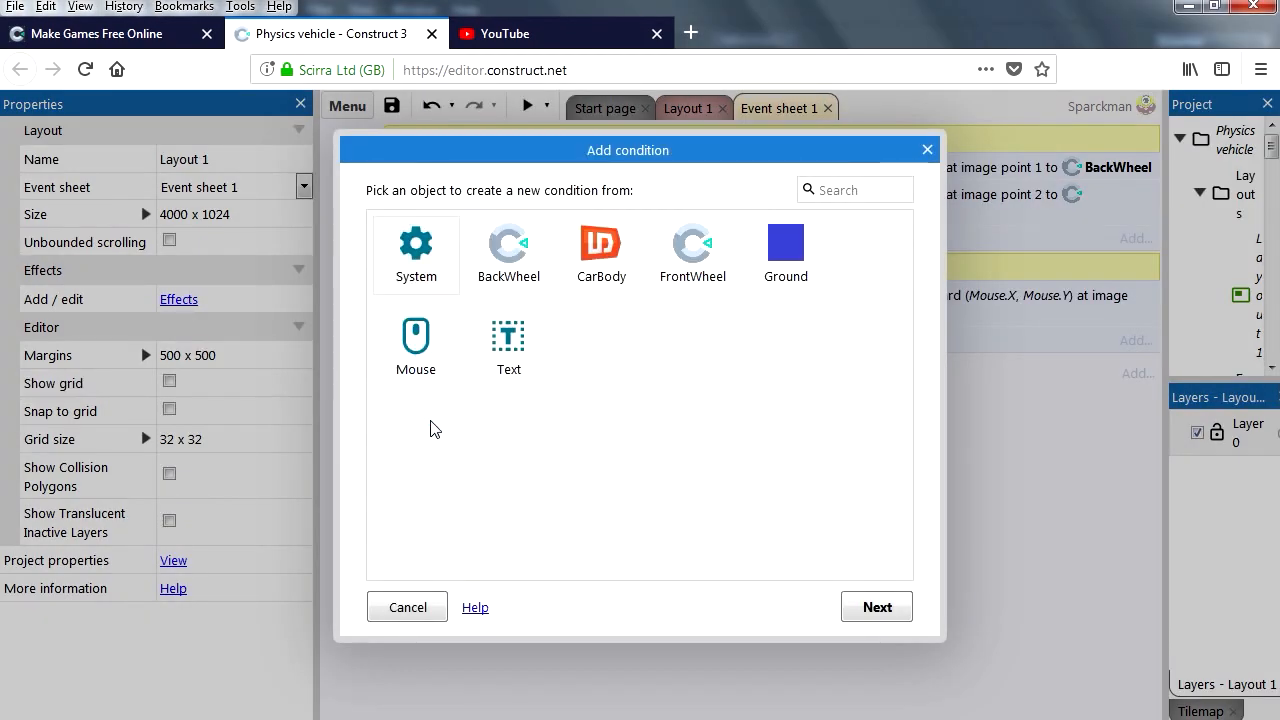
Step: Add a System condition comparing time as greater than 0 seconds
{"action": "left_click", "coordinate": [416, 244]}
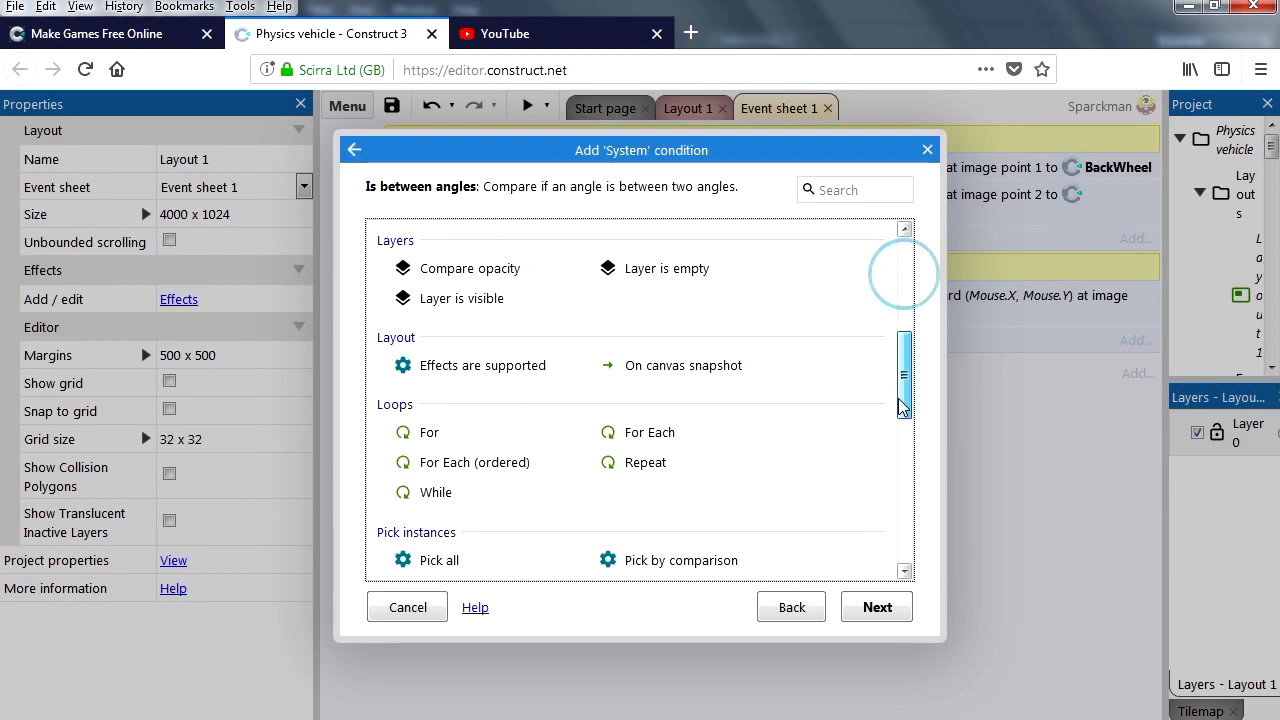
{"action": "scroll", "scroll_direction": "down", "scroll_amount": 3}
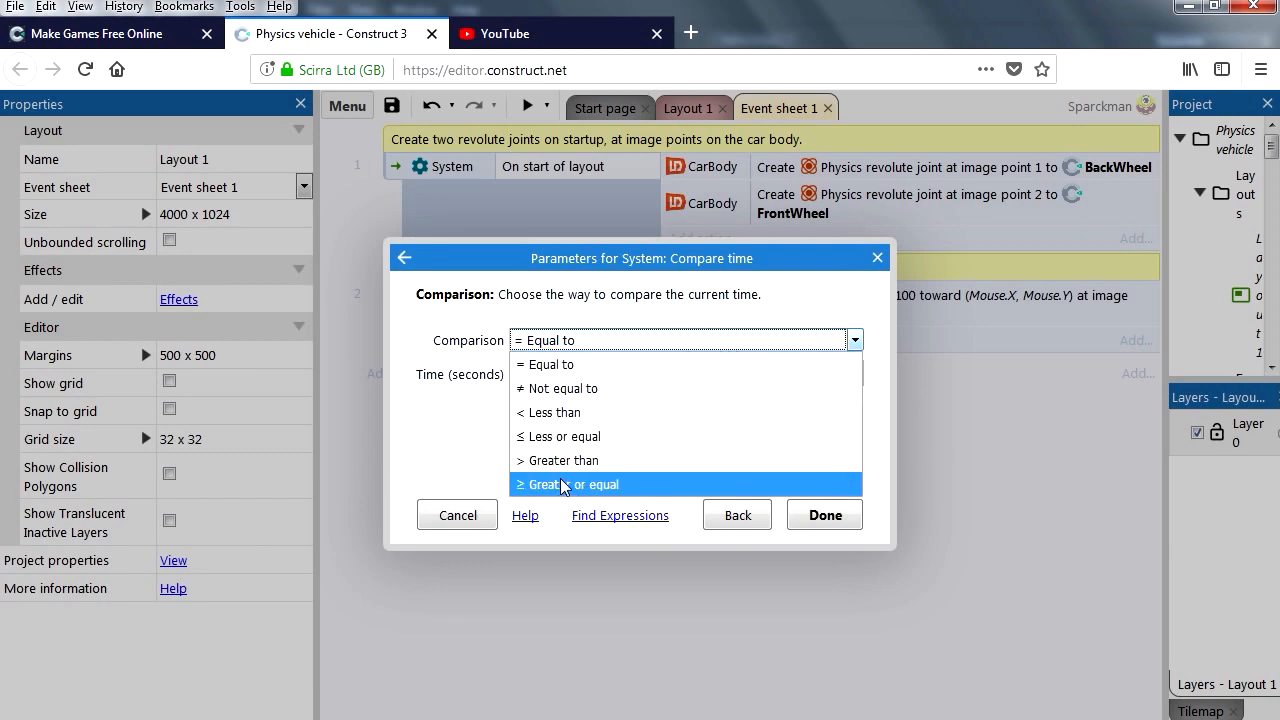
{"action": "left_click", "coordinate": [564, 460]}
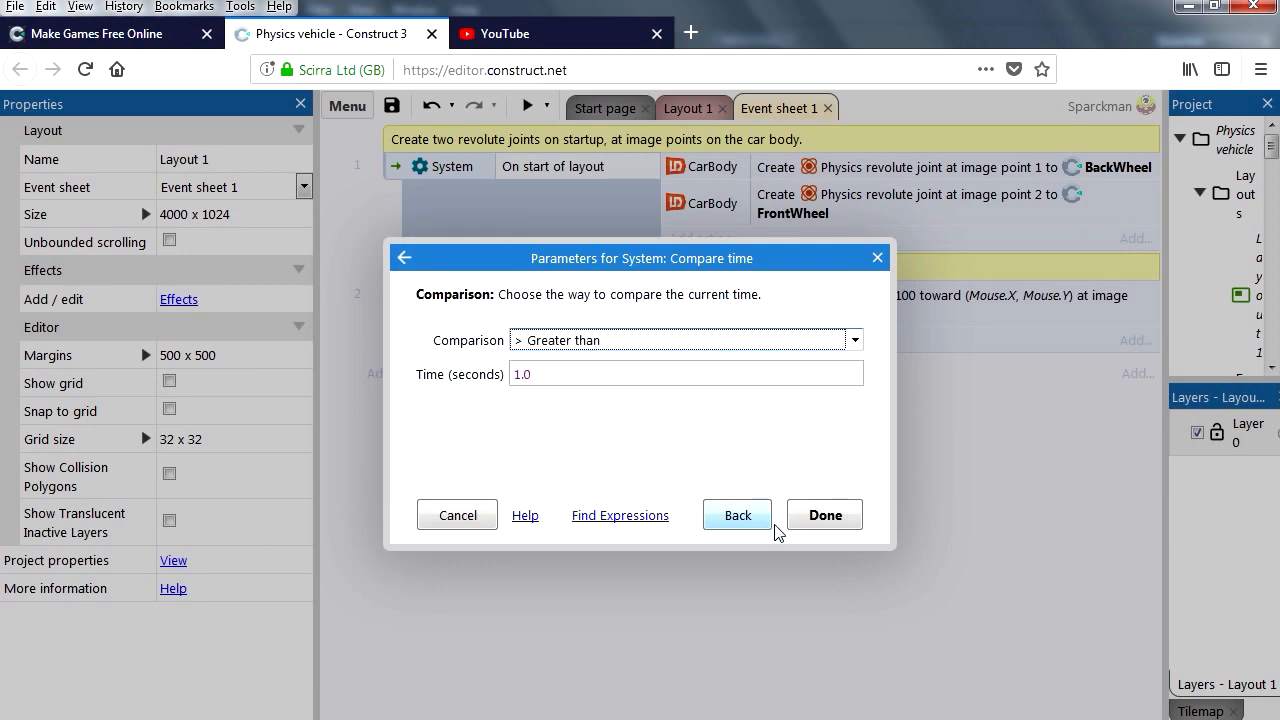
{"action": "left_click", "coordinate": [824, 514]}
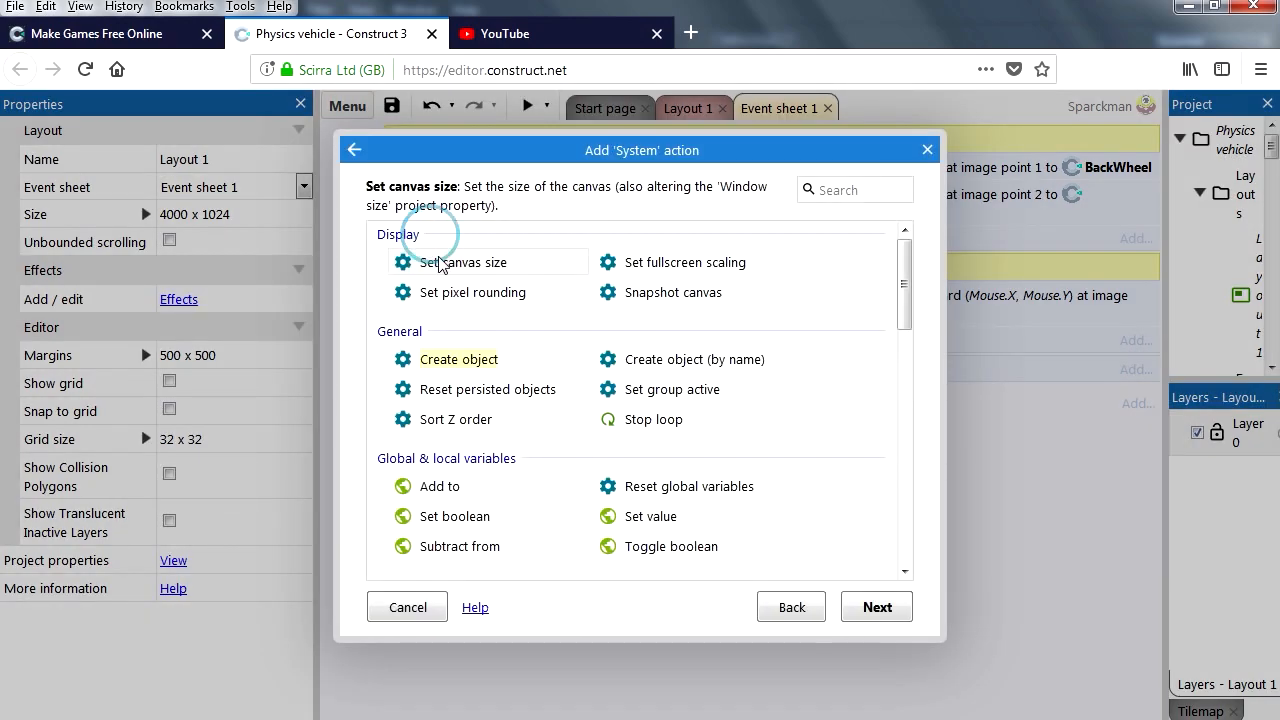
Step: Add a System 'Scroll to object' action targeting CarBody
{"action": "scroll", "scroll_direction": "down", "scroll_amount": 3}
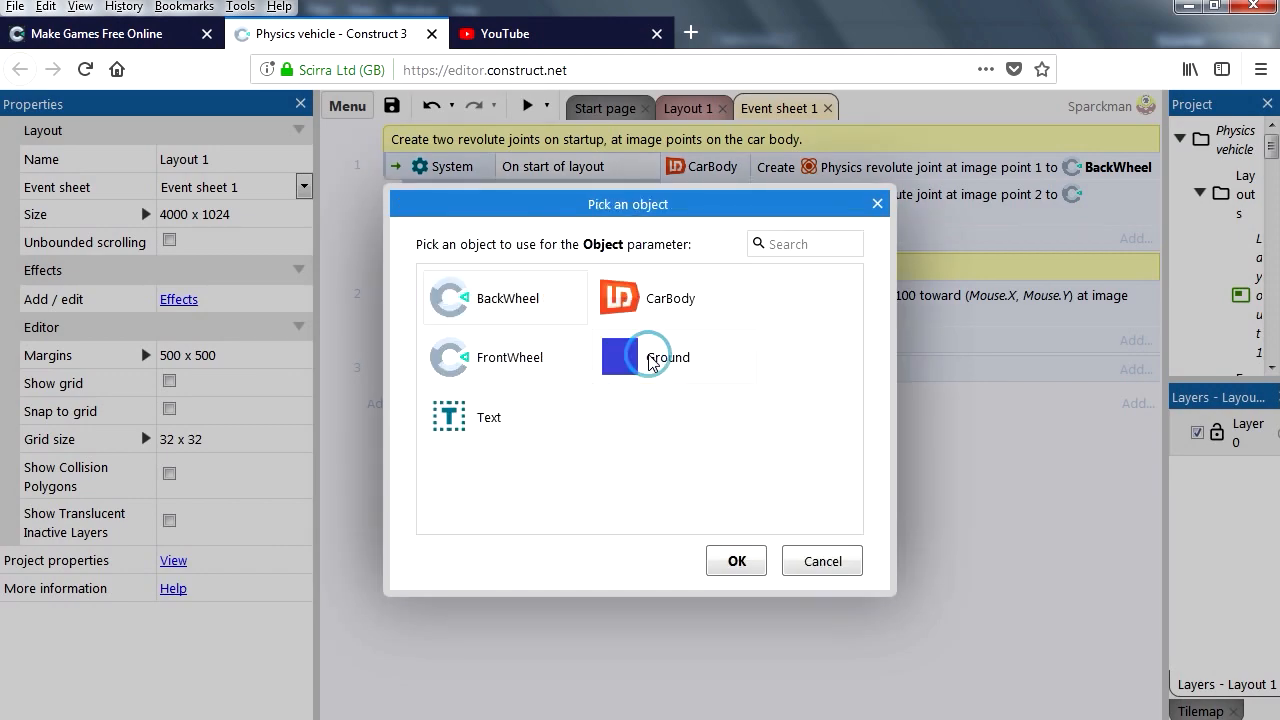
{"action": "left_click", "coordinate": [670, 298]}
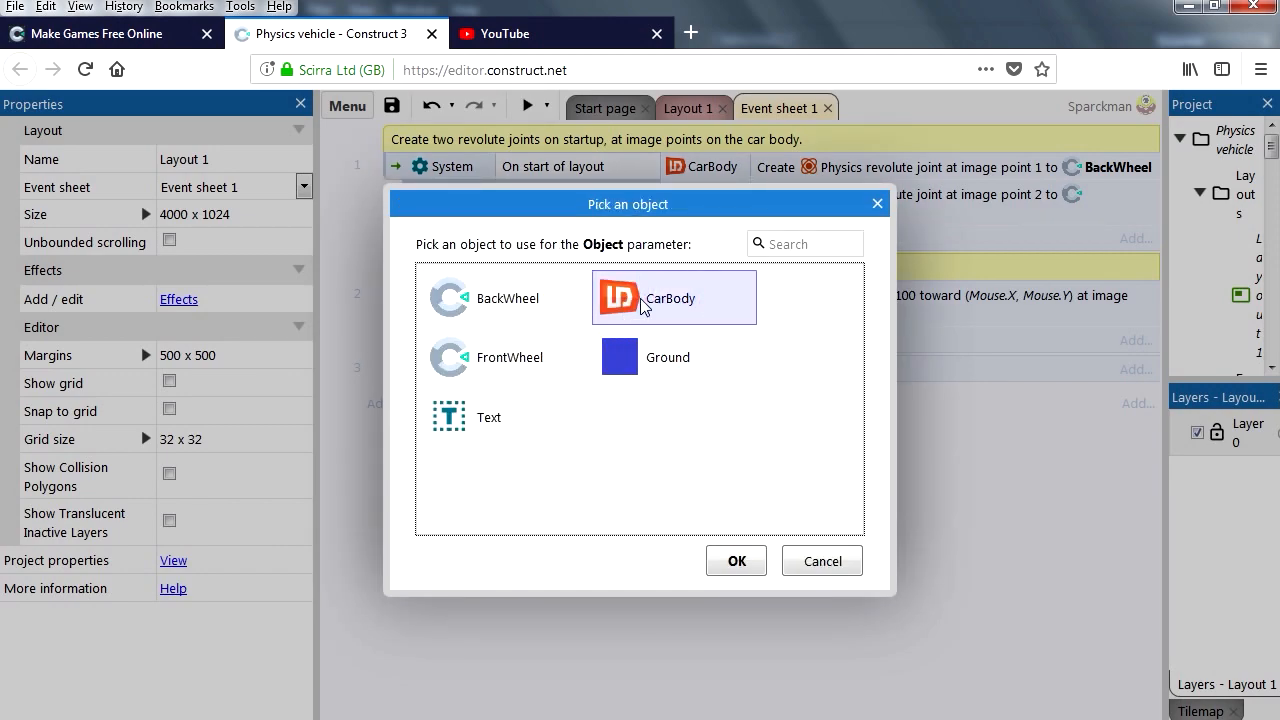
{"action": "left_click", "coordinate": [736, 560]}
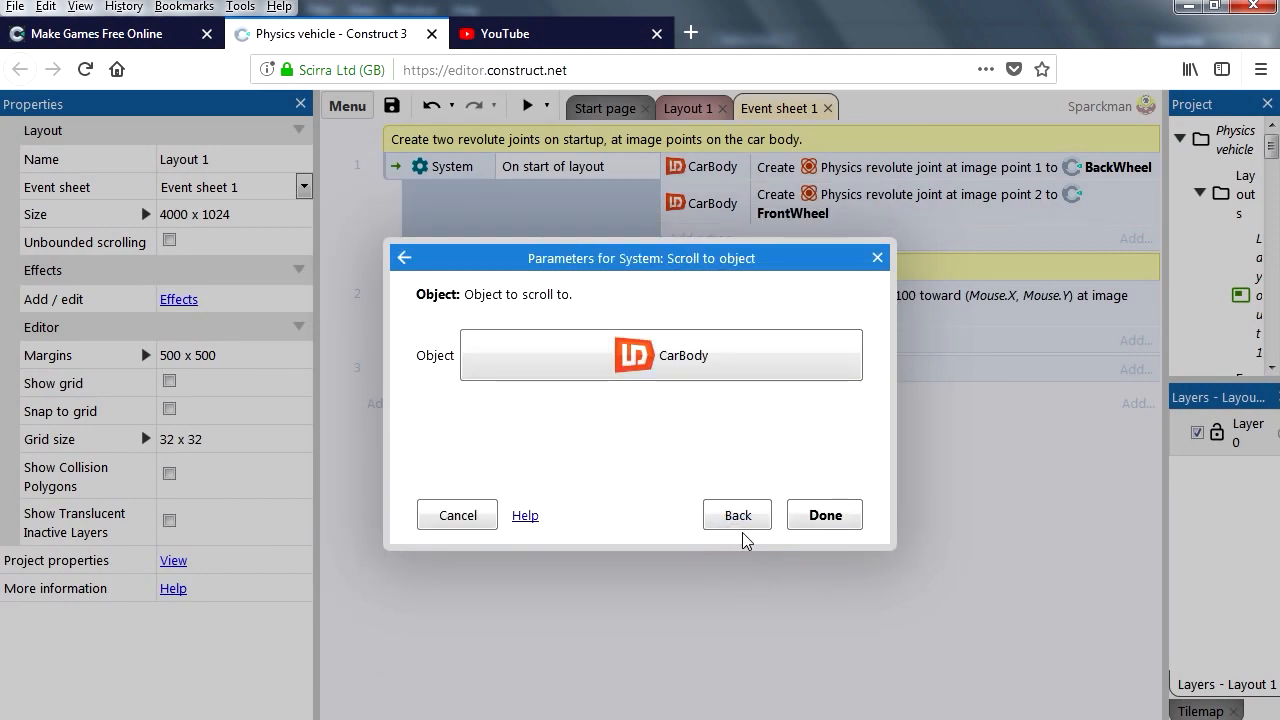
{"action": "left_click", "coordinate": [824, 514]}
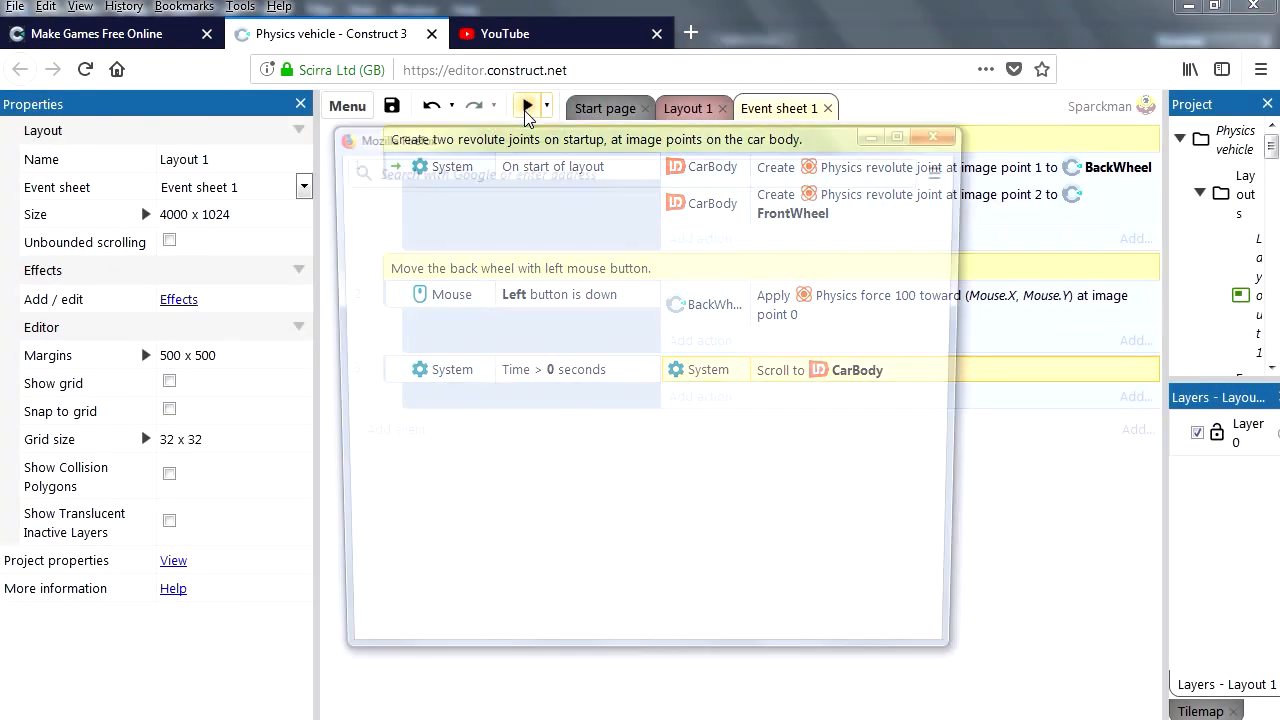
Step: Preview the game to confirm the view follows the car, then end the preview
{"action": "left_click", "coordinate": [528, 104]}
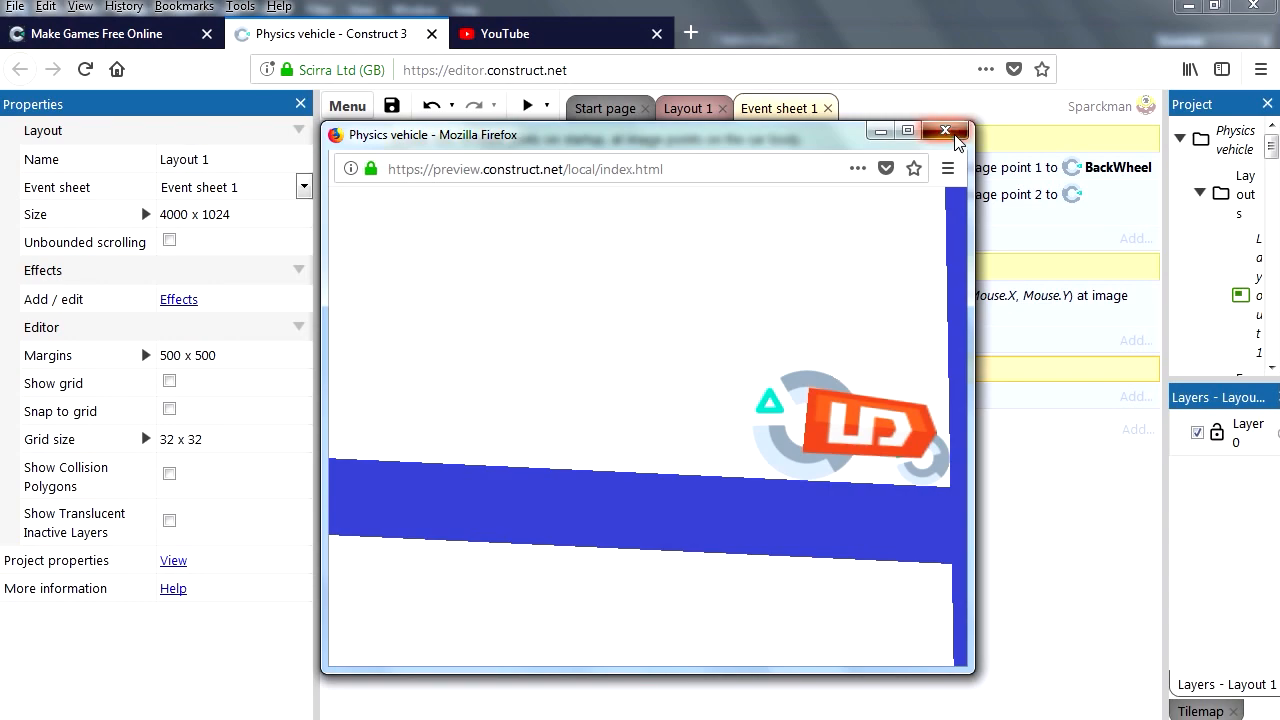
{"action": "left_click", "coordinate": [944, 130]}
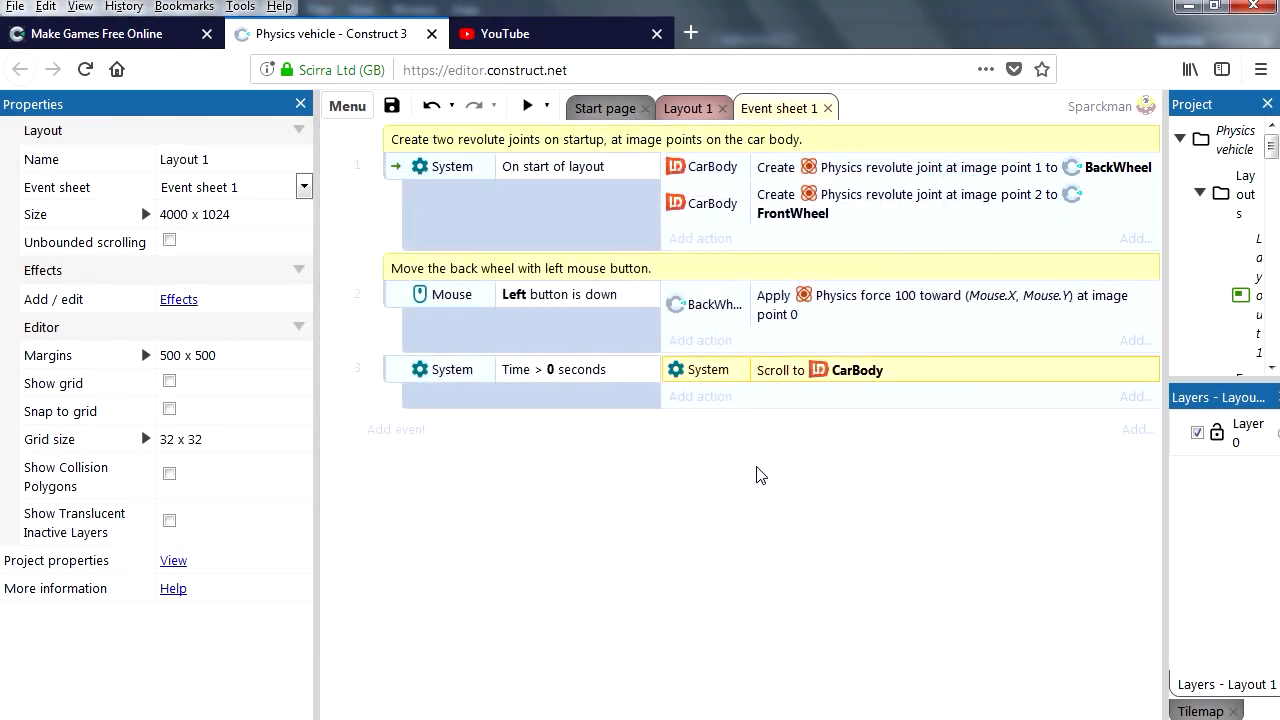
Step: Return to Layout 1 and zoom in on the vehicle
{"action": "left_click", "coordinate": [686, 108]}
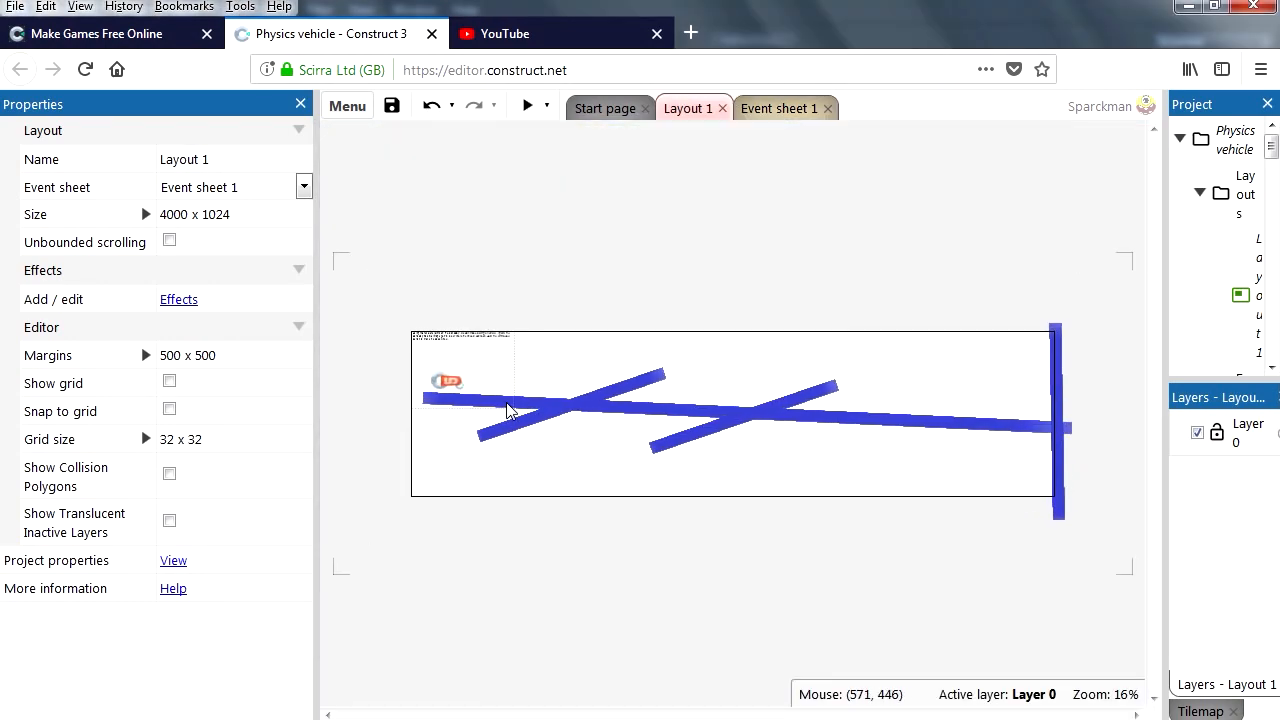
{"action": "scroll", "scroll_direction": "up", "scroll_amount": 3}
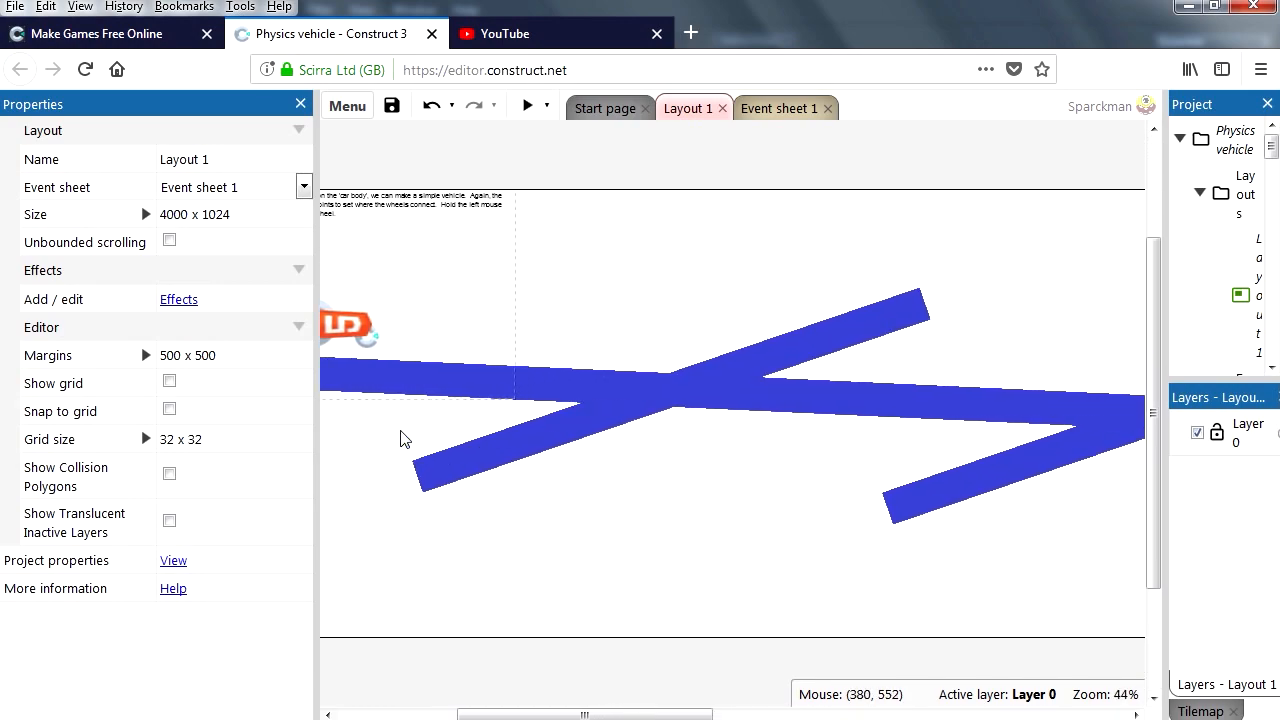
{"action": "scroll", "scroll_direction": "up", "scroll_amount": 3}
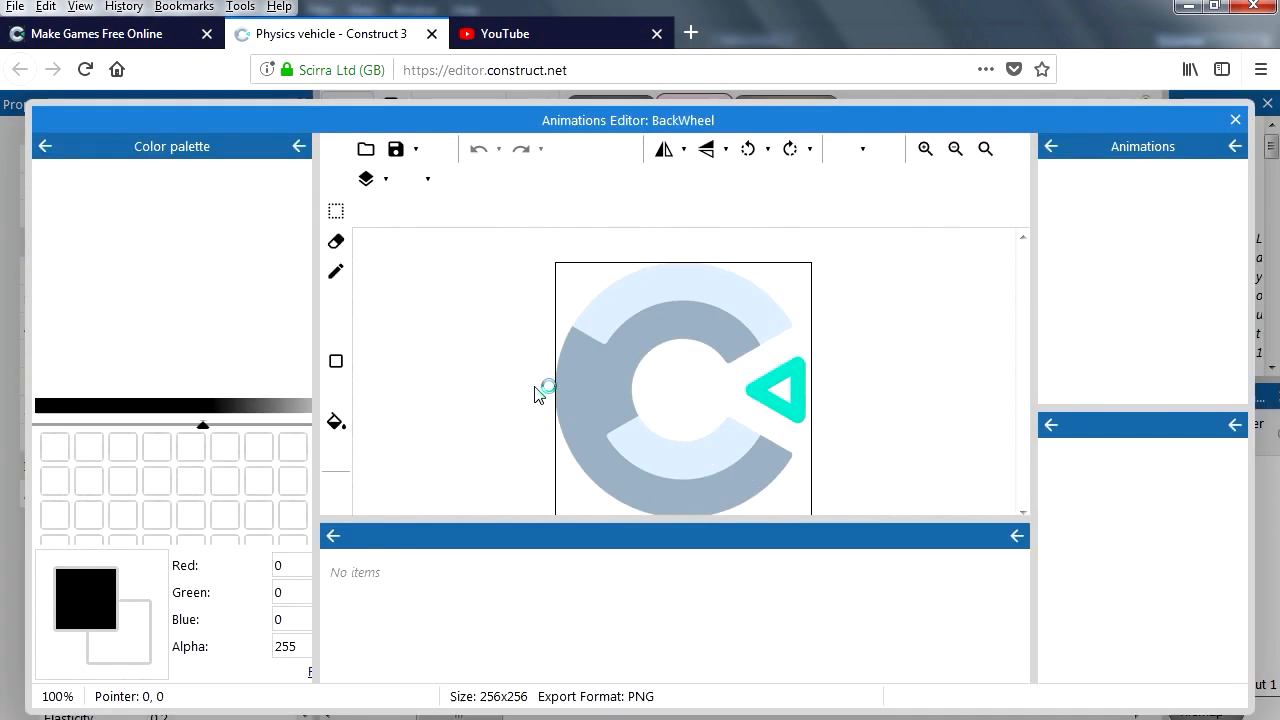
Step: Import wheel.png from the MOTO folder as the BackWheel image, browsing with large thumbnails
{"action": "left_click", "coordinate": [366, 148]}
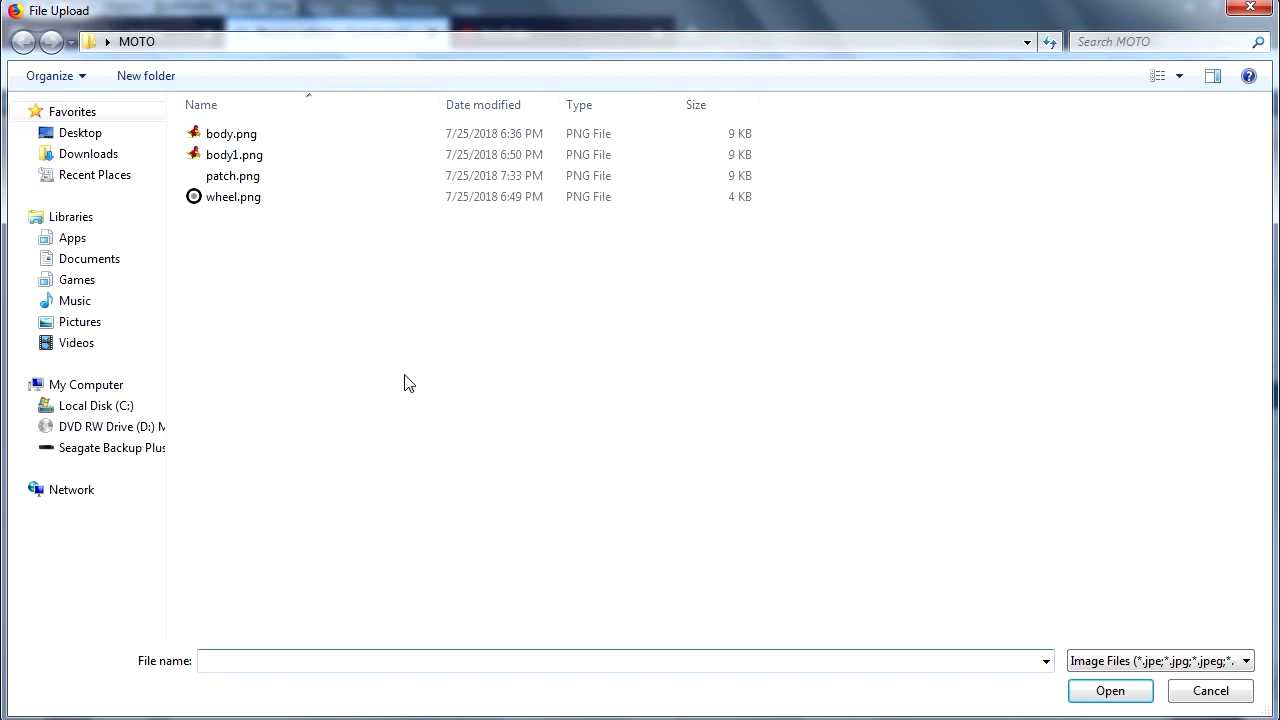
{"action": "left_click", "coordinate": [1156, 76]}
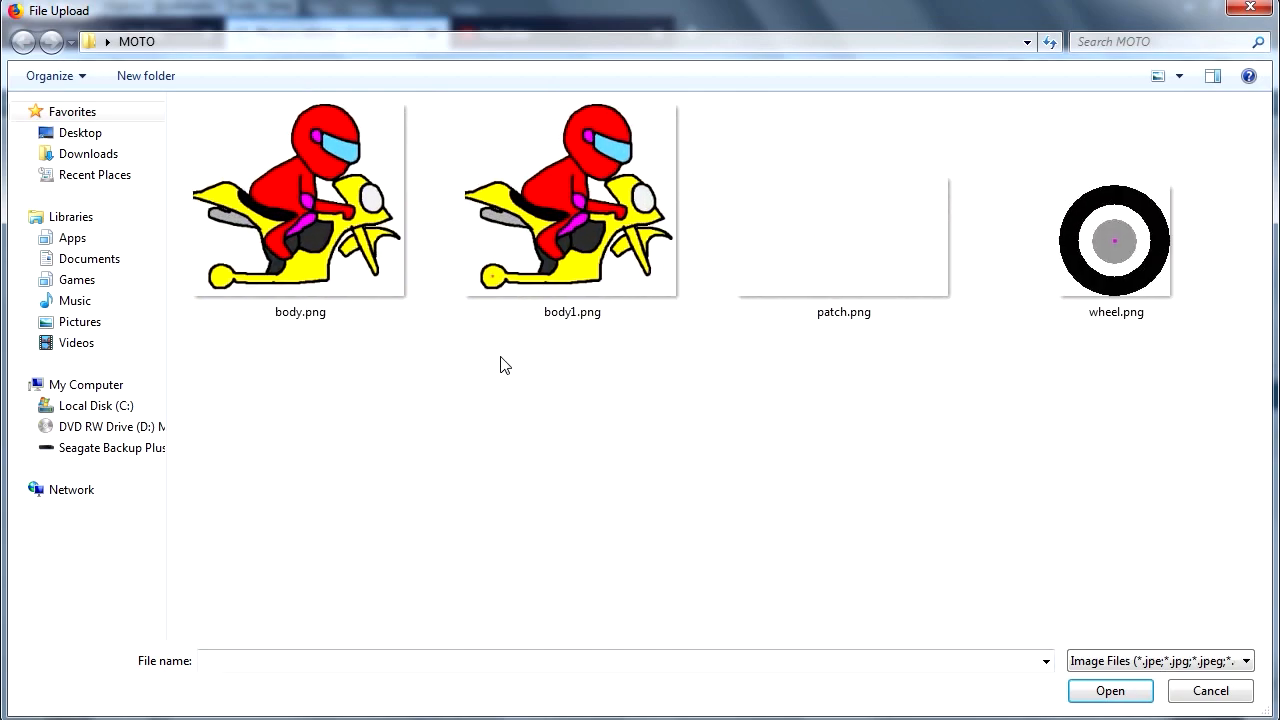
{"action": "mouse_move", "coordinate": [660, 398]}
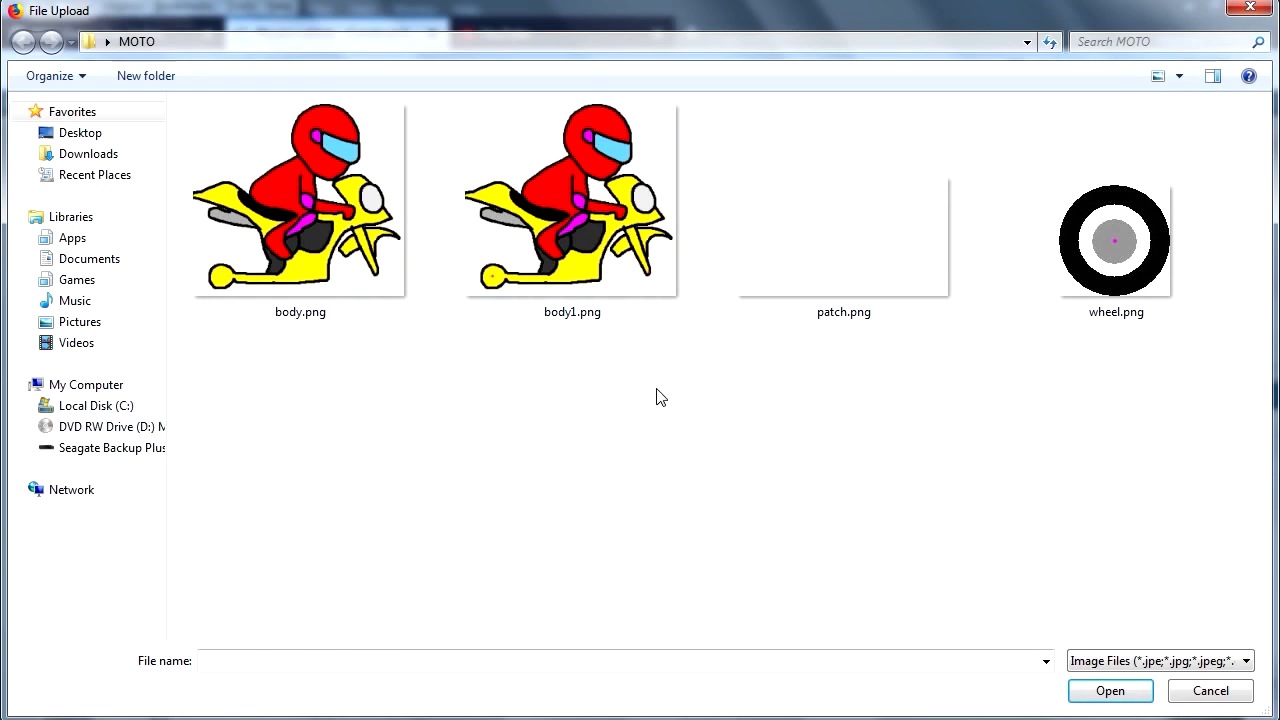
{"action": "left_click", "coordinate": [1116, 240]}
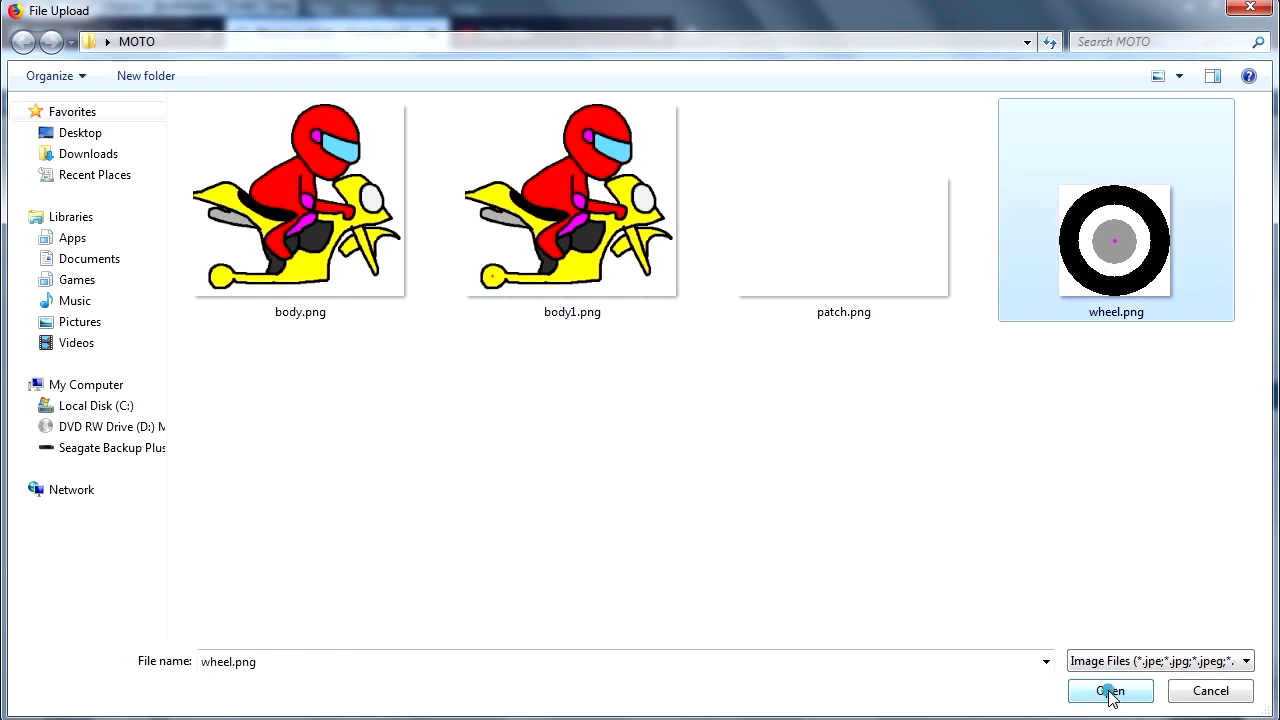
{"action": "left_click", "coordinate": [1110, 692]}
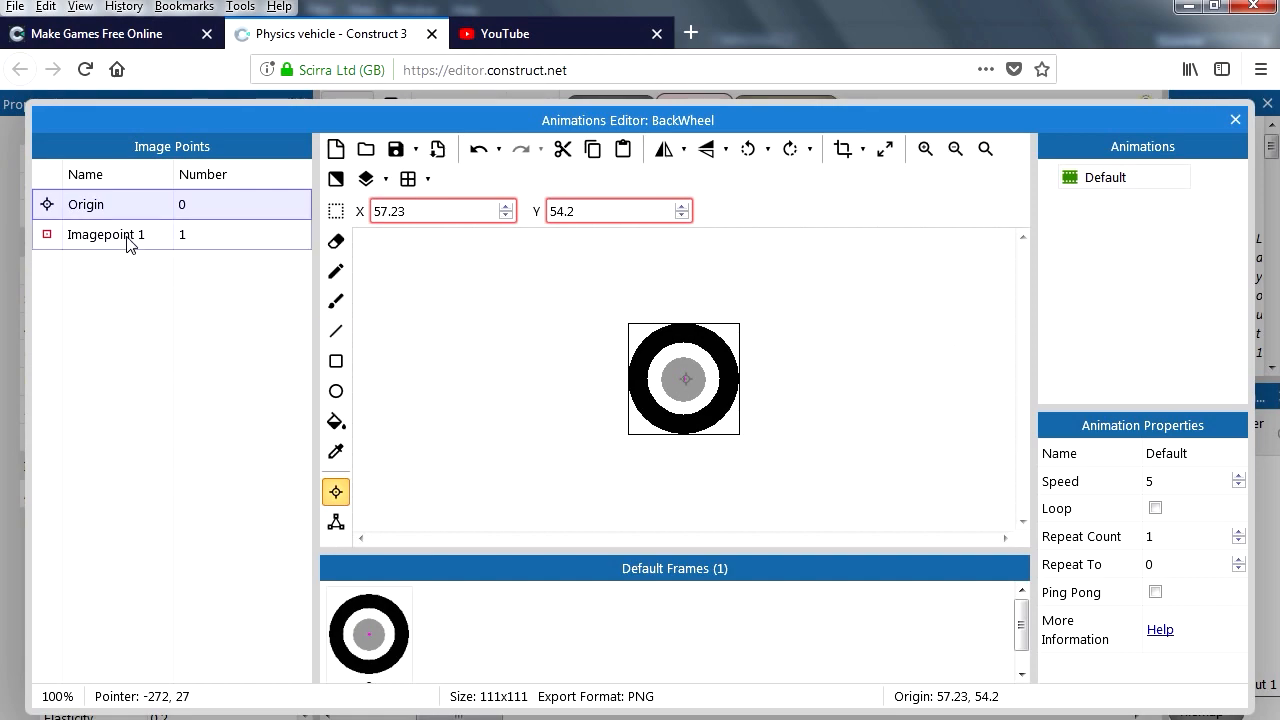
Step: Select the wheel's Imagepoint 1, leave the editor and preview the layout with the bigger wheel
{"action": "left_click", "coordinate": [104, 234]}
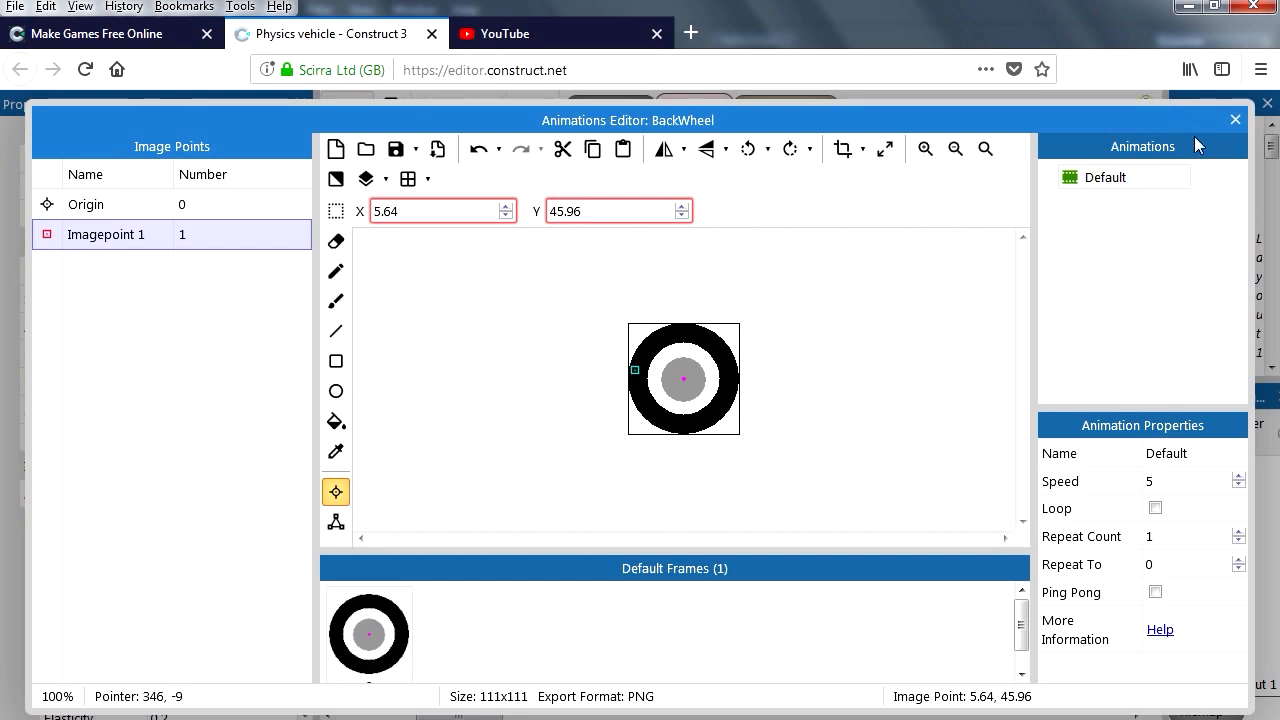
{"action": "left_click", "coordinate": [1236, 120]}
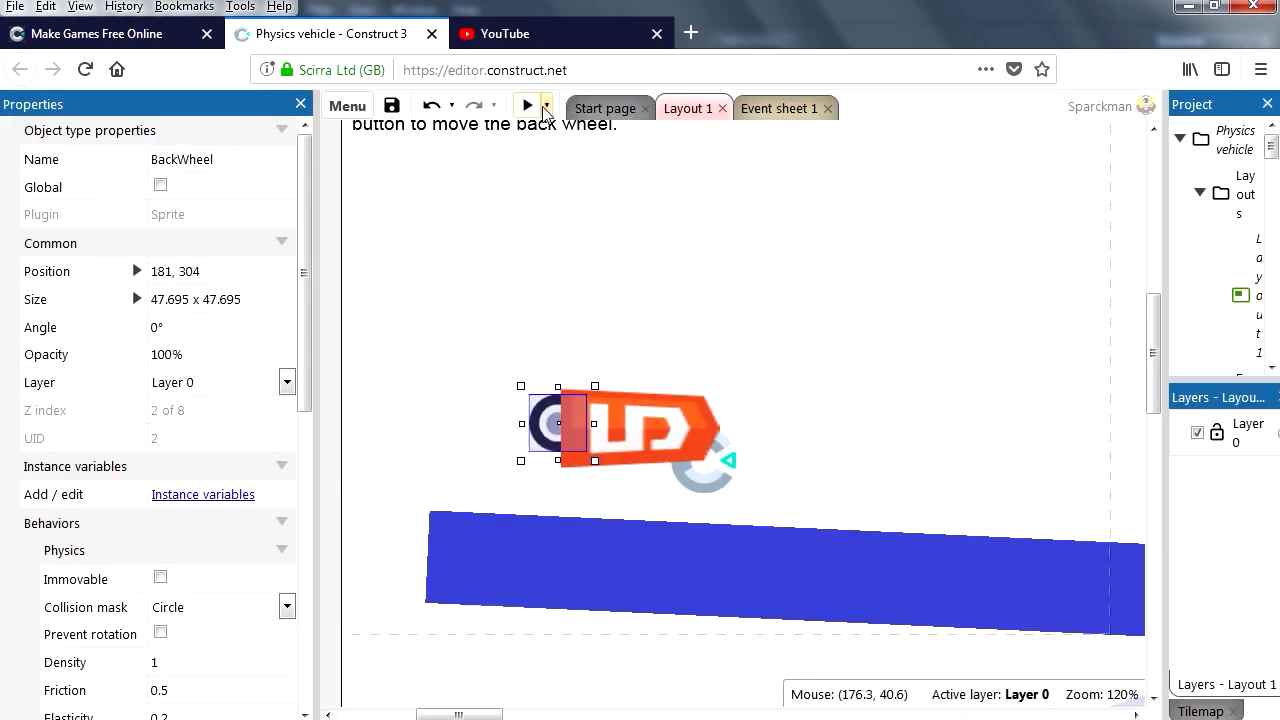
{"action": "left_click", "coordinate": [528, 104]}
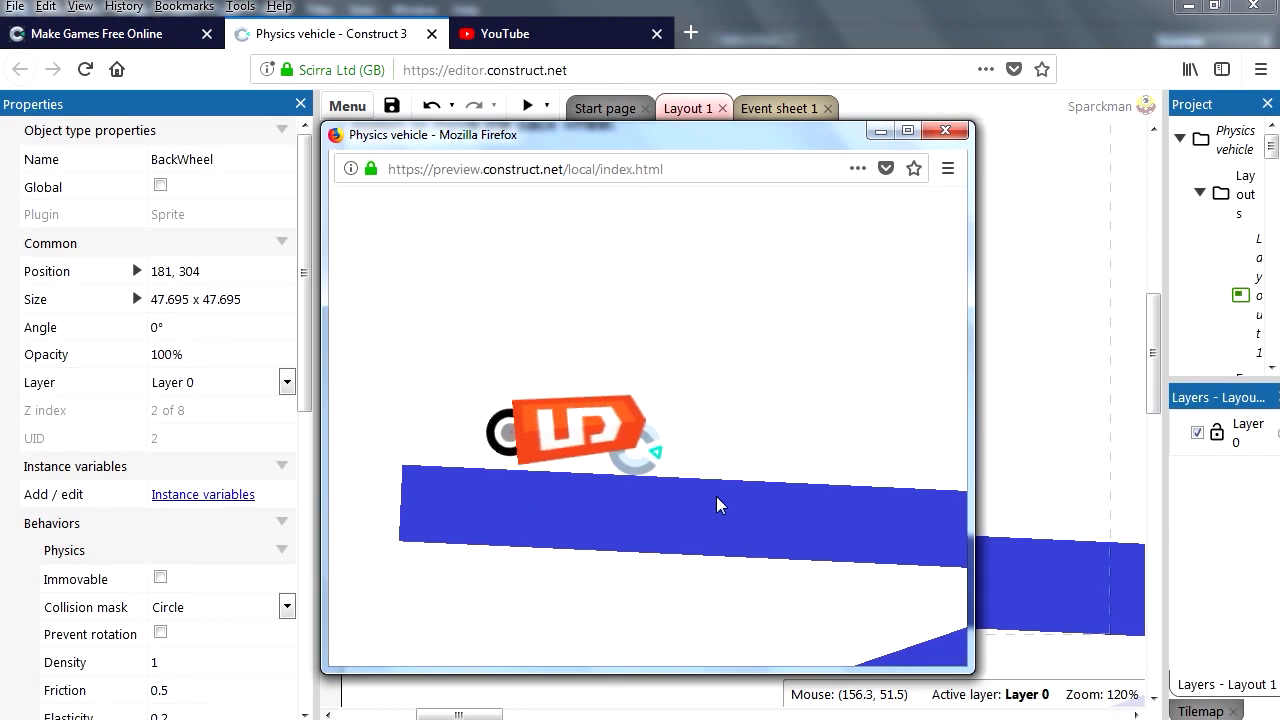
{"action": "mouse_move", "coordinate": [924, 268]}
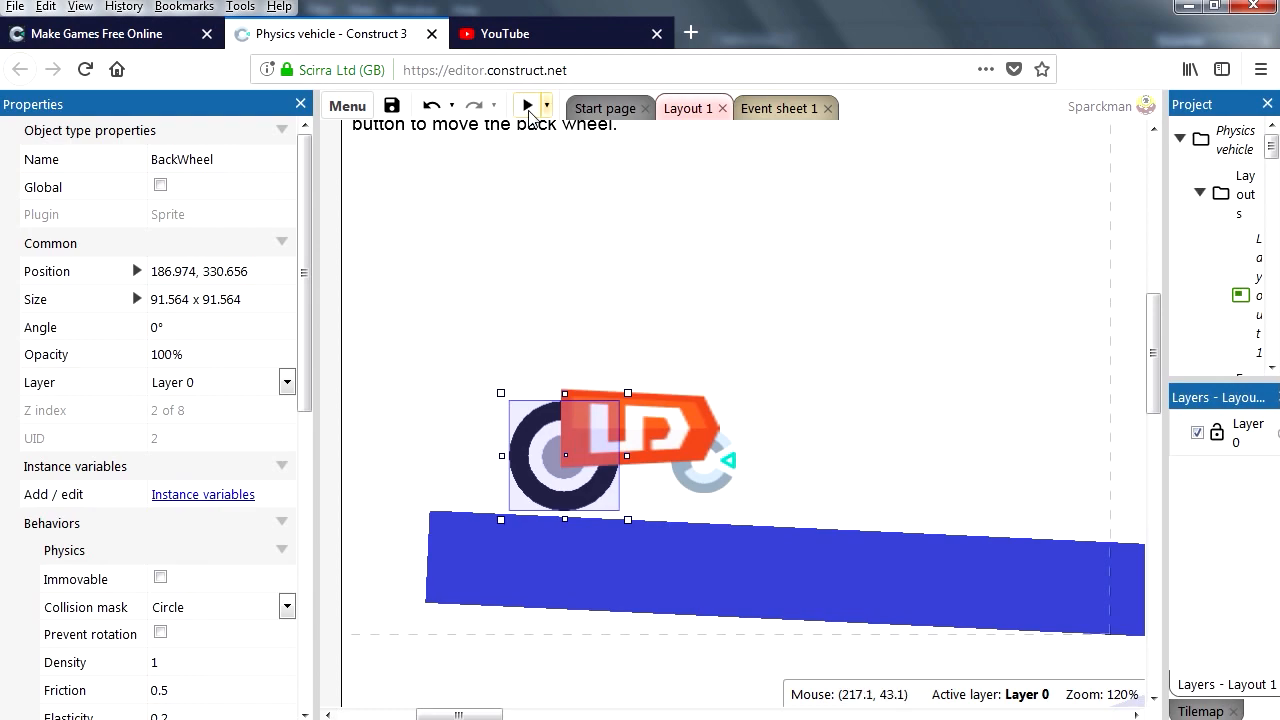
{"action": "left_click", "coordinate": [528, 106]}
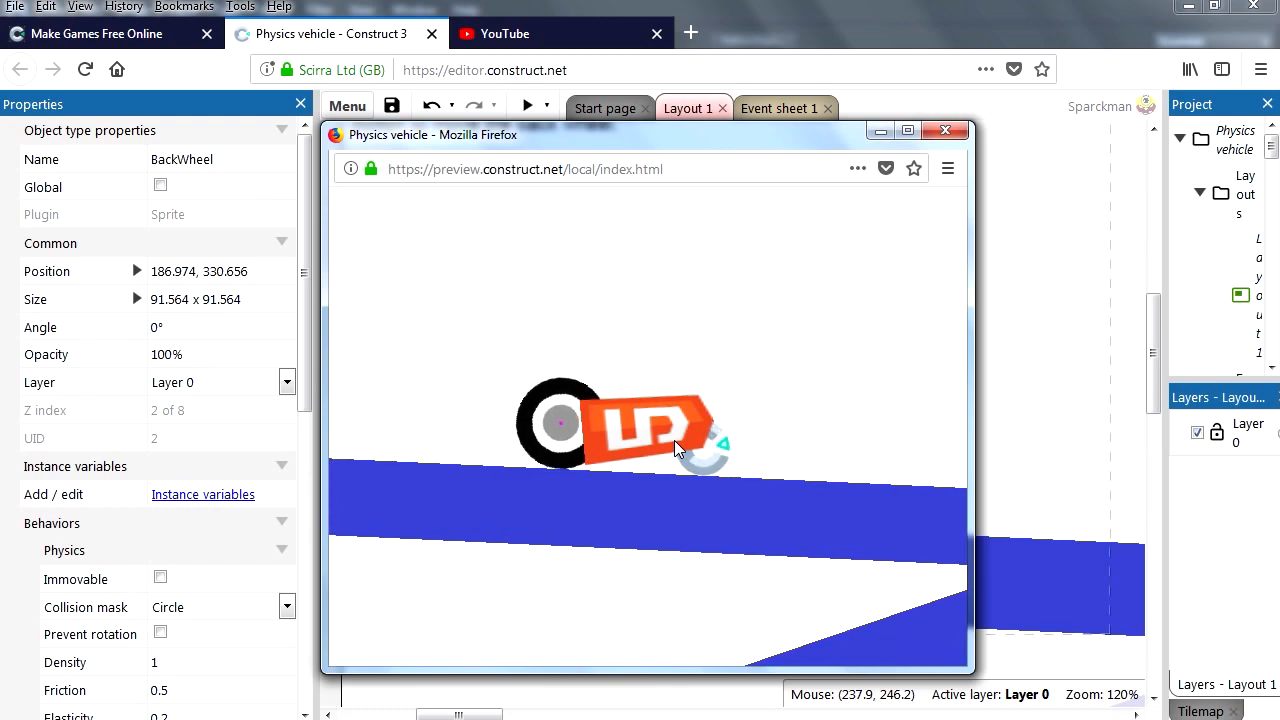
{"action": "mouse_move", "coordinate": [944, 132]}
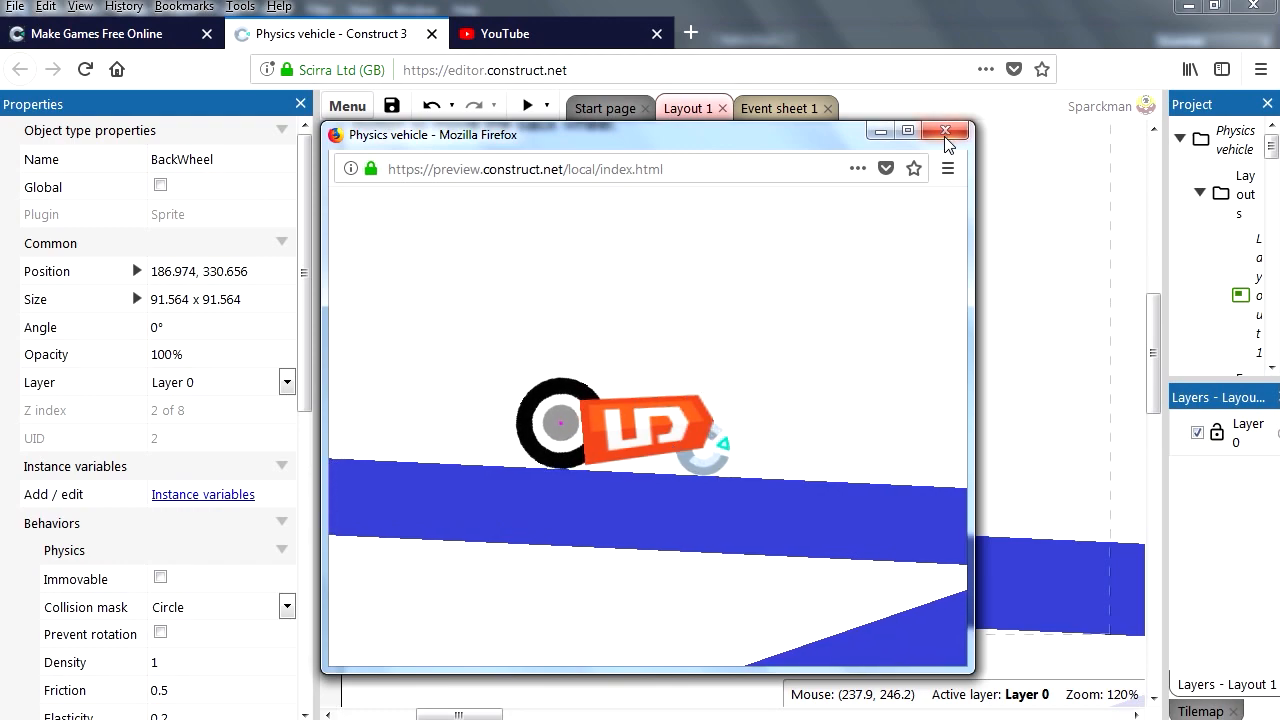
Step: End the preview and inspect BackWheel's Imagepoint 1 at the hub, zooming in and out
{"action": "left_click", "coordinate": [944, 132]}
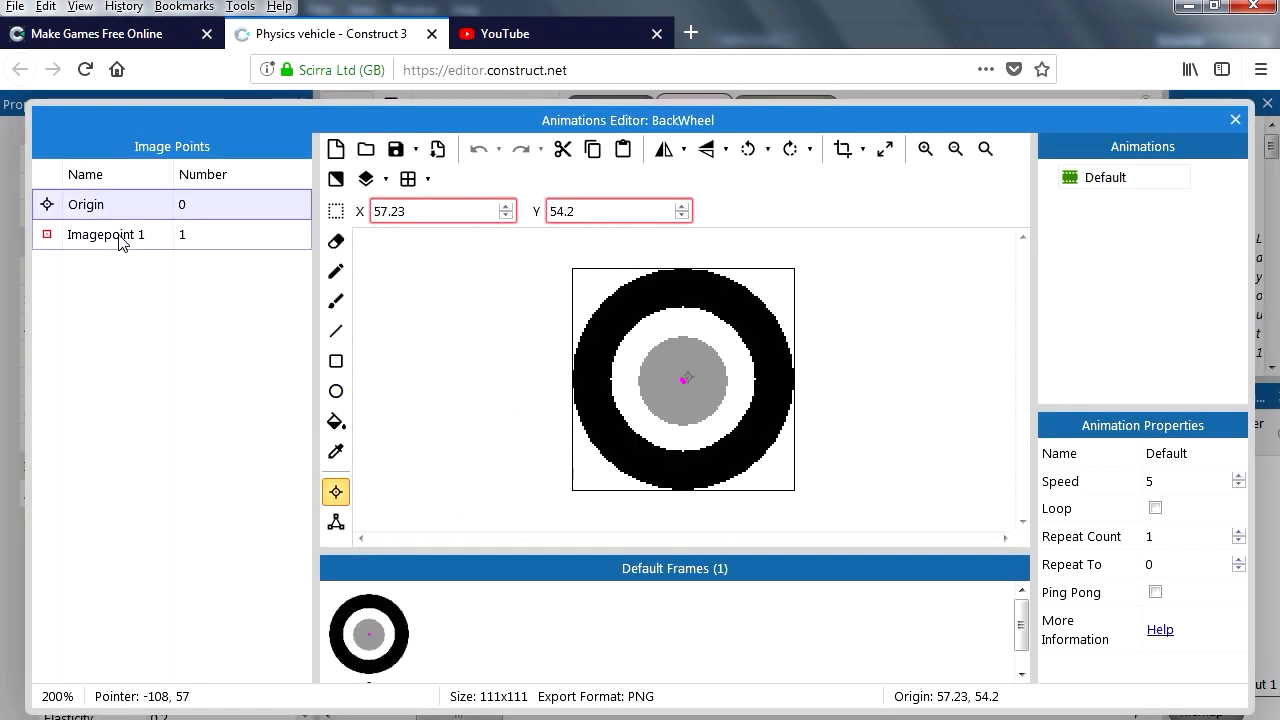
{"action": "left_click", "coordinate": [106, 234]}
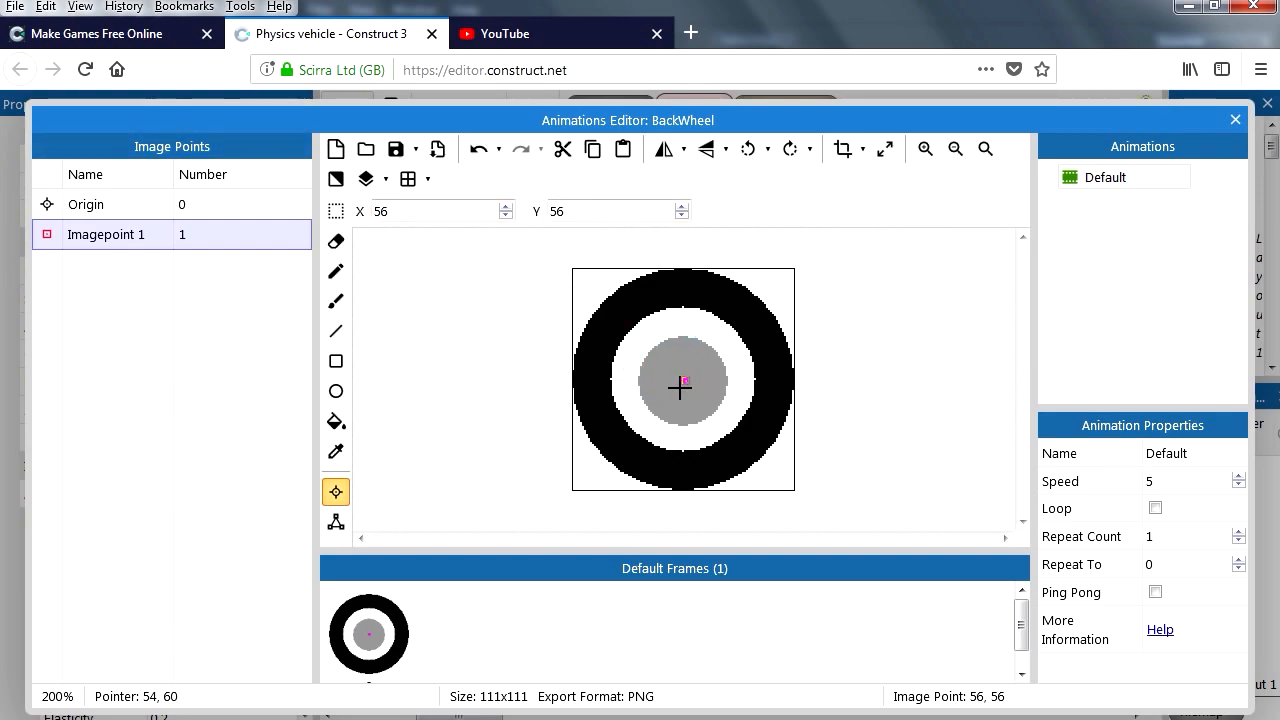
{"action": "left_click", "coordinate": [924, 148]}
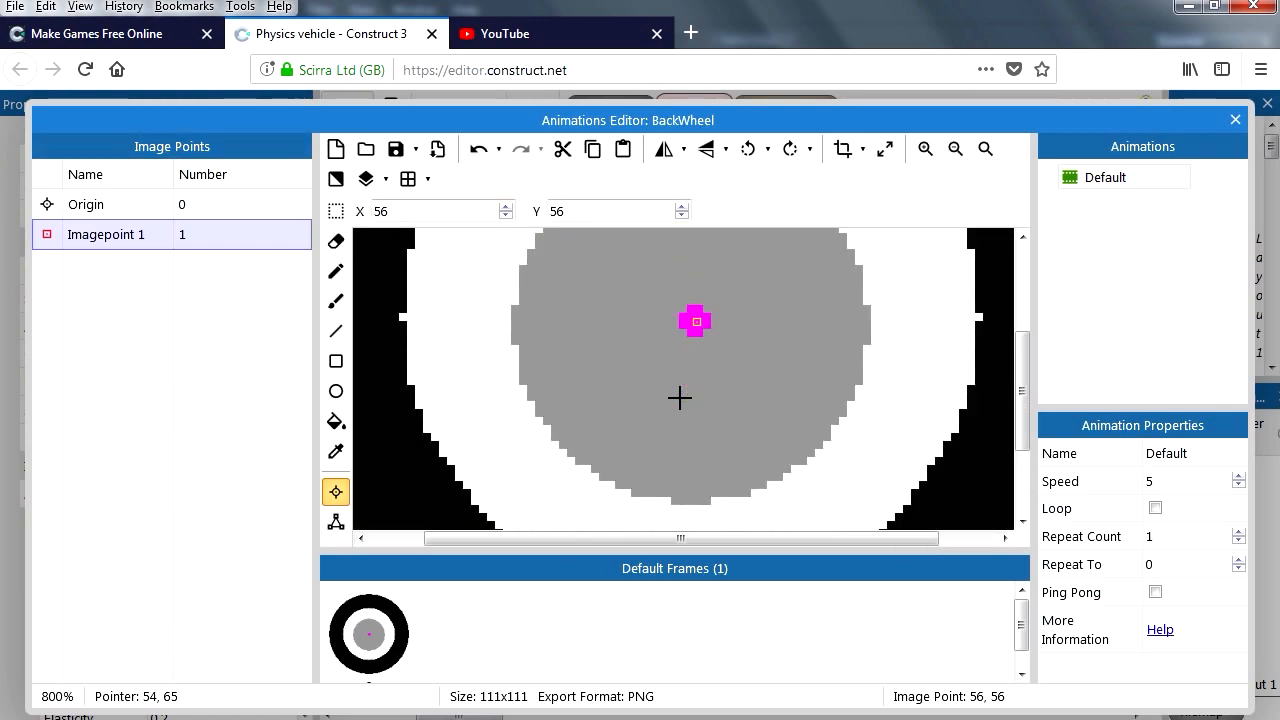
{"action": "left_click", "coordinate": [956, 148]}
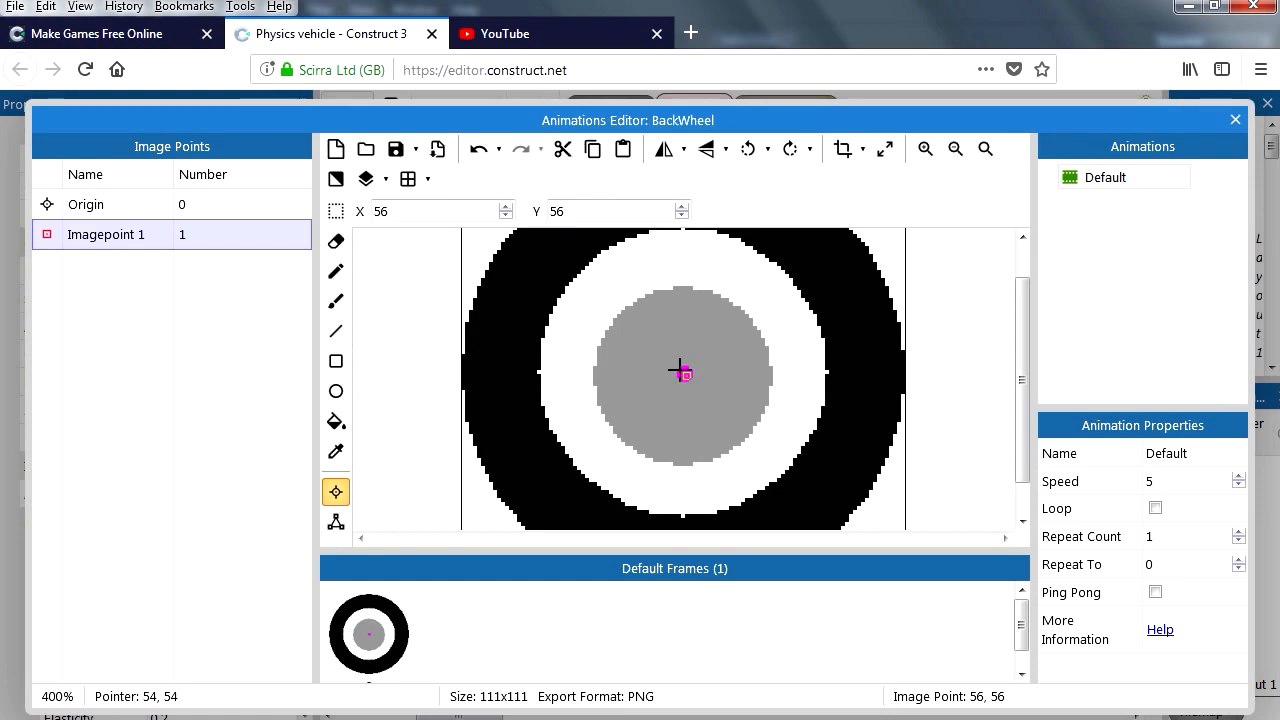
{"action": "mouse_move", "coordinate": [688, 384]}
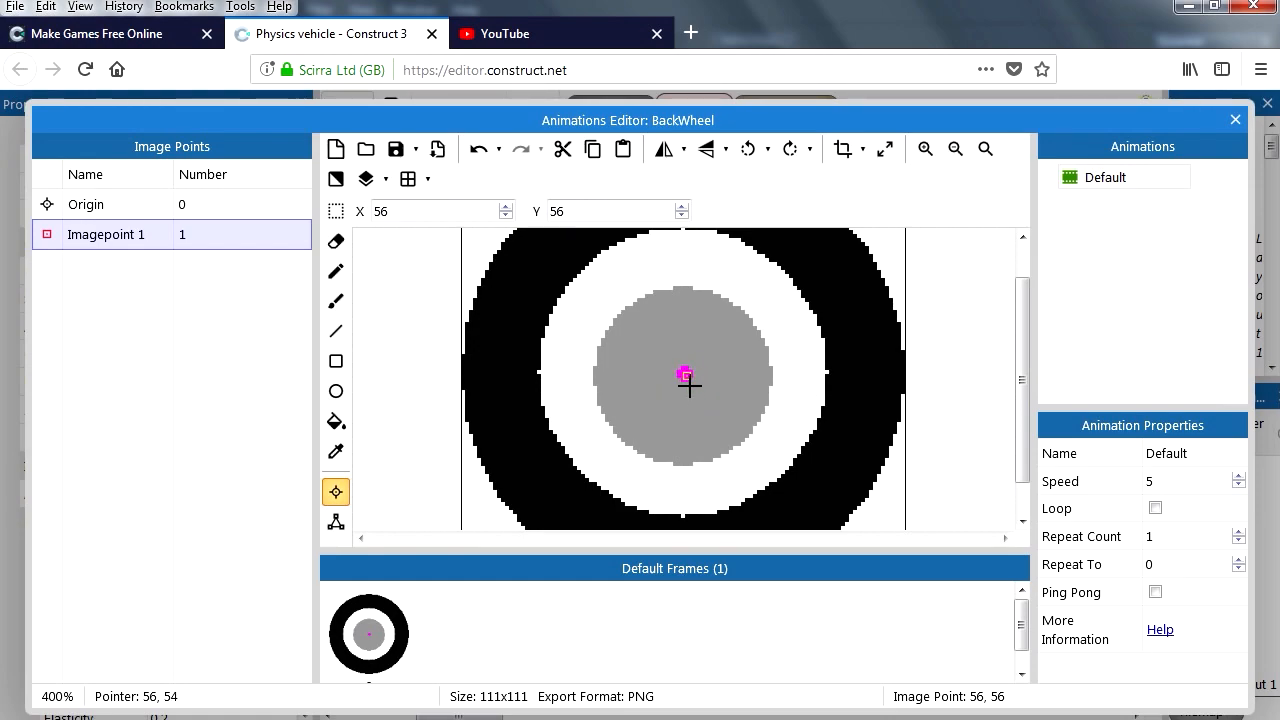
{"action": "mouse_move", "coordinate": [656, 430]}
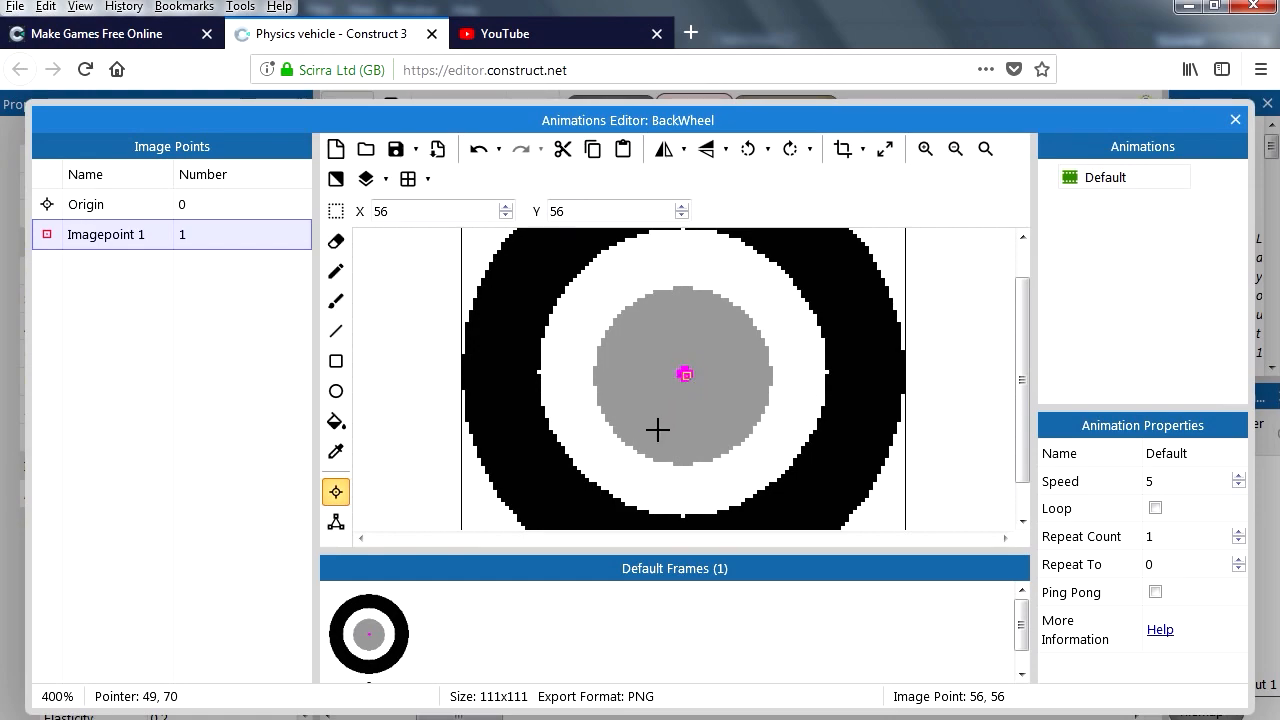
{"action": "mouse_move", "coordinate": [686, 352]}
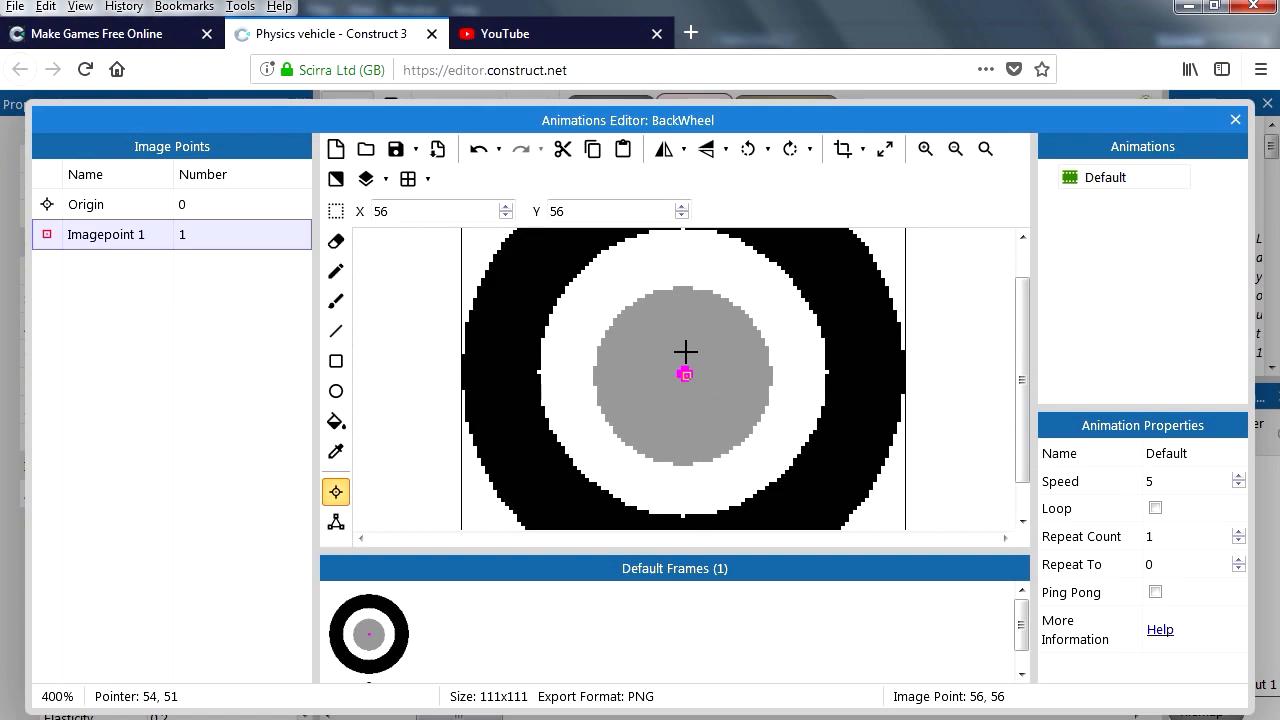
{"action": "mouse_move", "coordinate": [708, 382]}
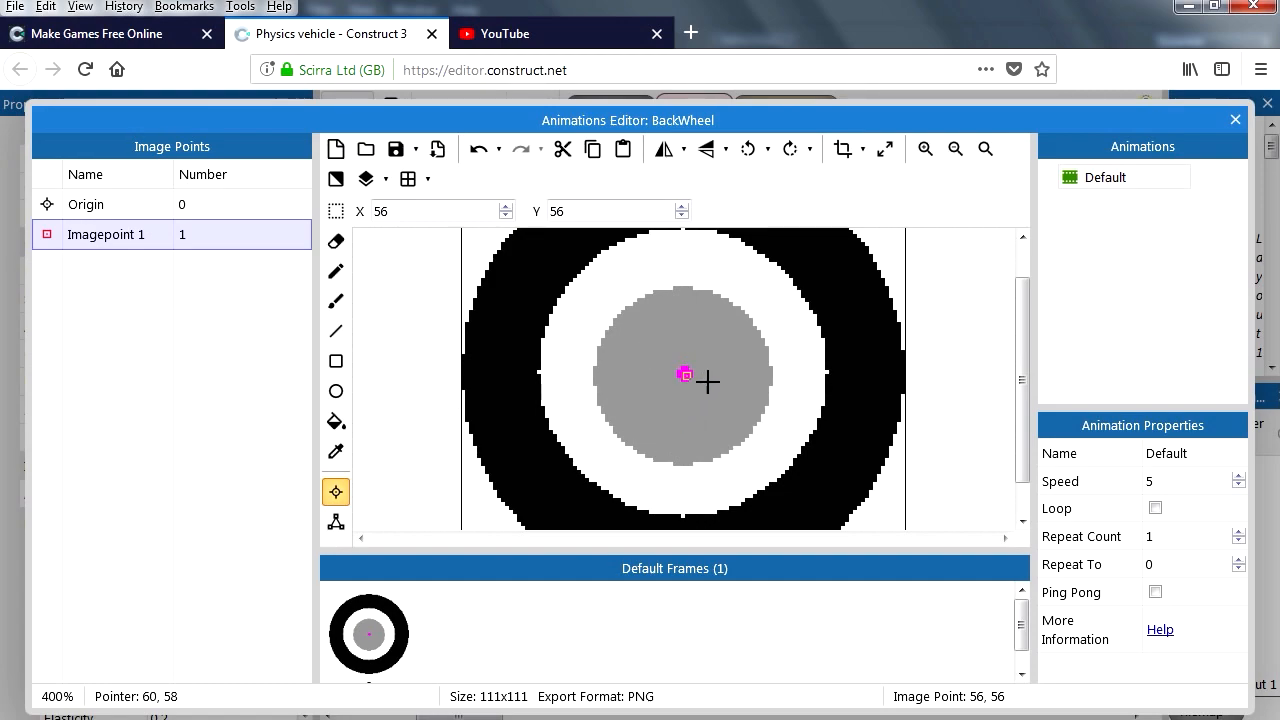
Step: Leave the wheel image editor and run another preview of the game
{"action": "left_click", "coordinate": [1236, 120]}
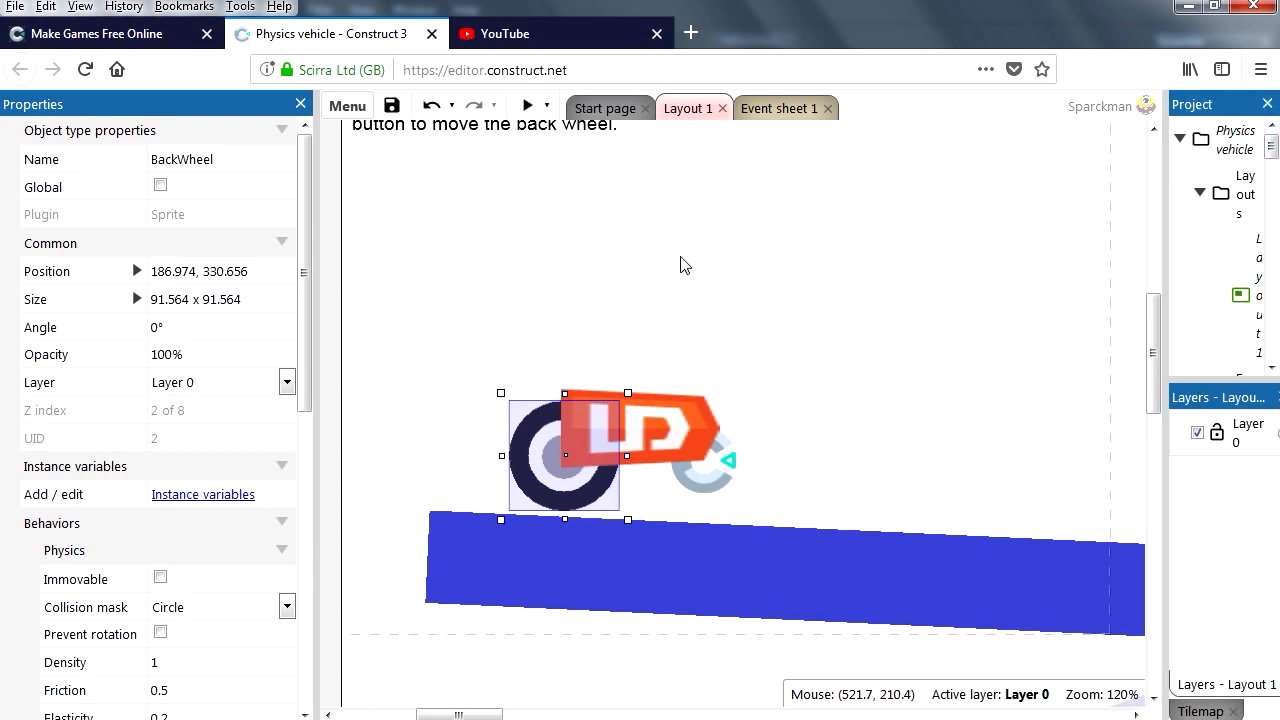
{"action": "left_click", "coordinate": [528, 104]}
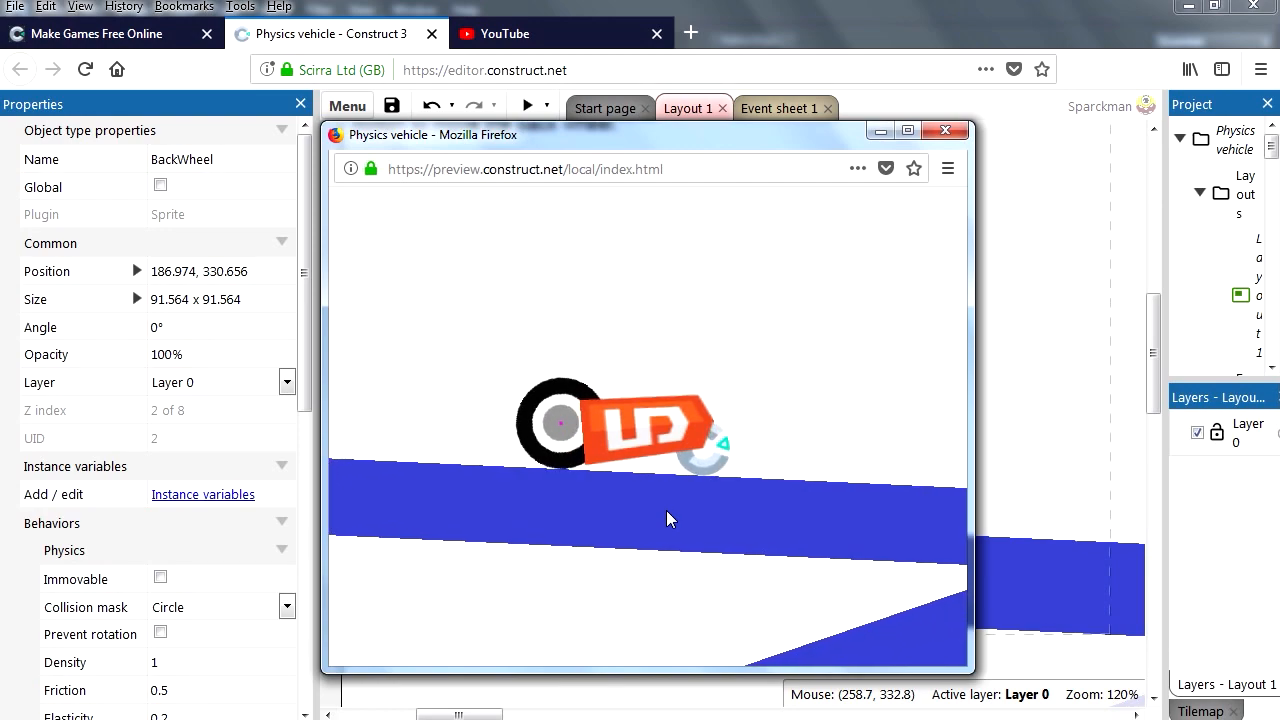
{"action": "left_click", "coordinate": [944, 130]}
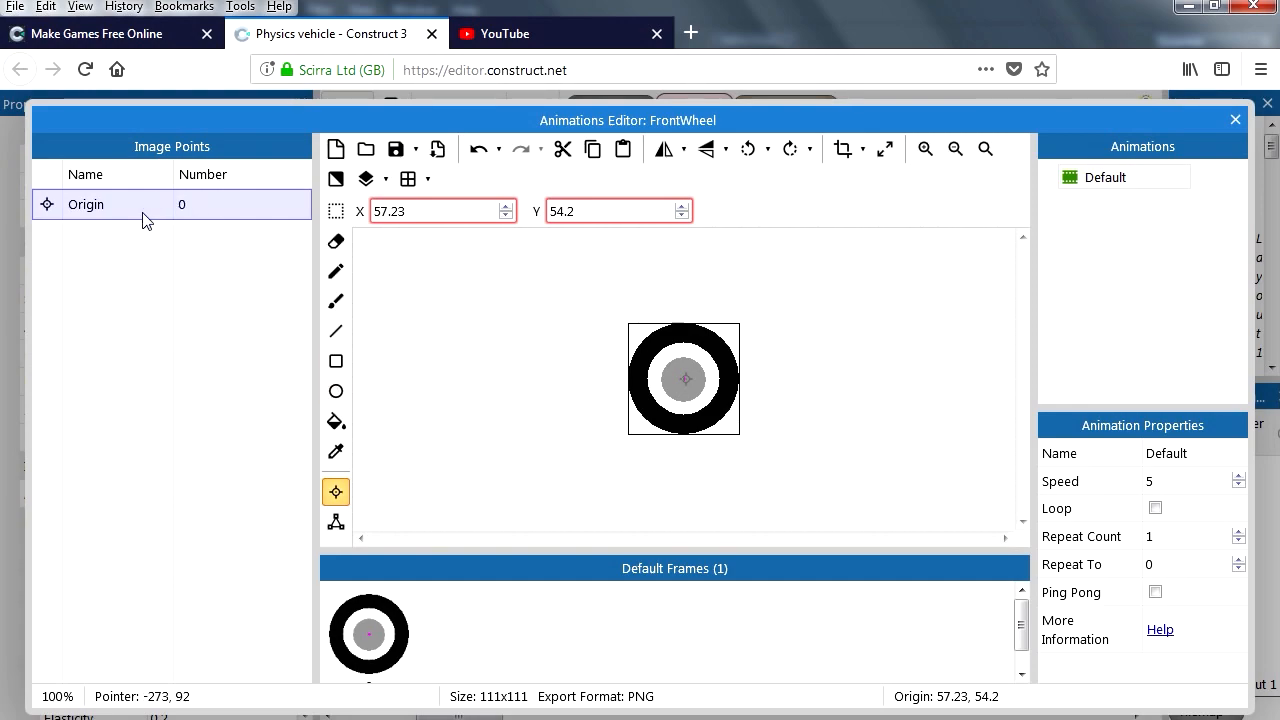
{"action": "mouse_move", "coordinate": [680, 398]}
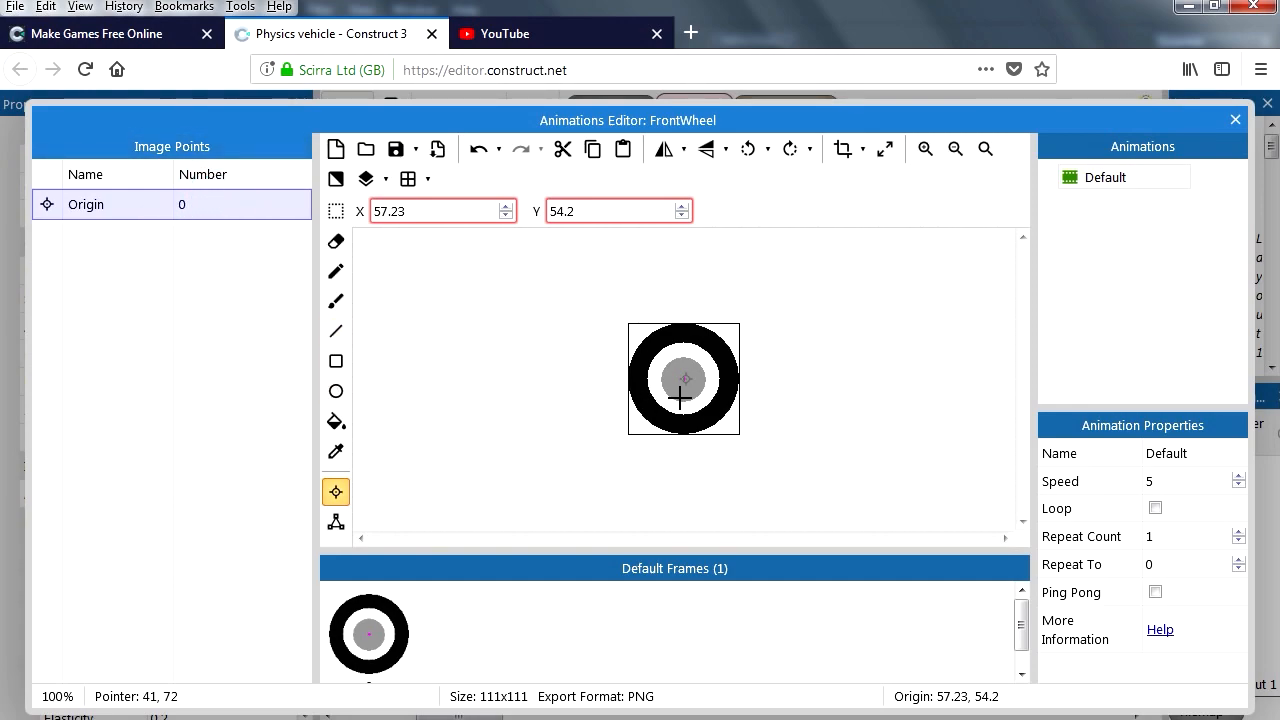
{"action": "mouse_move", "coordinate": [1236, 120]}
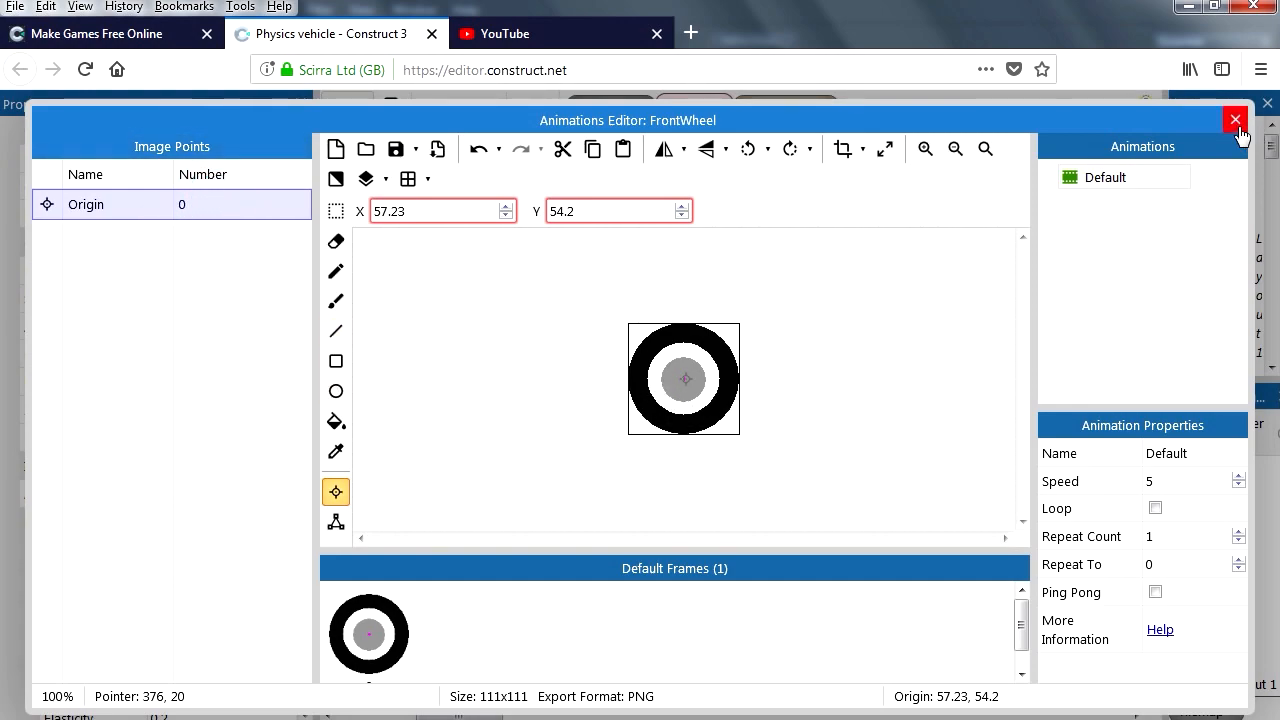
Step: Leave FrontWheel's image editor and end the game preview
{"action": "left_click", "coordinate": [1236, 120]}
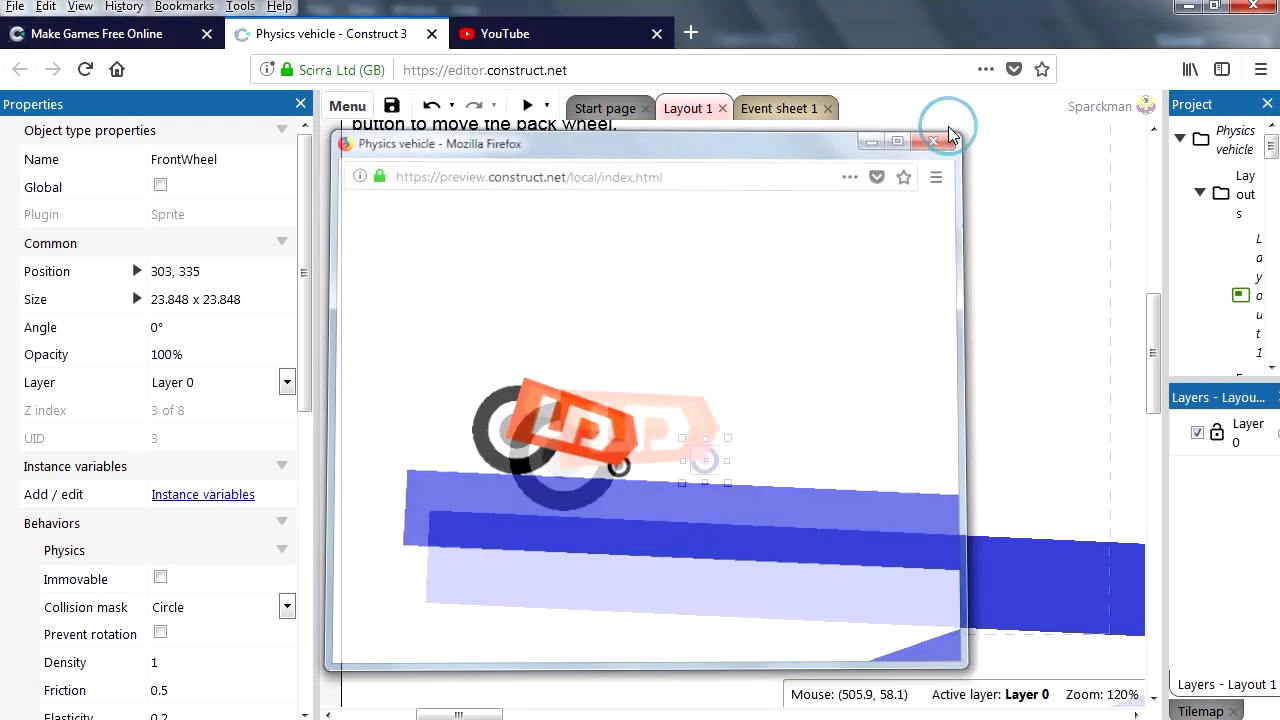
{"action": "left_click", "coordinate": [932, 140]}
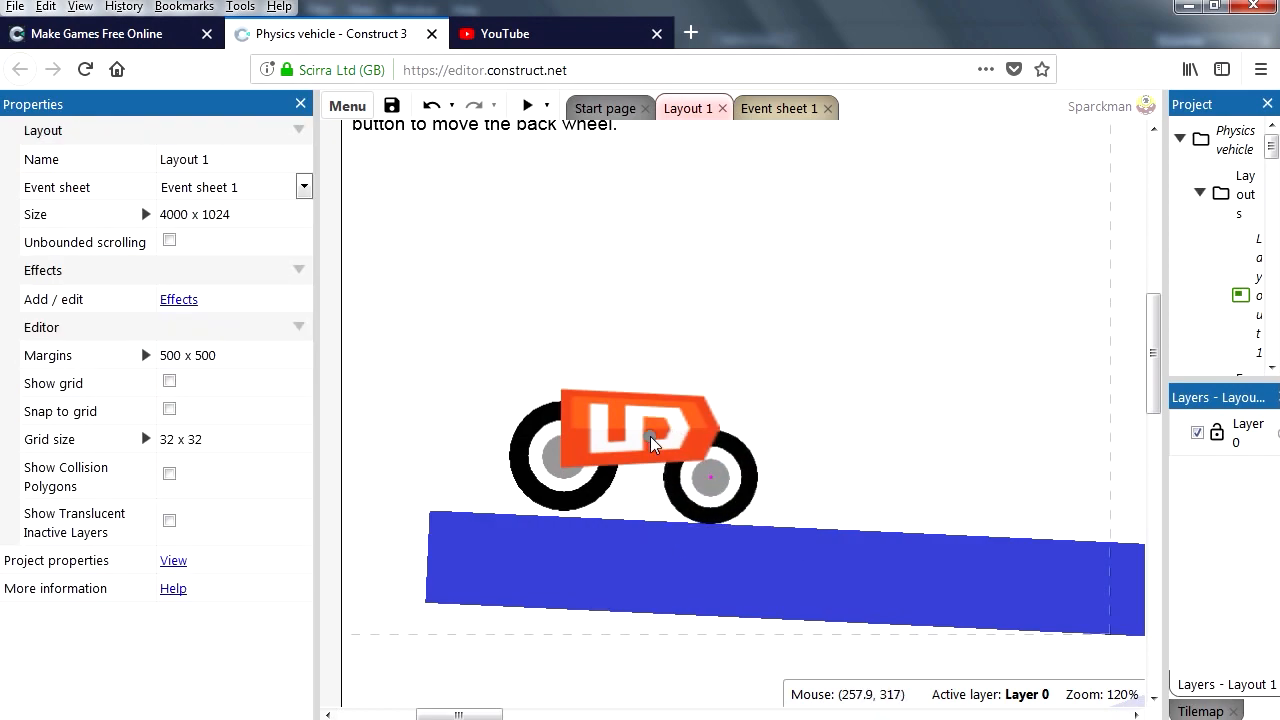
Step: Enter CarBody's image editor, select Imagepoint 1 and zoom out to the whole body
{"action": "left_click", "coordinate": [640, 428]}
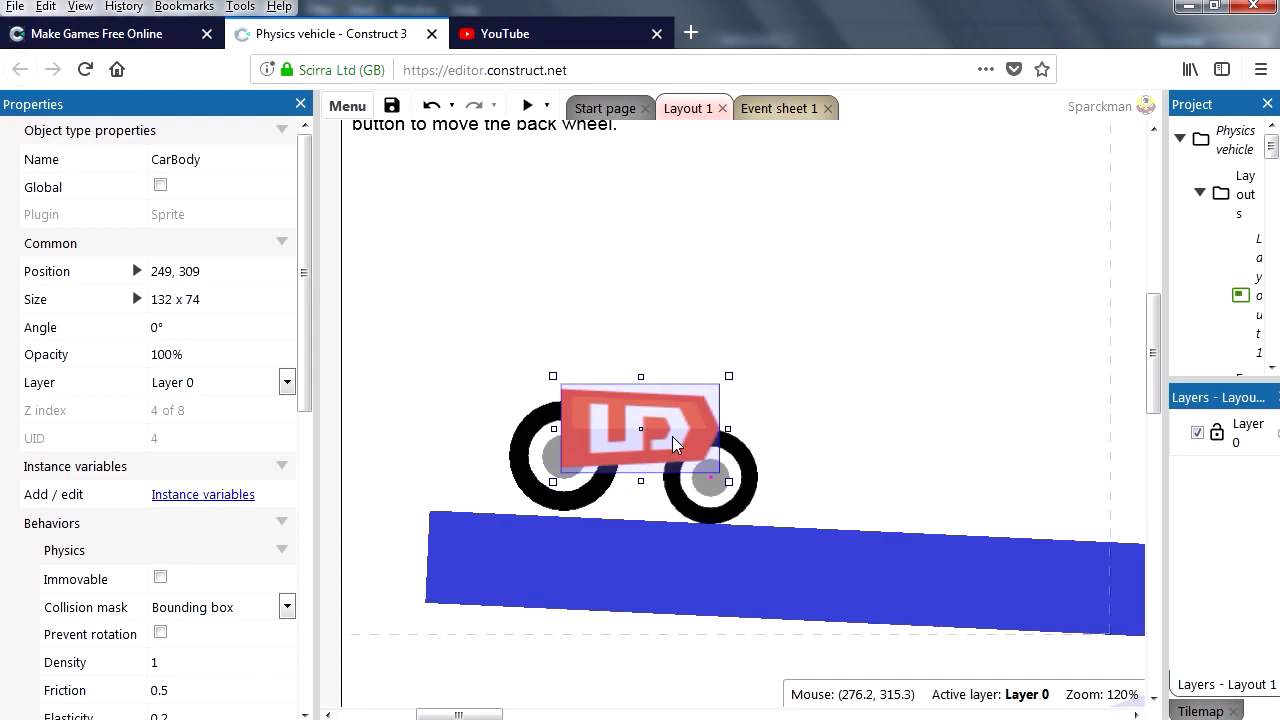
{"action": "double_click", "coordinate": [640, 430]}
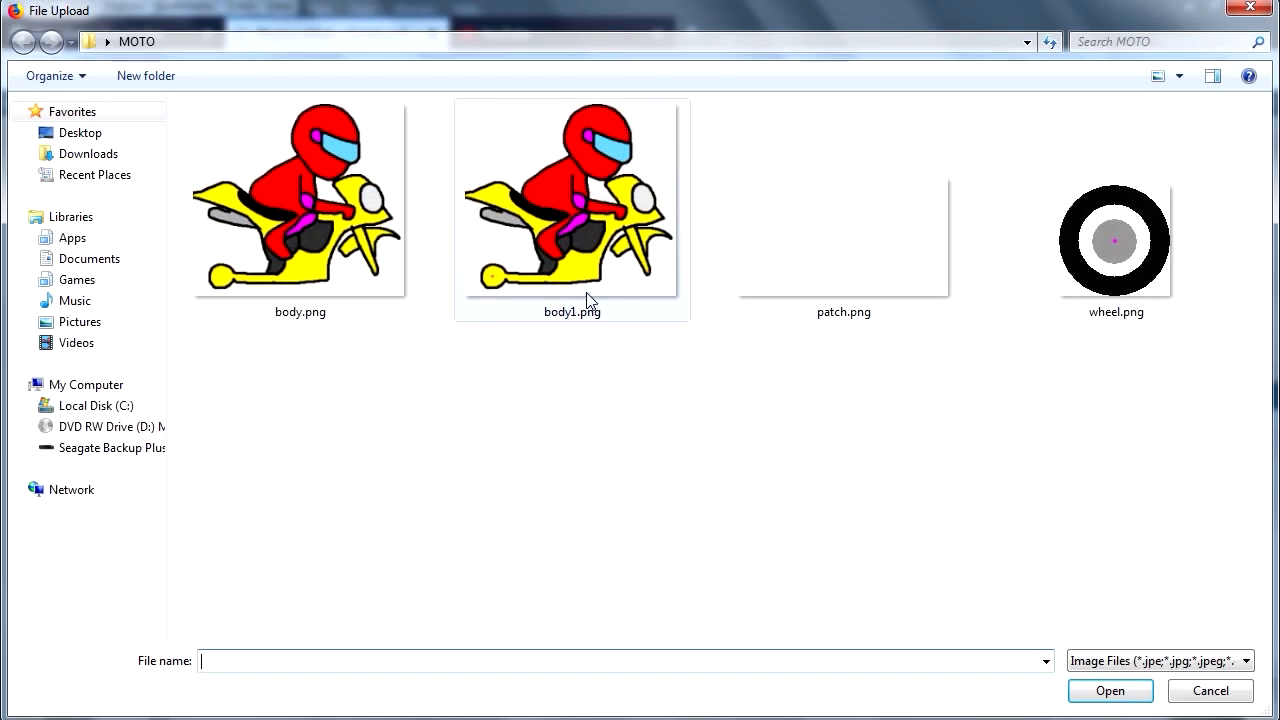
{"action": "left_click", "coordinate": [1108, 692]}
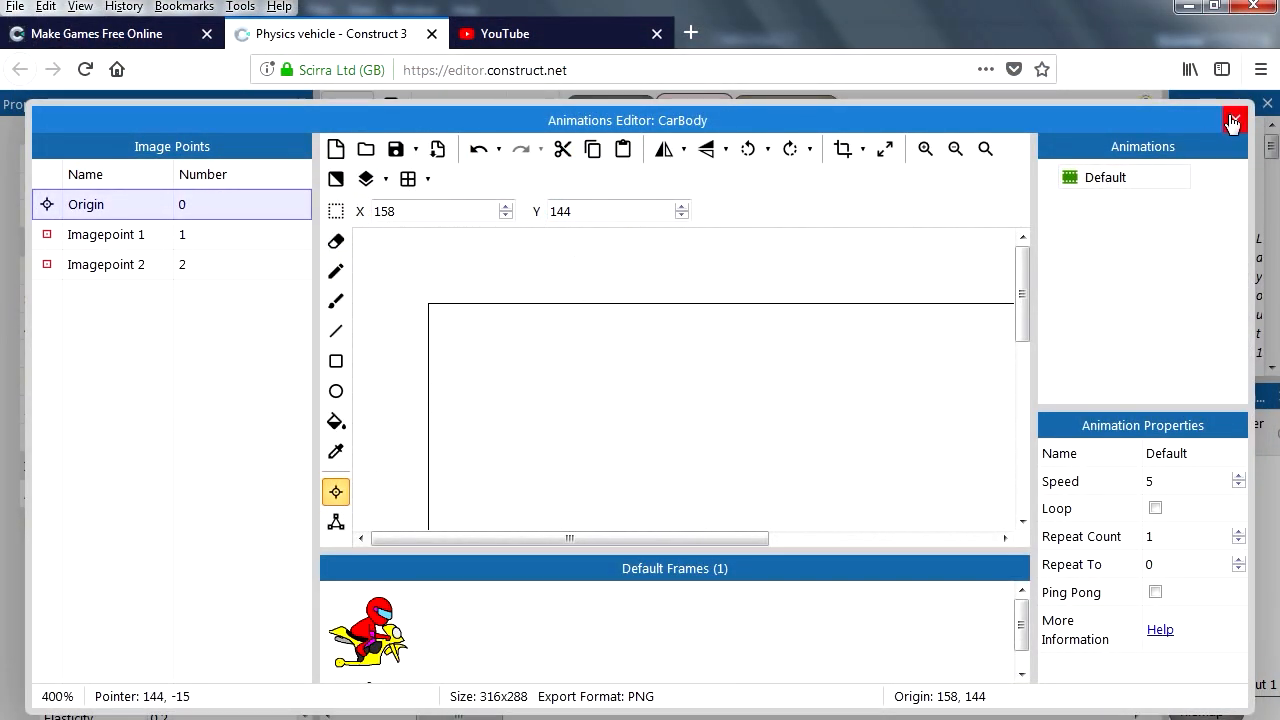
{"action": "left_click", "coordinate": [106, 234]}
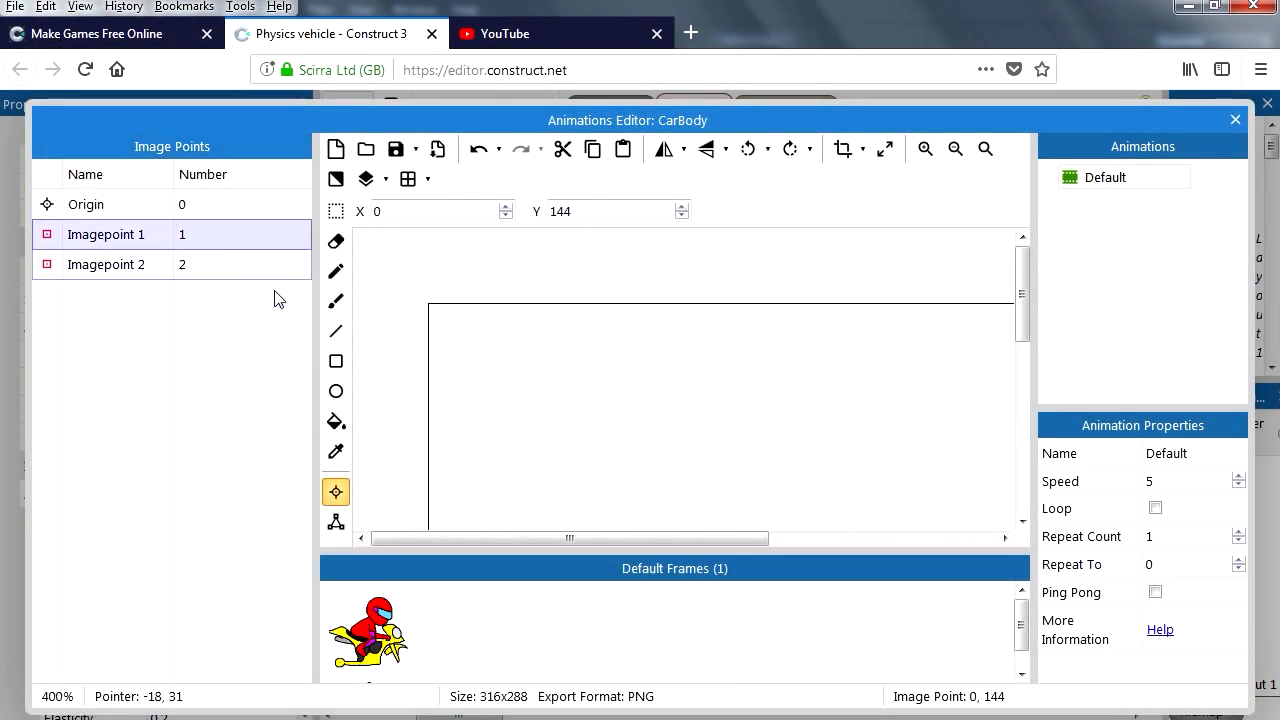
{"action": "left_click", "coordinate": [954, 148]}
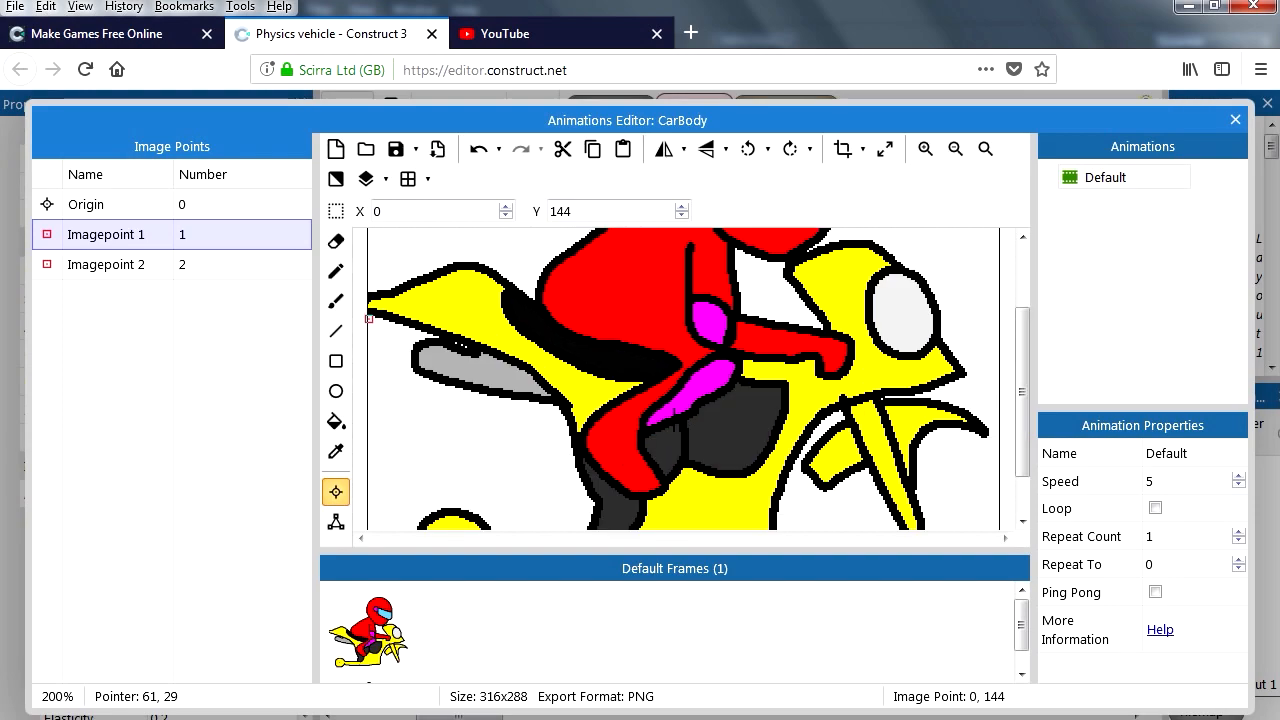
{"action": "left_click", "coordinate": [954, 148]}
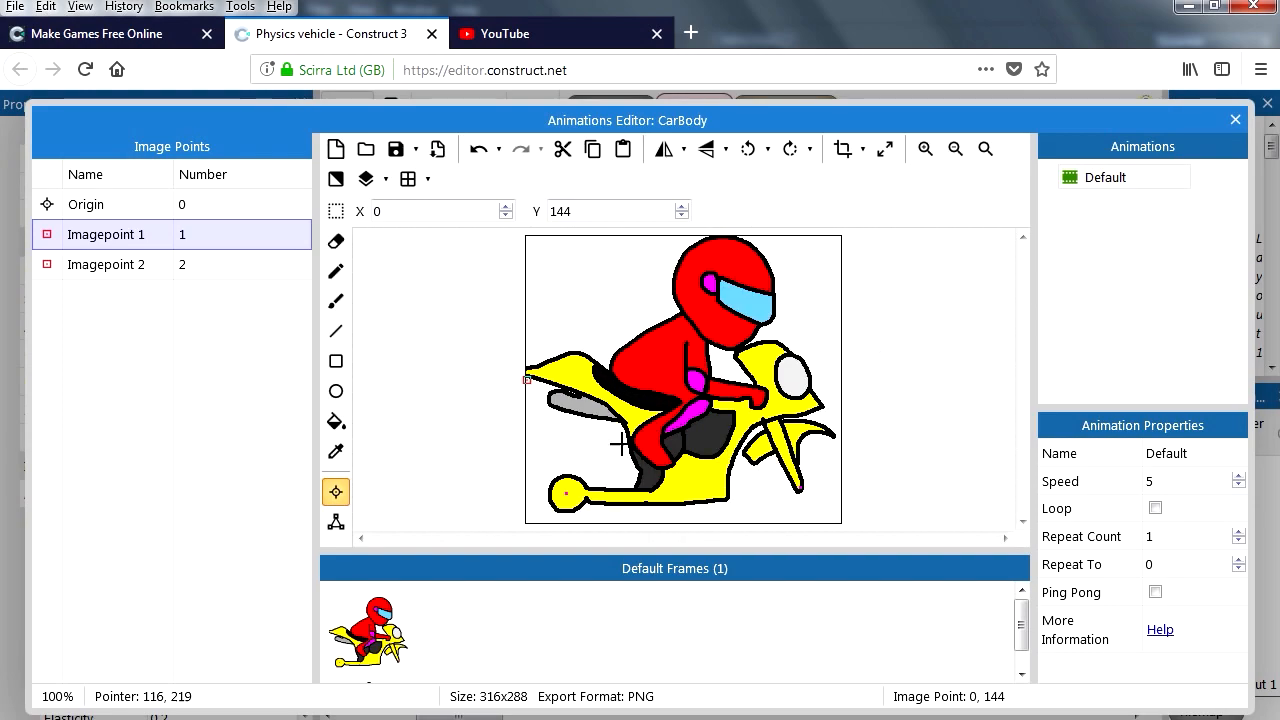
{"action": "mouse_move", "coordinate": [484, 356]}
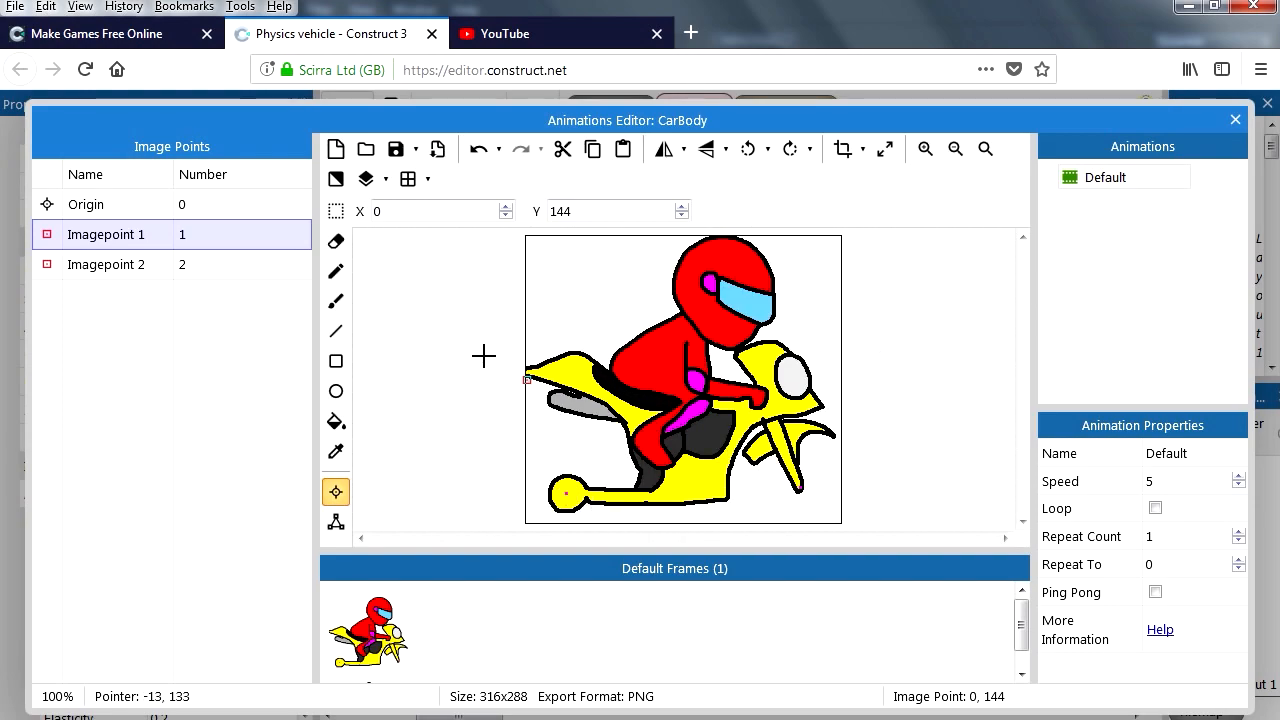
Step: Place Imagepoint 1 on the rear hub and Imagepoint 2 on the front fork, then leave the editor
{"action": "left_click", "coordinate": [568, 492]}
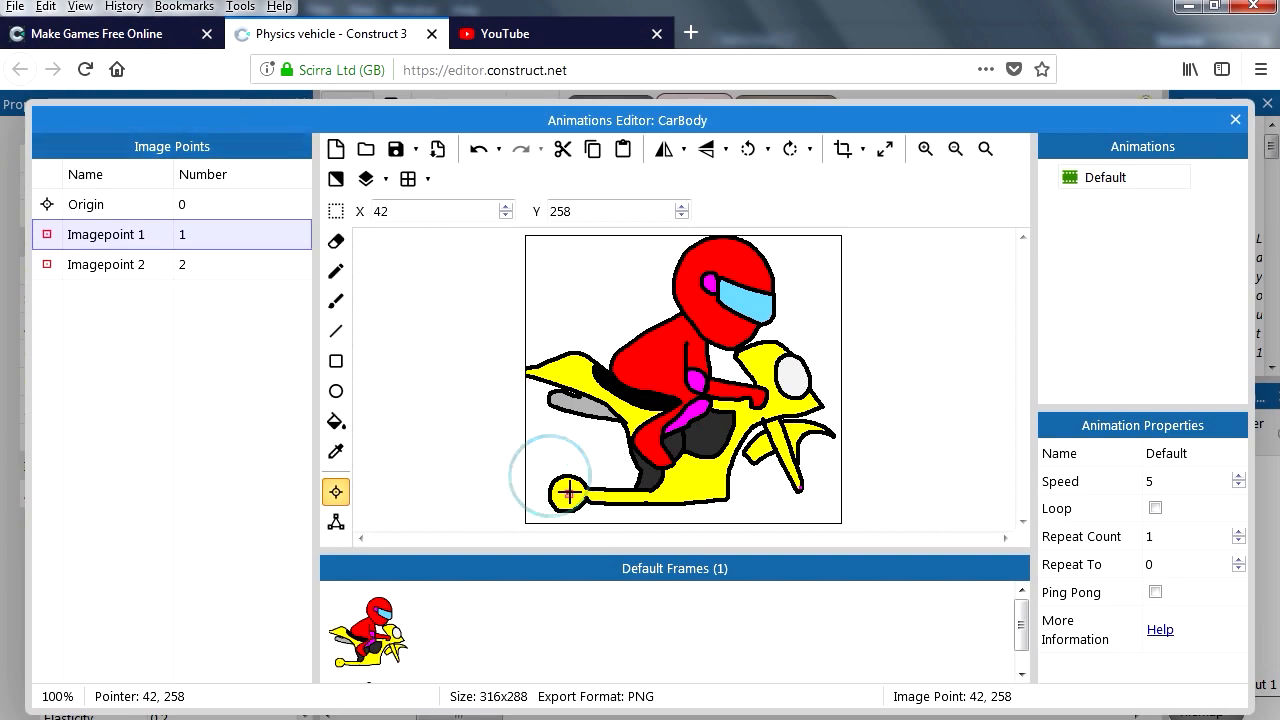
{"action": "left_click", "coordinate": [924, 148]}
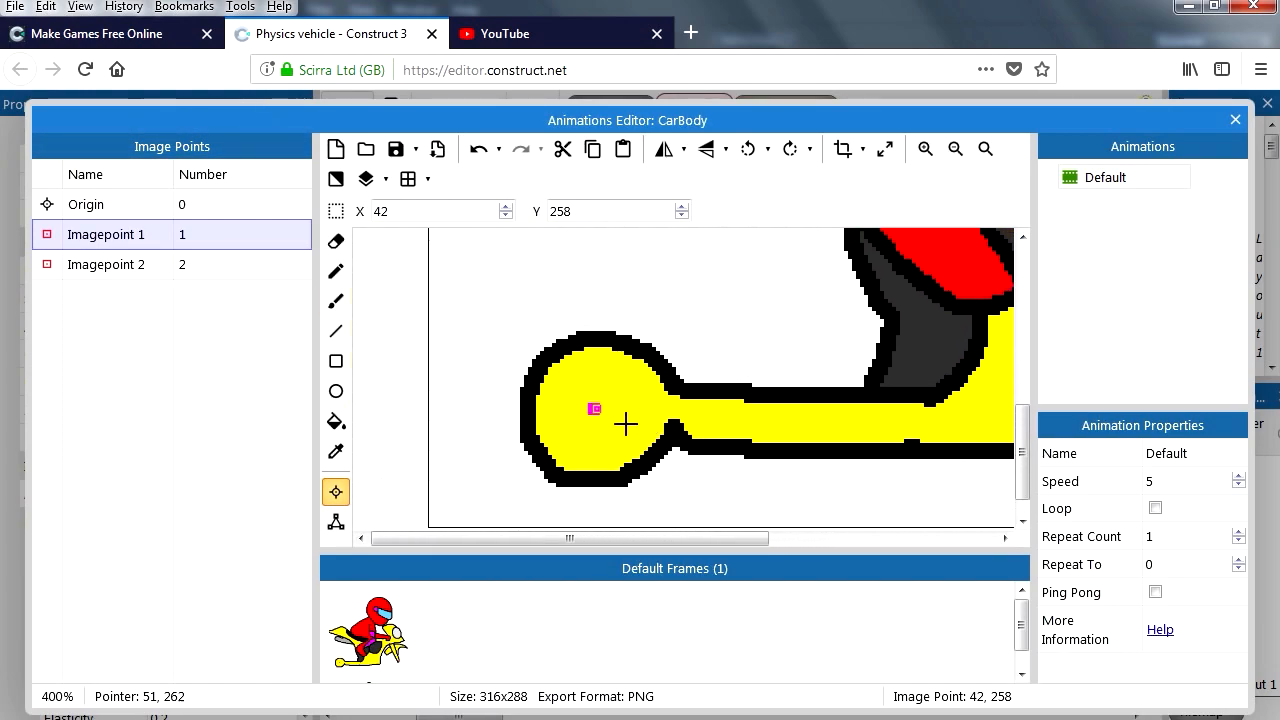
{"action": "left_click", "coordinate": [924, 148]}
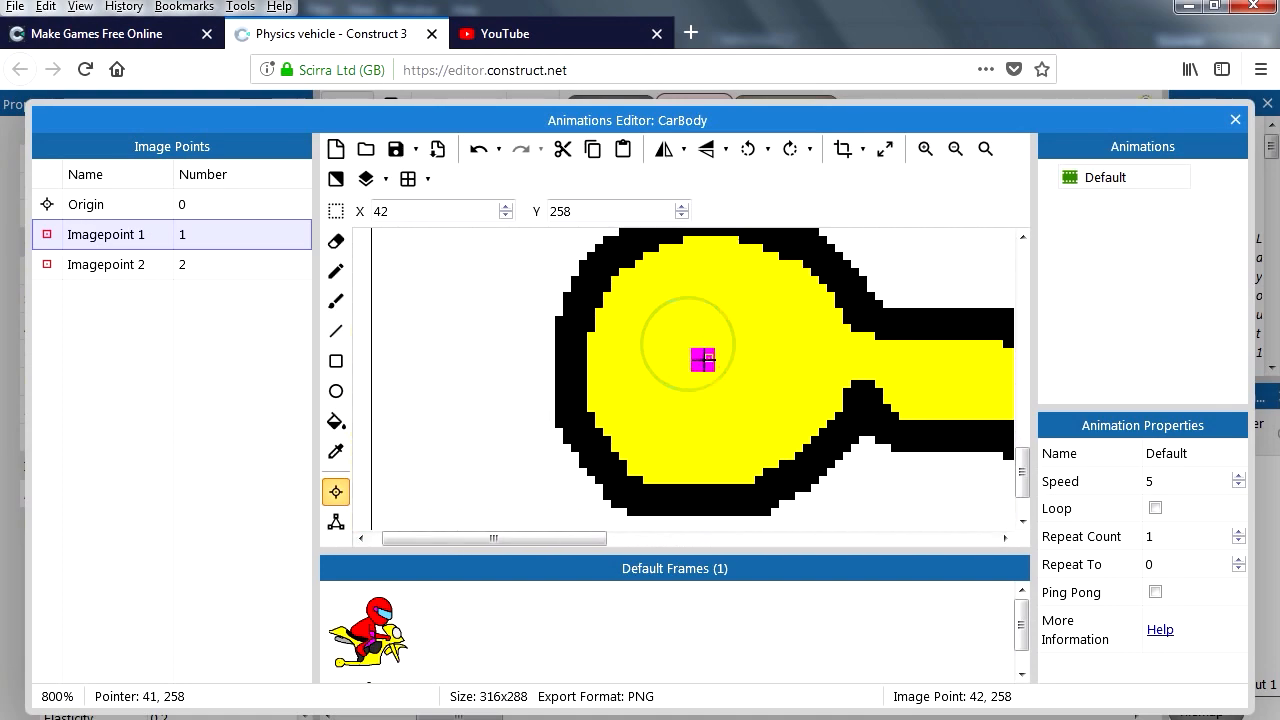
{"action": "mouse_move", "coordinate": [740, 420]}
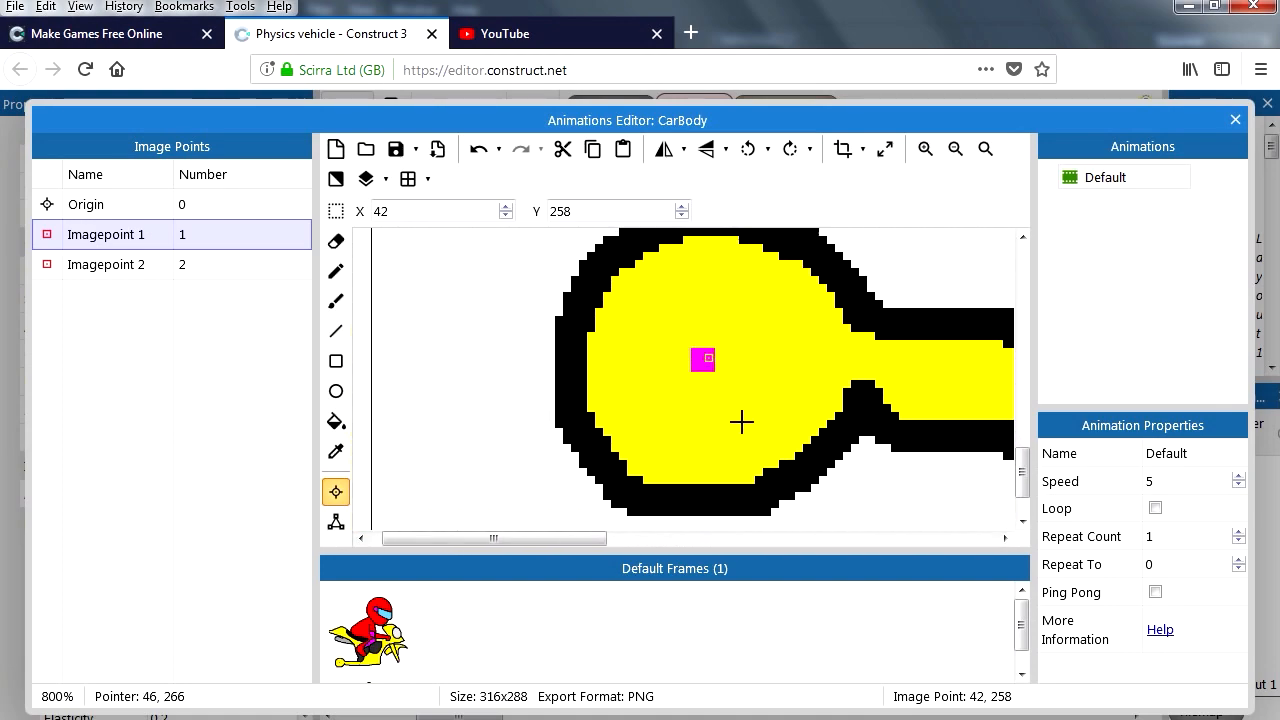
{"action": "left_click", "coordinate": [954, 148]}
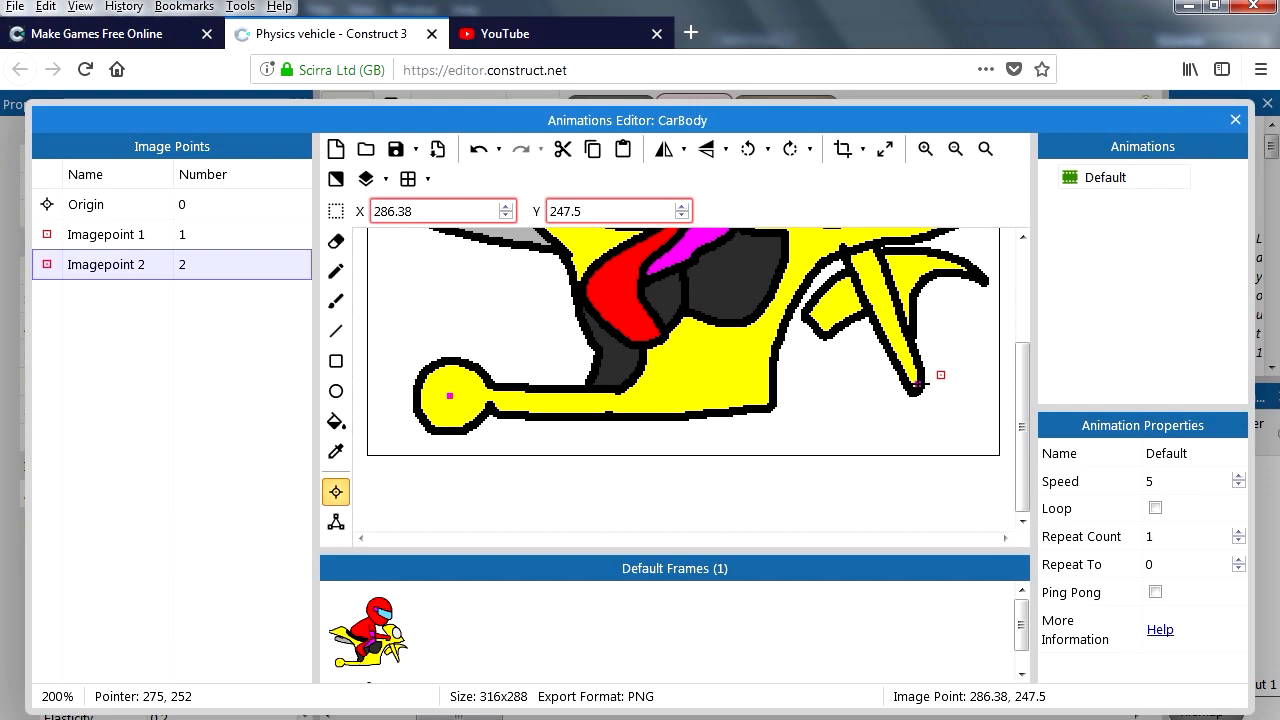
{"action": "left_click", "coordinate": [920, 388]}
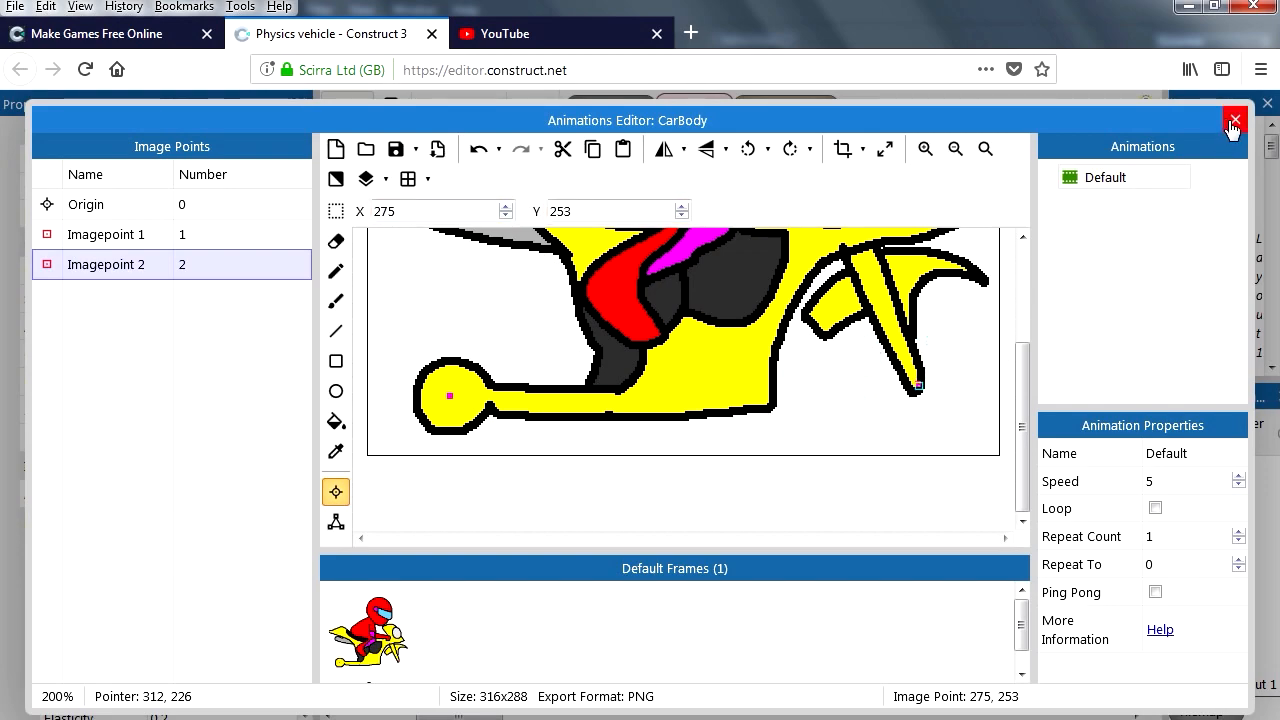
{"action": "left_click", "coordinate": [1234, 120]}
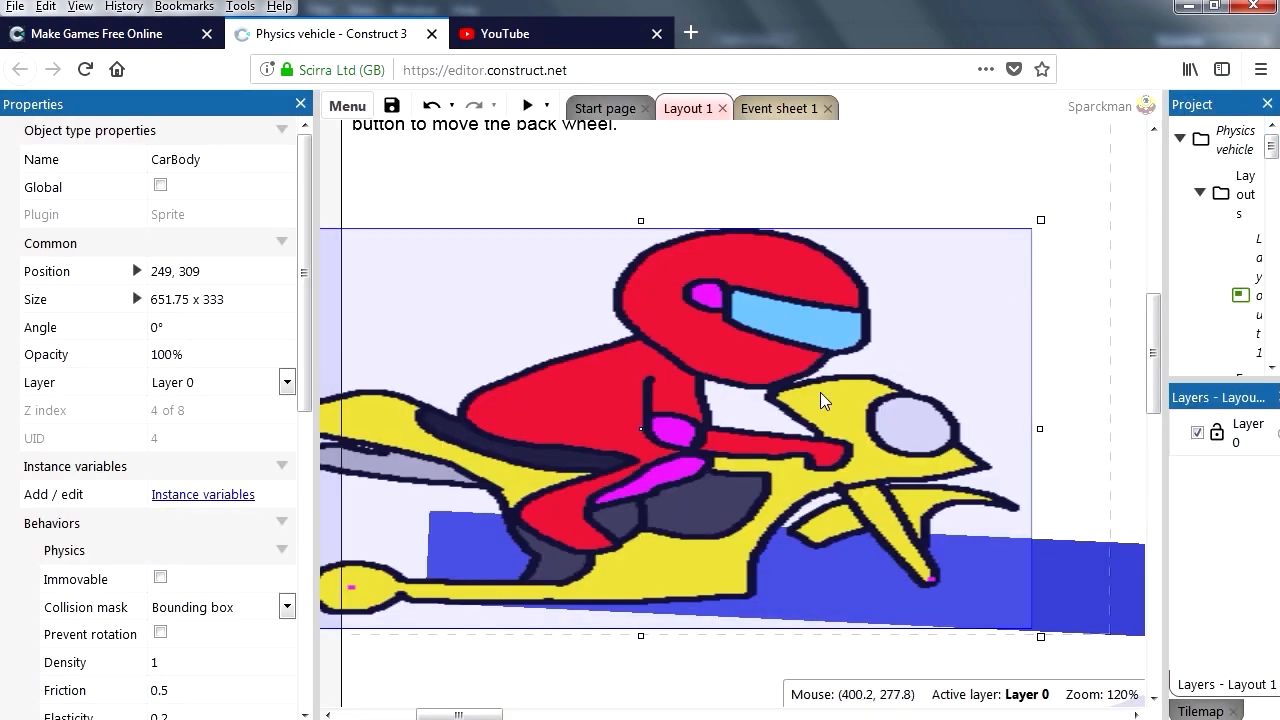
Step: Shrink the oversized CarBody and seat it down over both wheels
{"action": "left_click_drag", "start_coordinate": [1040, 636], "coordinate": [944, 620]}
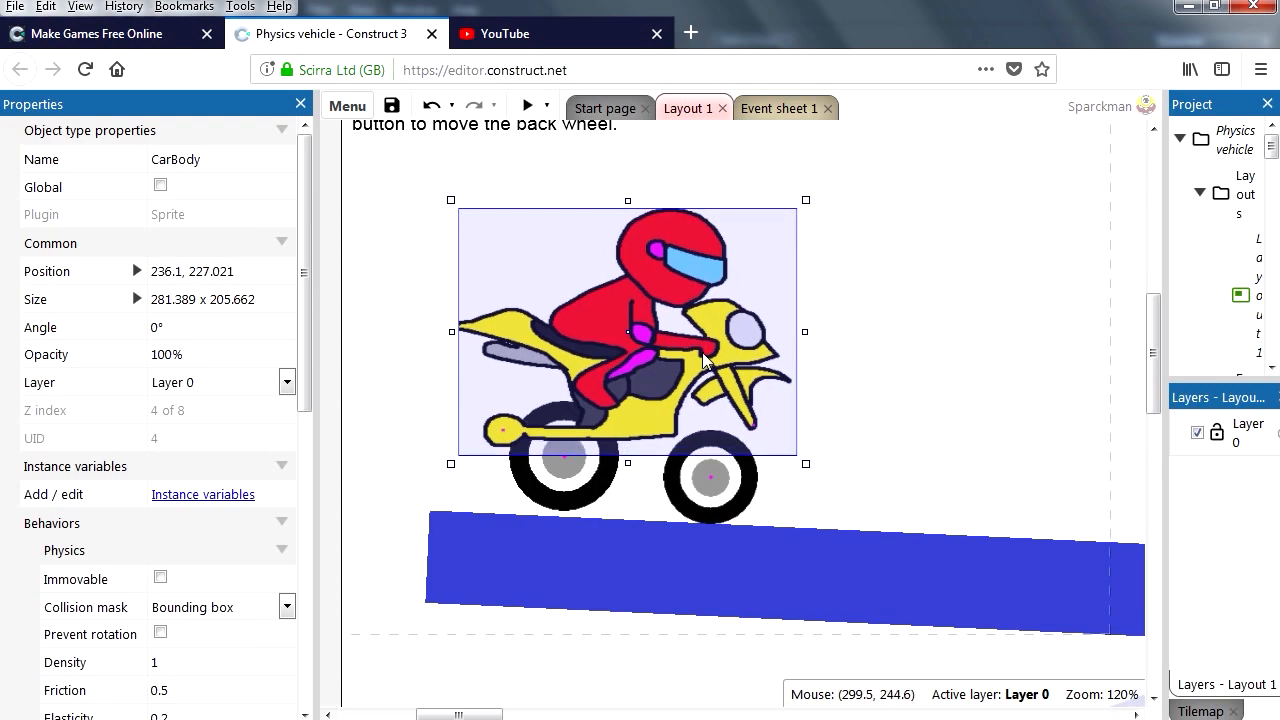
{"action": "left_click_drag", "start_coordinate": [806, 464], "coordinate": [710, 424]}
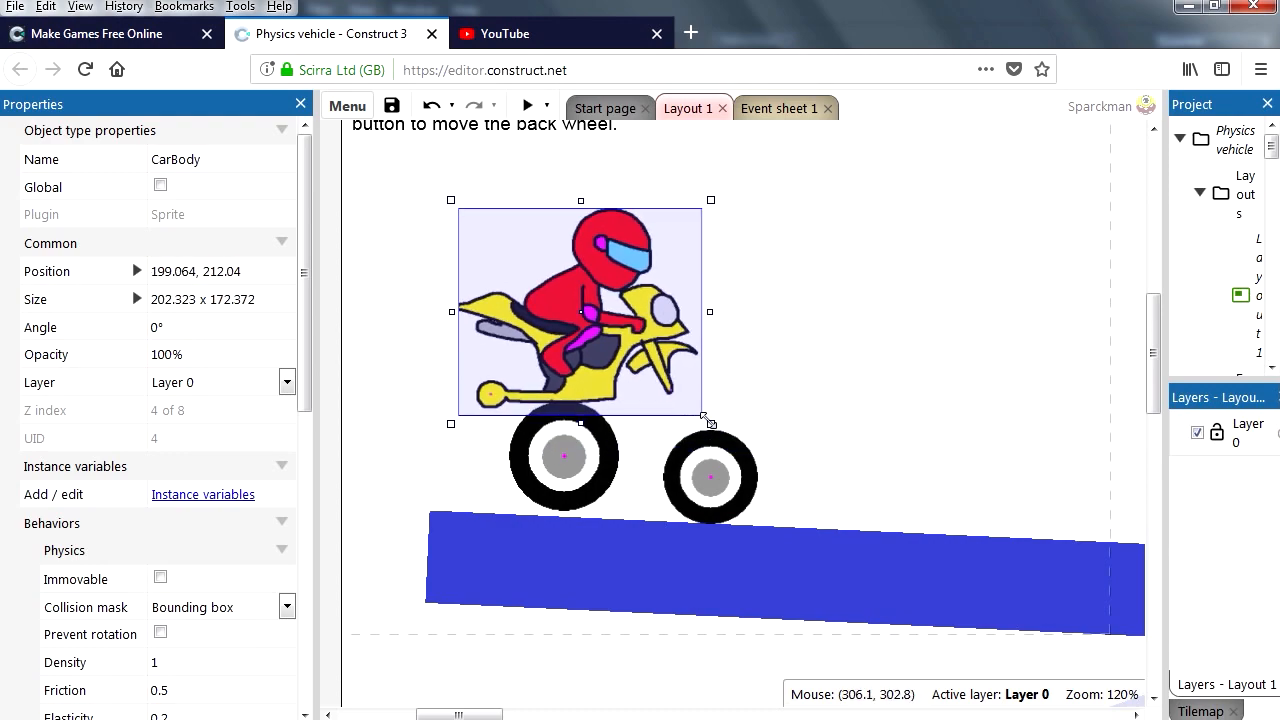
{"action": "left_click_drag", "start_coordinate": [580, 312], "coordinate": [656, 372]}
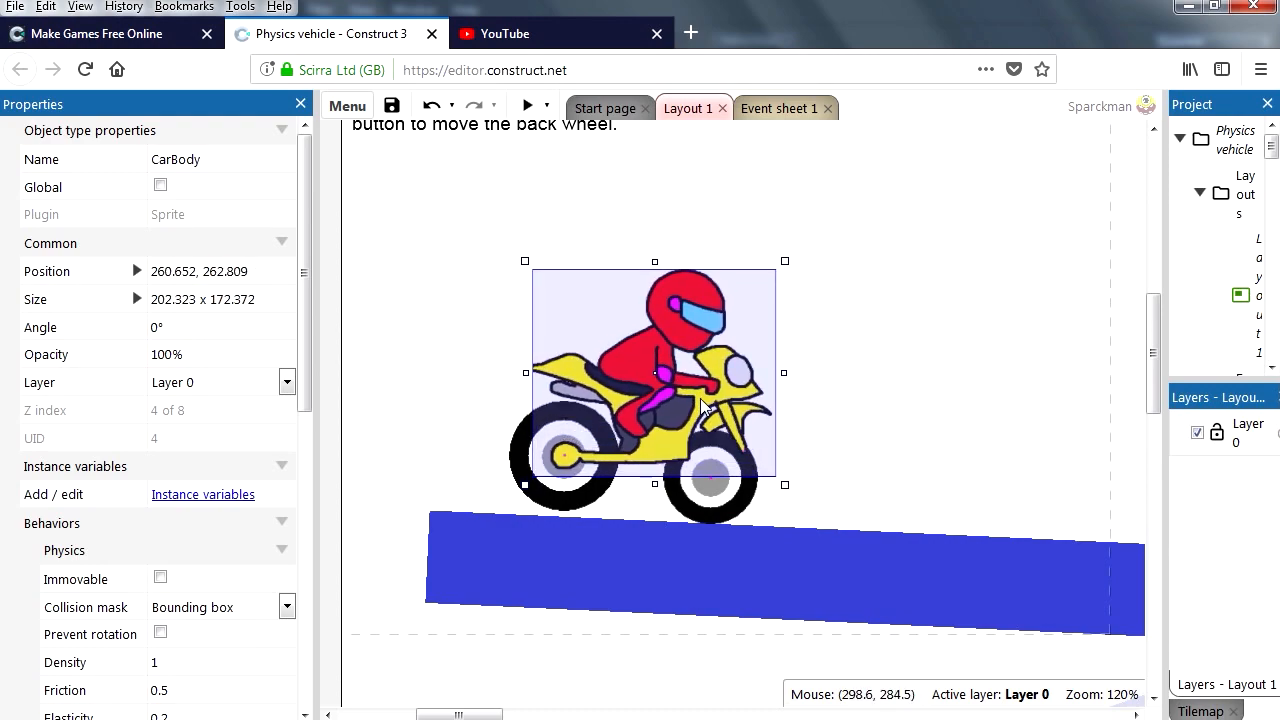
Step: Preview the vehicle, close the preview and select the wheels for editing
{"action": "left_click", "coordinate": [526, 104]}
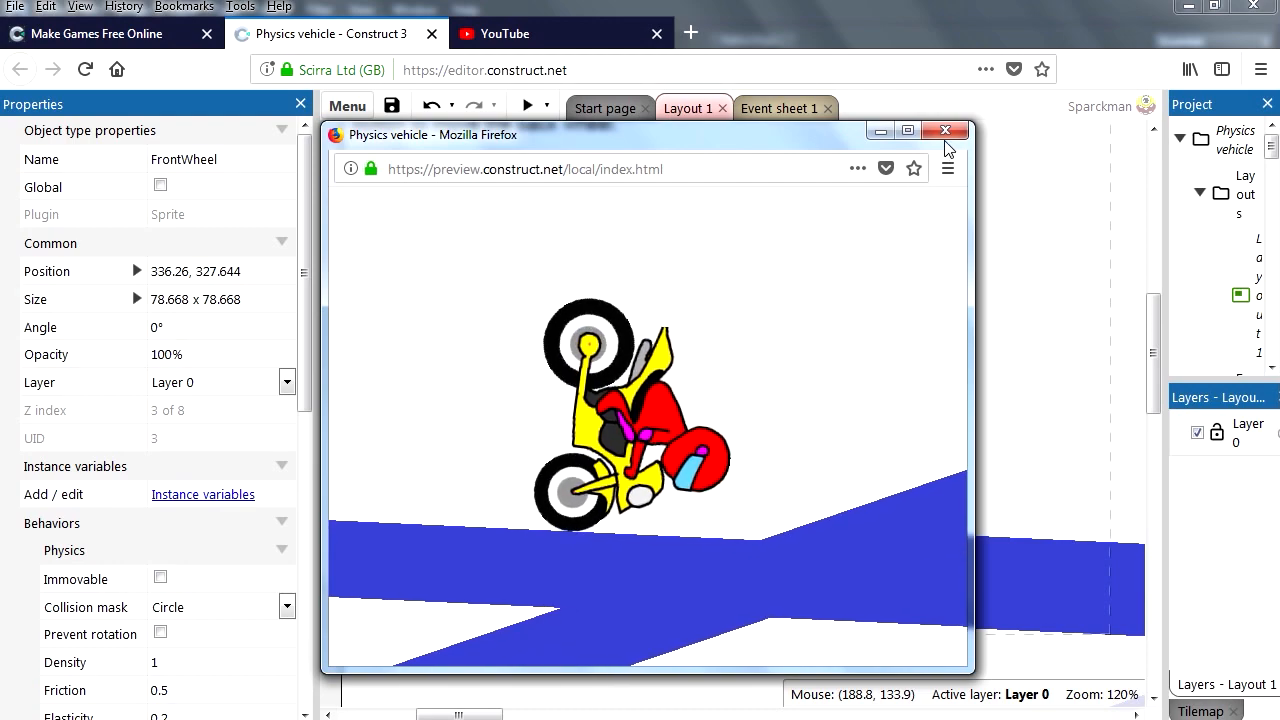
{"action": "left_click", "coordinate": [944, 130]}
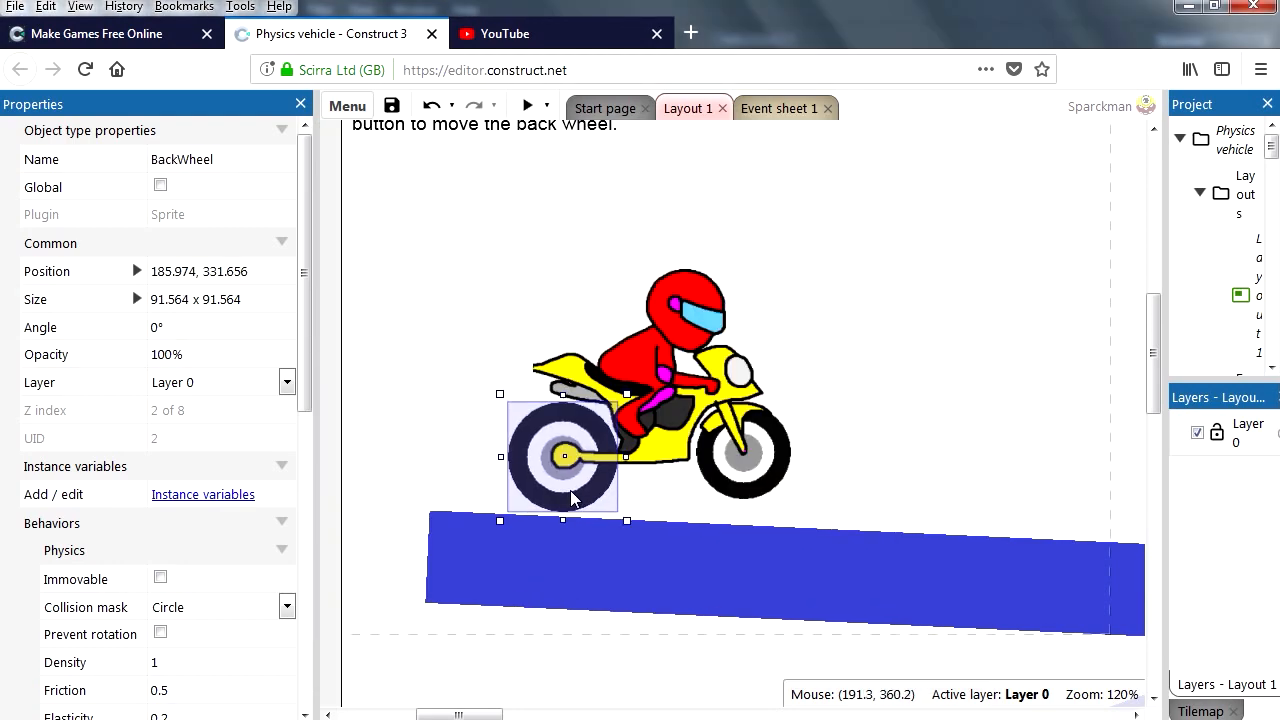
{"action": "left_click", "coordinate": [744, 456]}
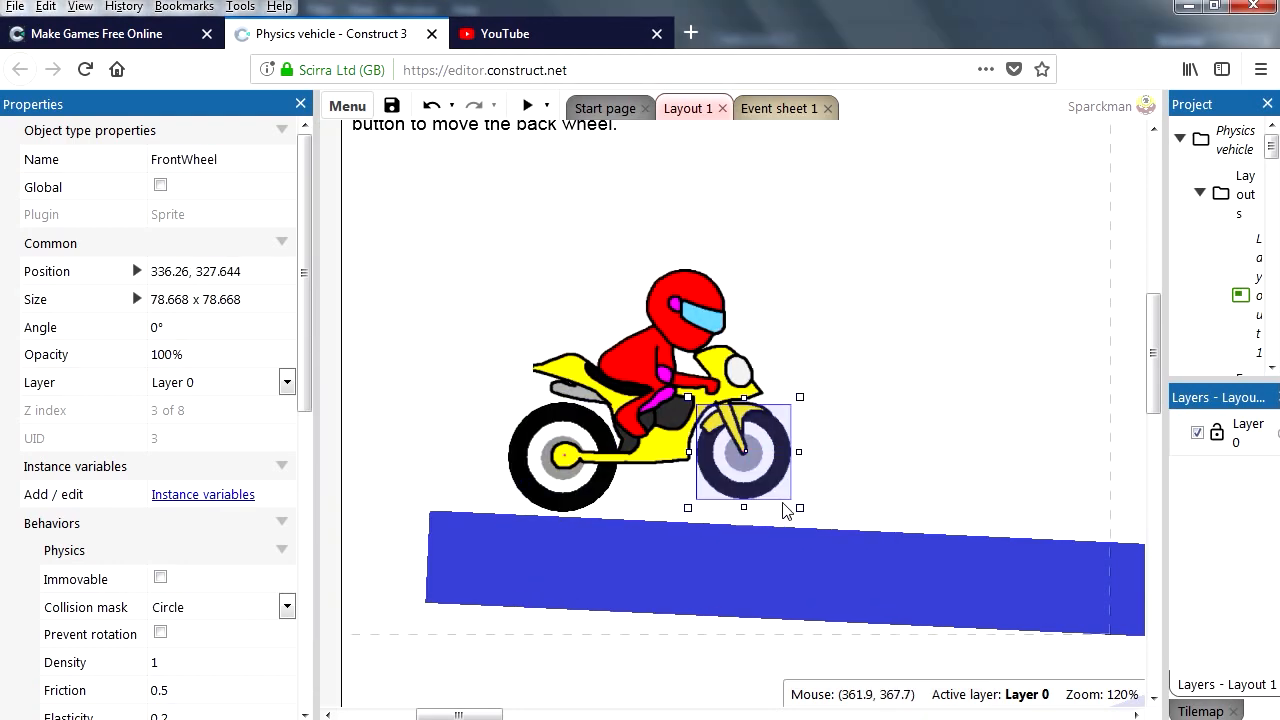
{"action": "left_click", "coordinate": [528, 104]}
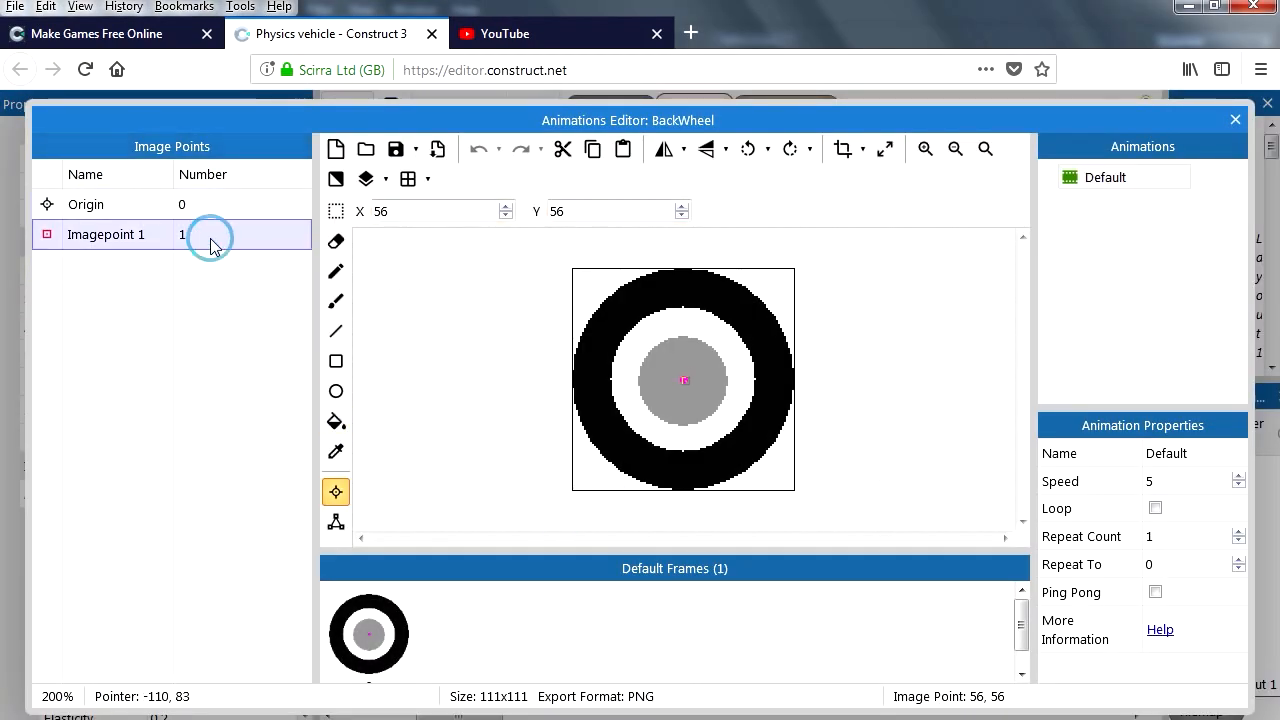
{"action": "mouse_move", "coordinate": [684, 378]}
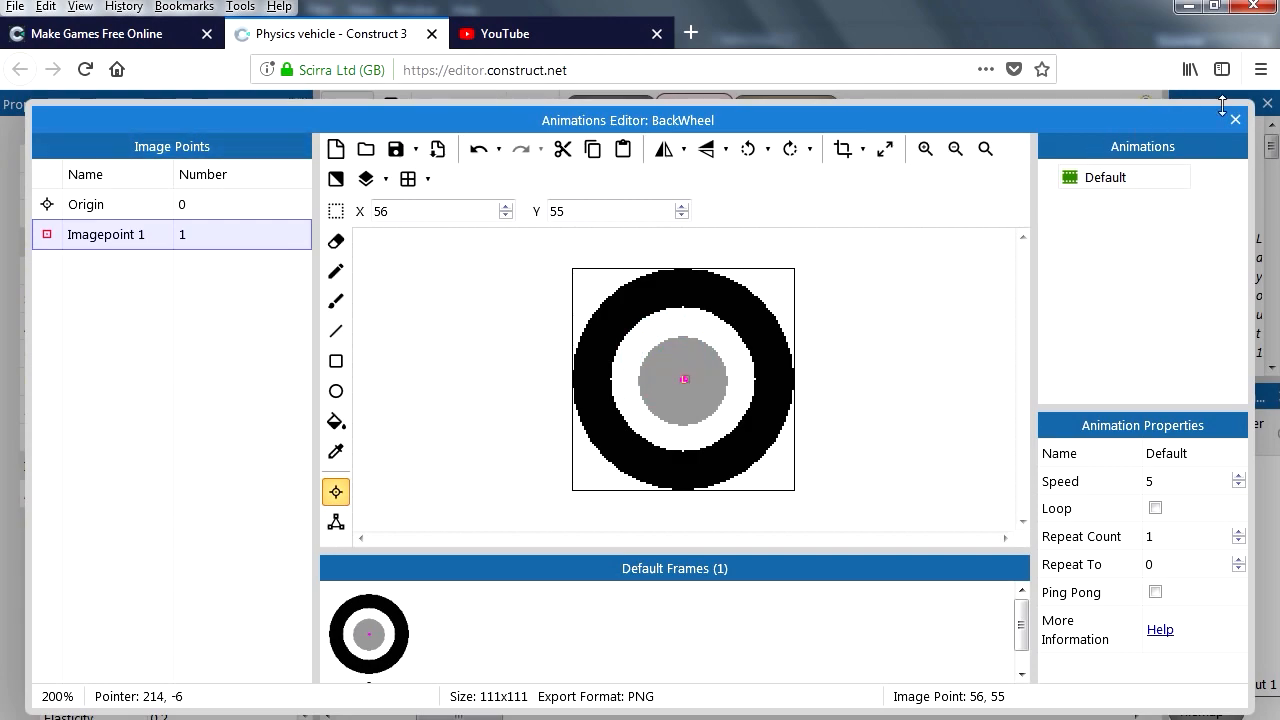
Step: Resize BackWheel to 78.6 px to match FrontWheel, nudge FrontWheel under the body, and preview
{"action": "left_click", "coordinate": [1234, 120]}
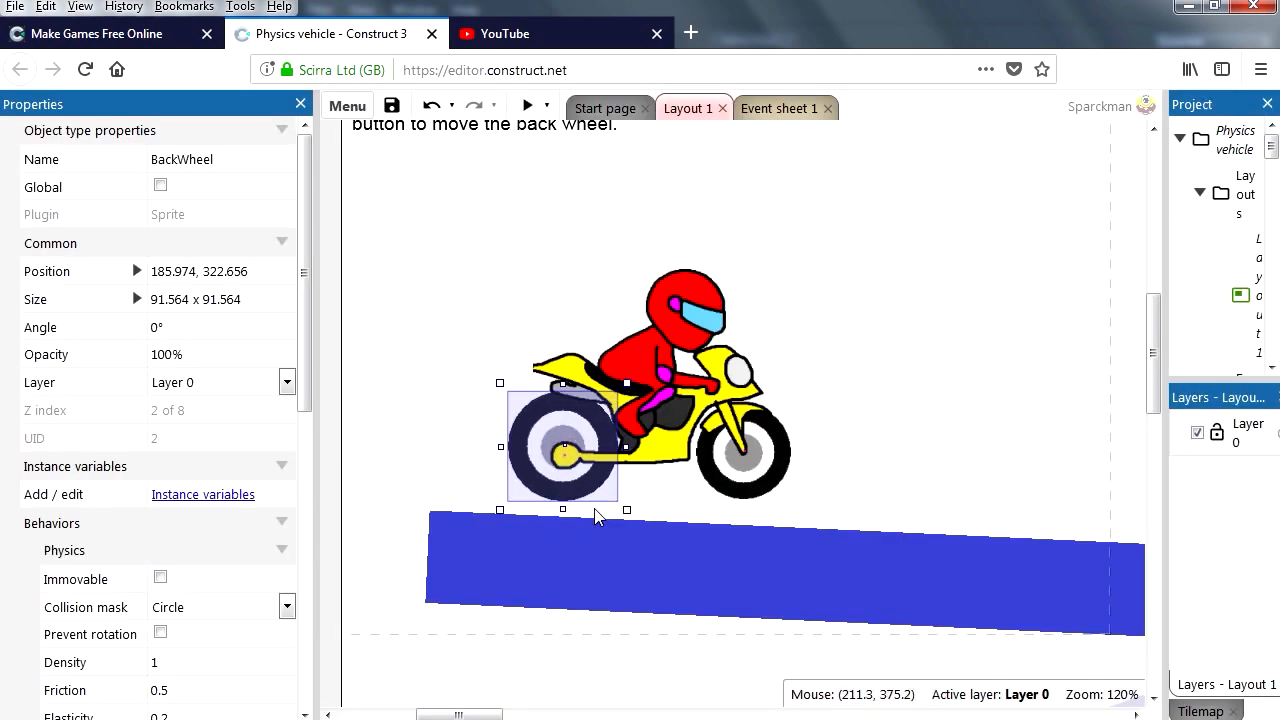
{"action": "left_click_drag", "start_coordinate": [562, 448], "coordinate": [544, 458]}
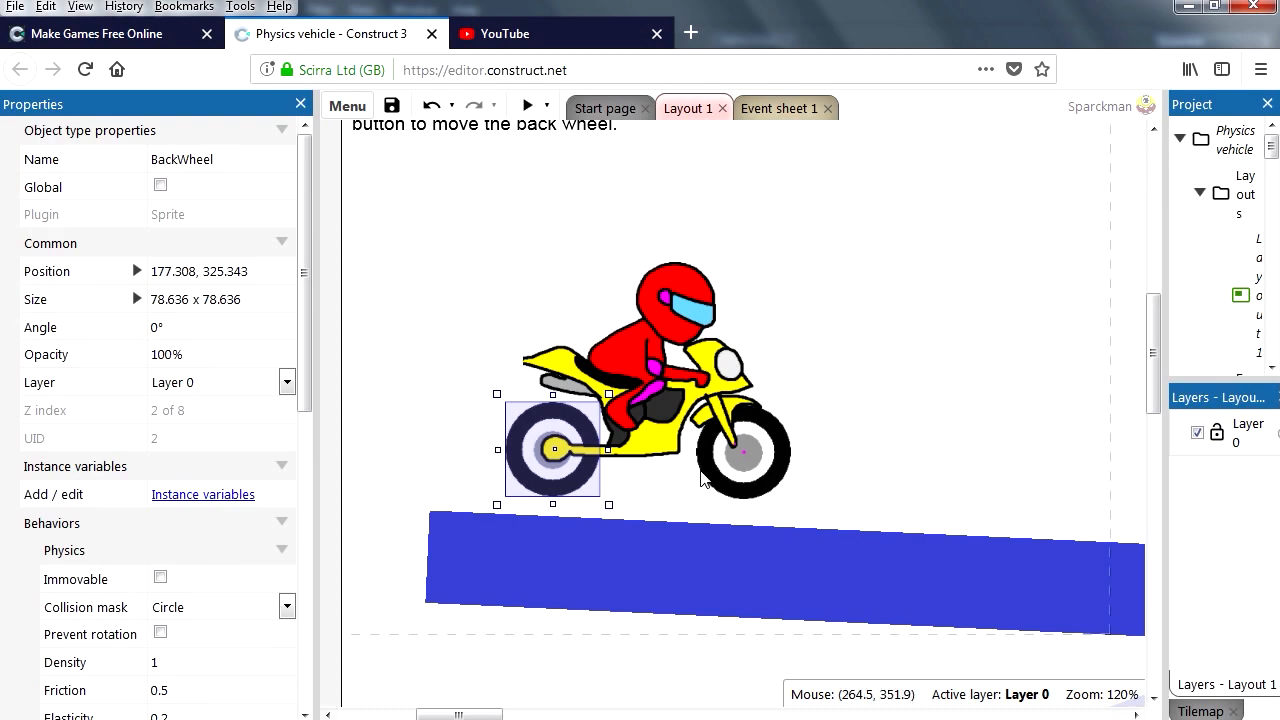
{"action": "left_click", "coordinate": [740, 450]}
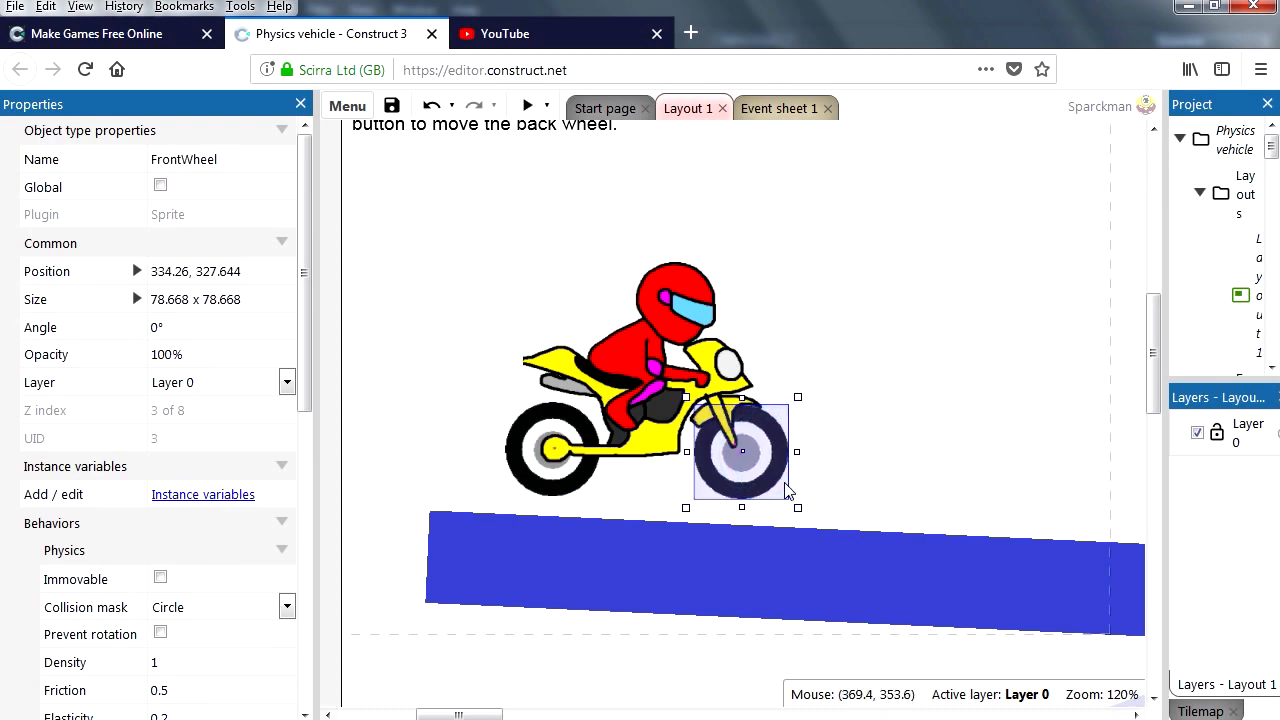
{"action": "left_click_drag", "start_coordinate": [740, 450], "coordinate": [732, 440]}
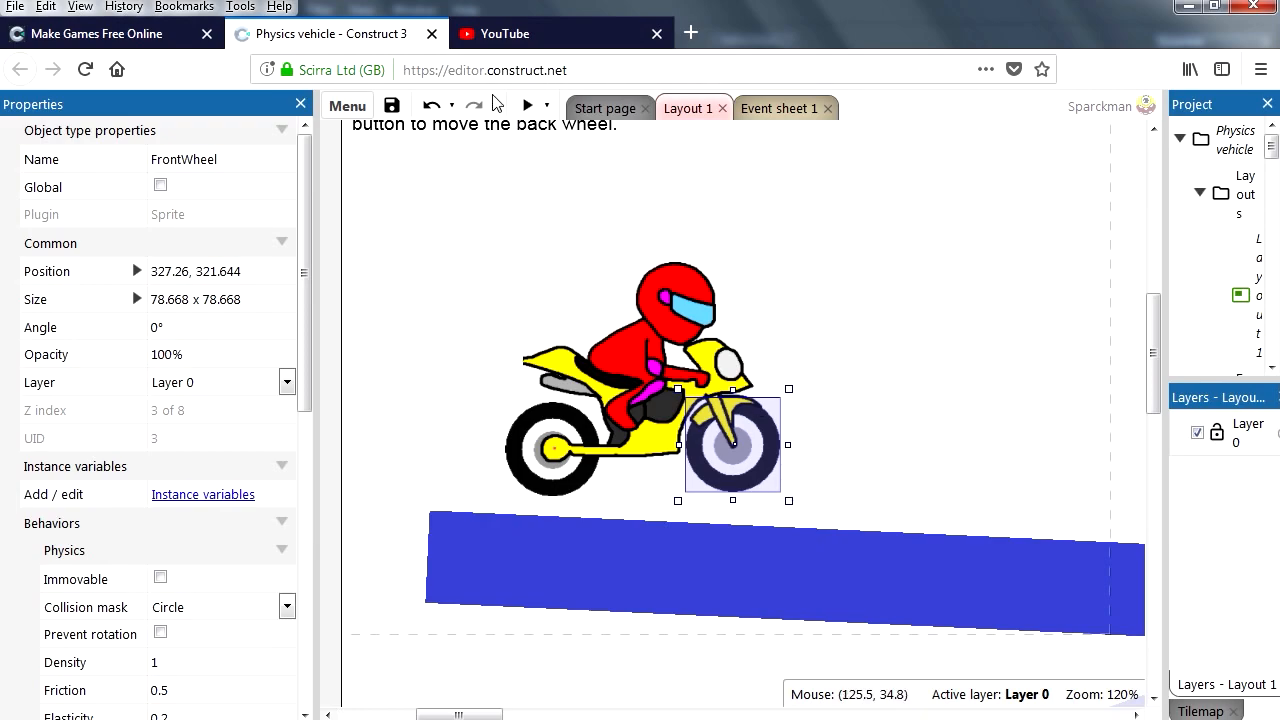
{"action": "left_click", "coordinate": [528, 104]}
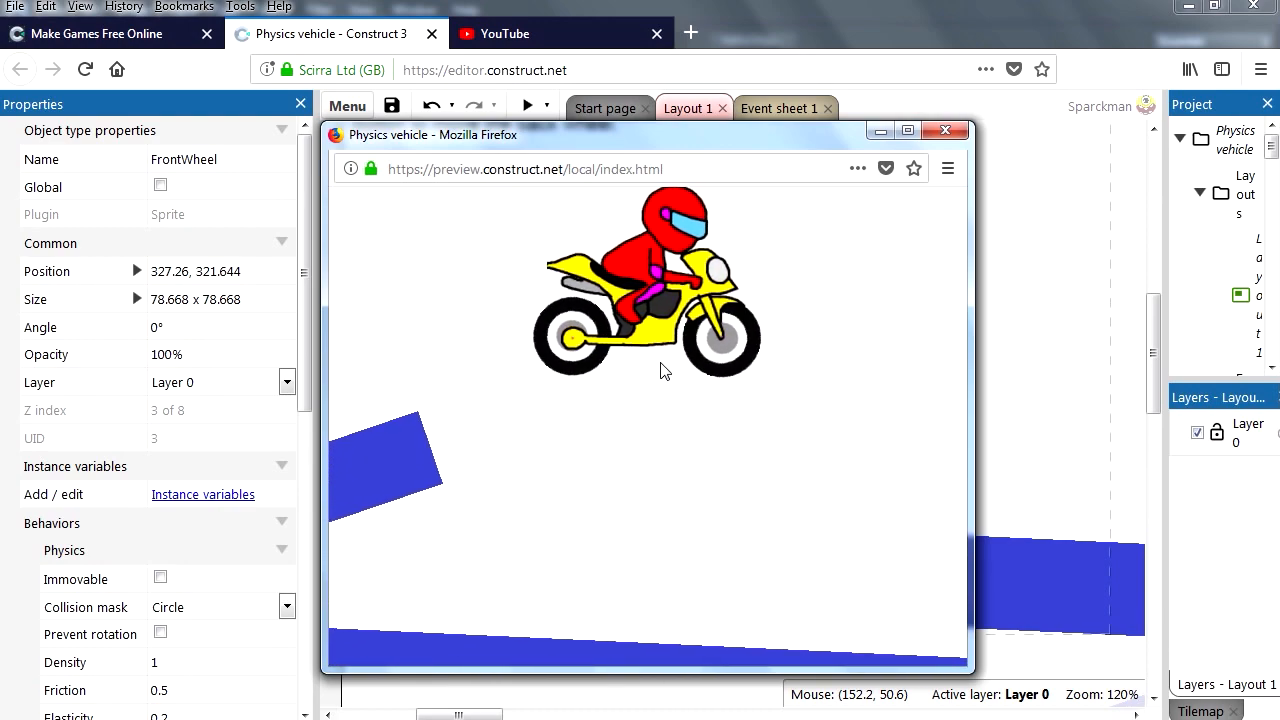
{"action": "mouse_move", "coordinate": [780, 440]}
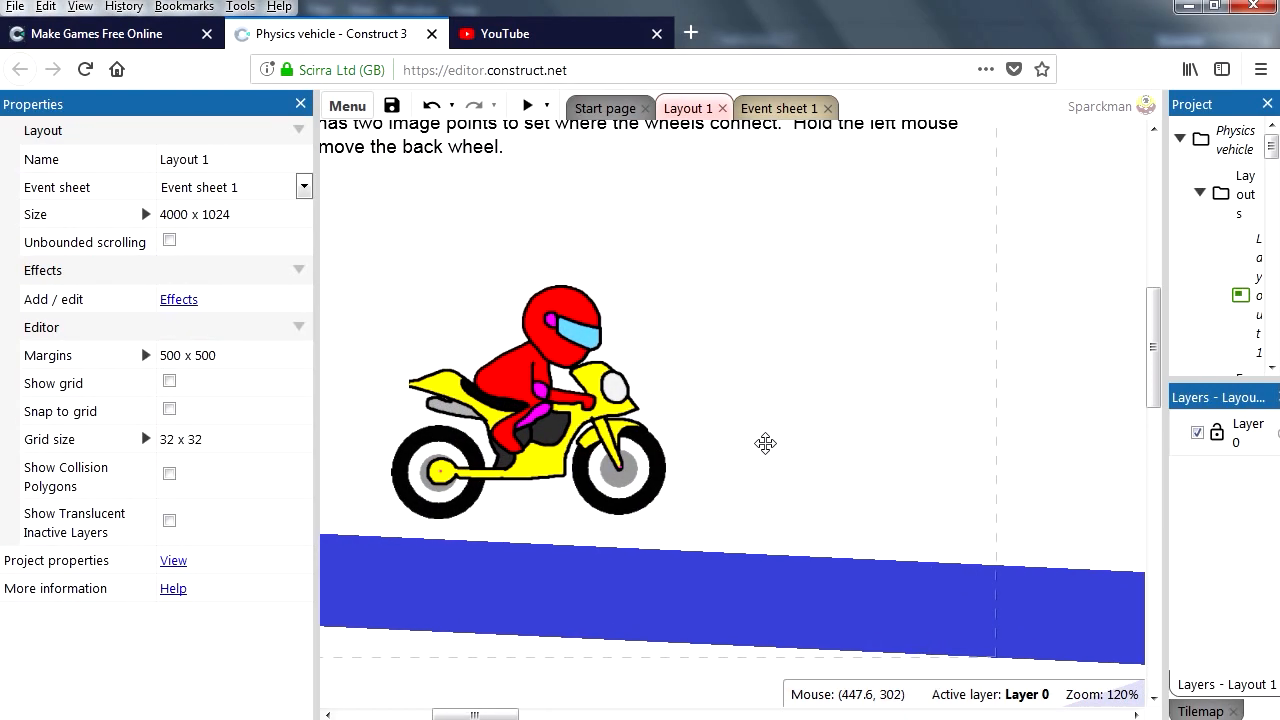
{"action": "scroll", "scroll_direction": "down", "scroll_amount": 3}
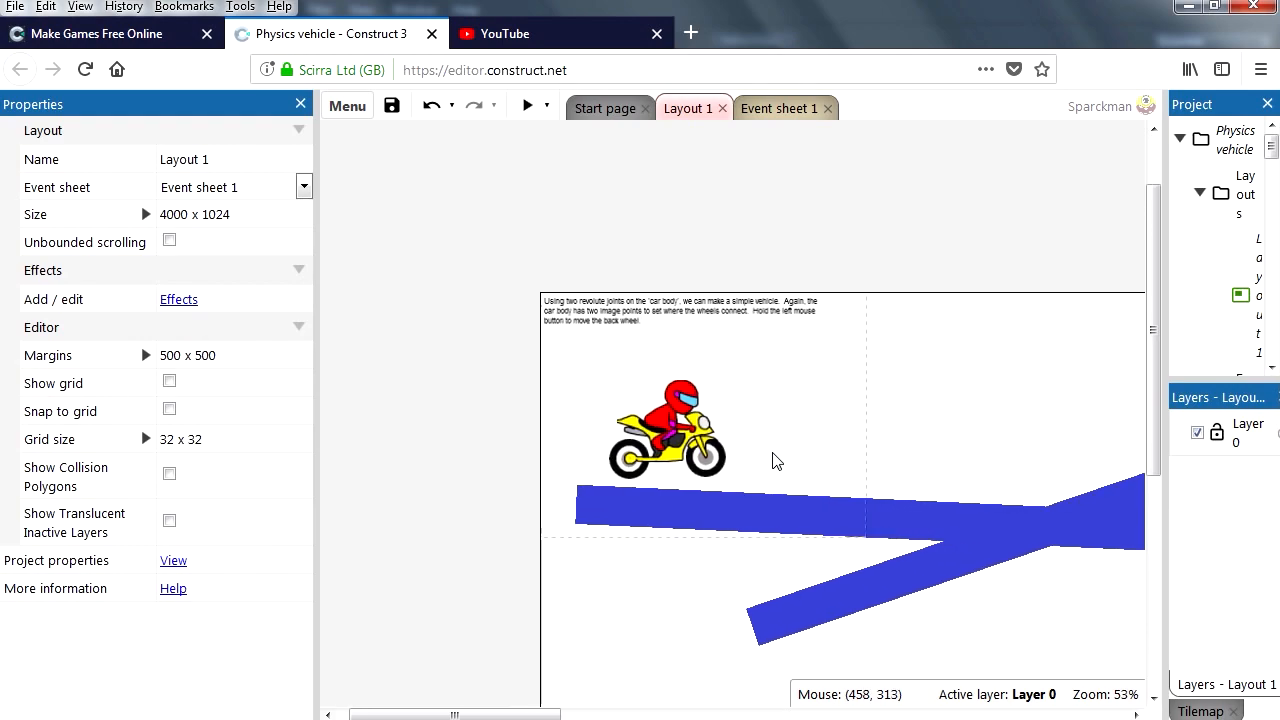
{"action": "scroll", "scroll_direction": "down", "scroll_amount": 3}
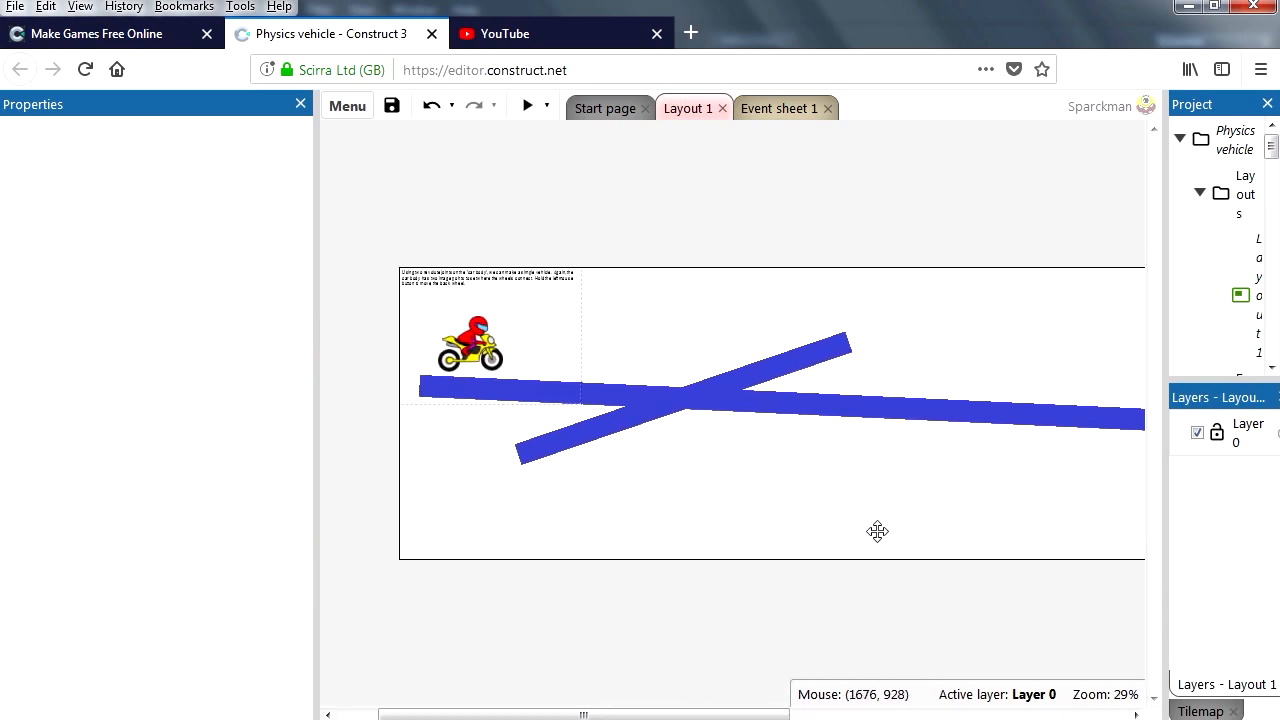
{"action": "scroll", "scroll_direction": "up", "scroll_amount": 3}
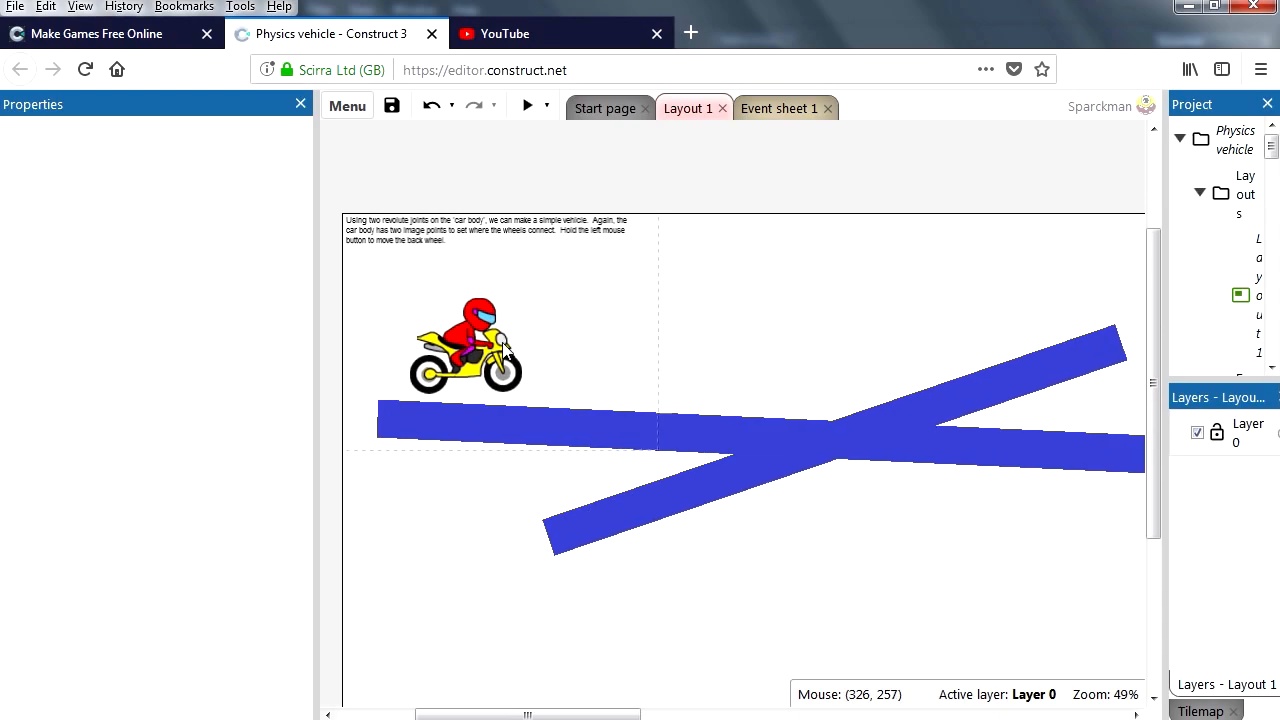
{"action": "scroll", "scroll_direction": "up", "scroll_amount": 3}
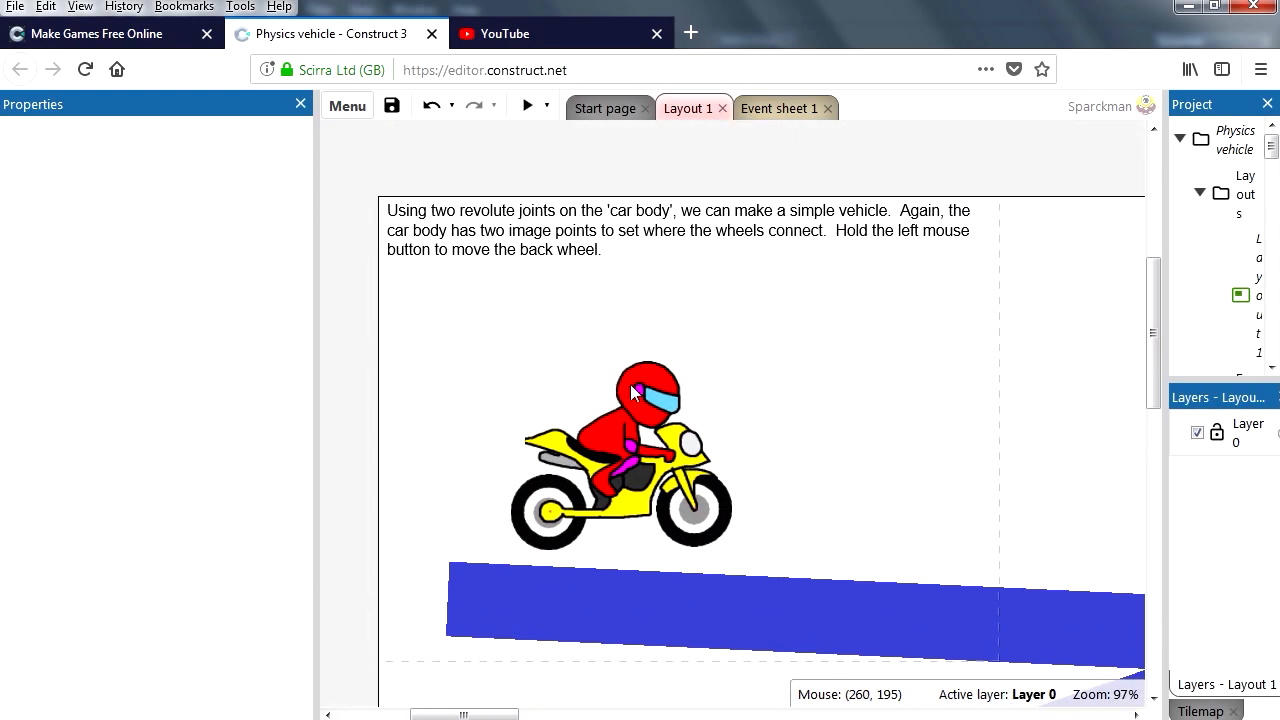
{"action": "scroll", "scroll_direction": "up", "scroll_amount": 3}
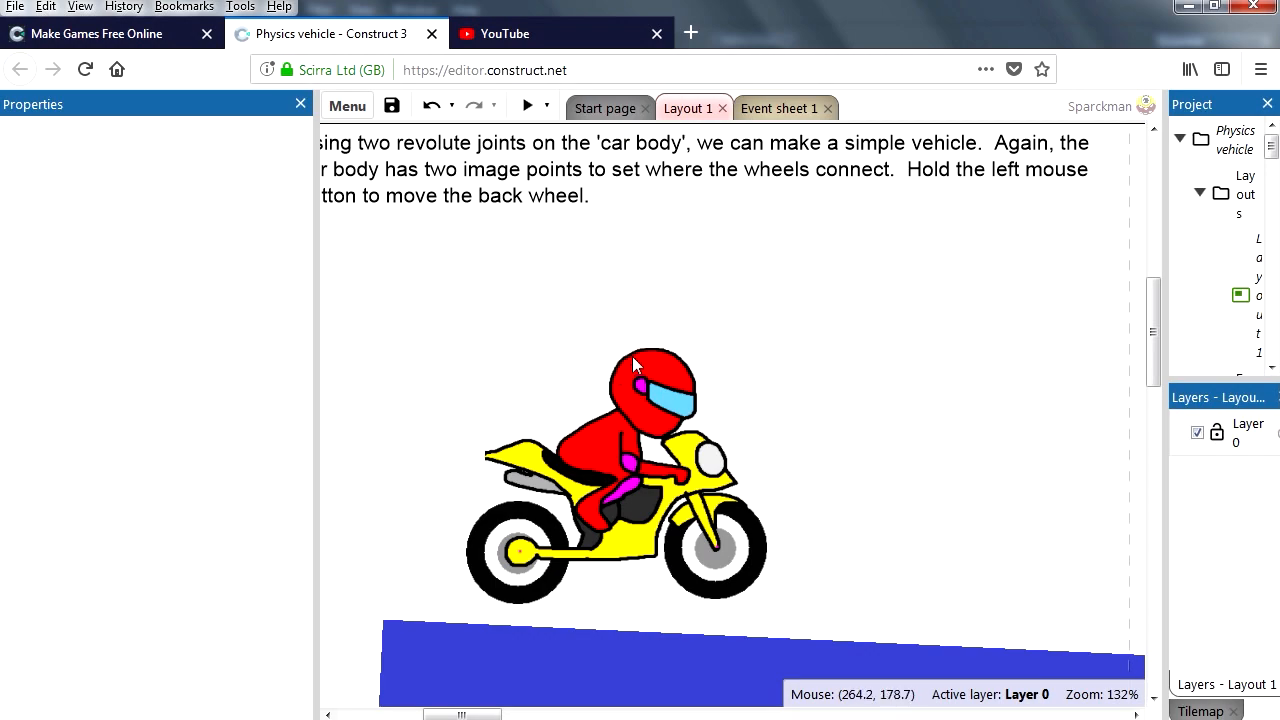
{"action": "mouse_move", "coordinate": [680, 488]}
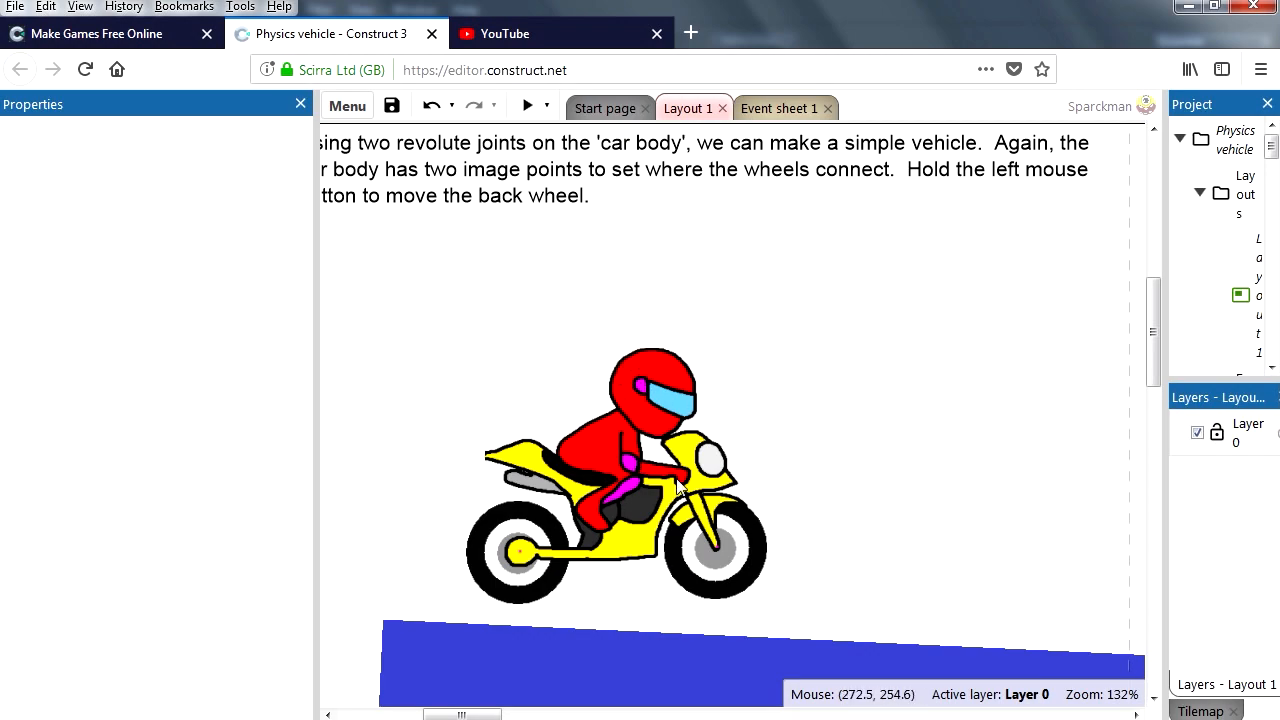
{"action": "mouse_move", "coordinate": [810, 572]}
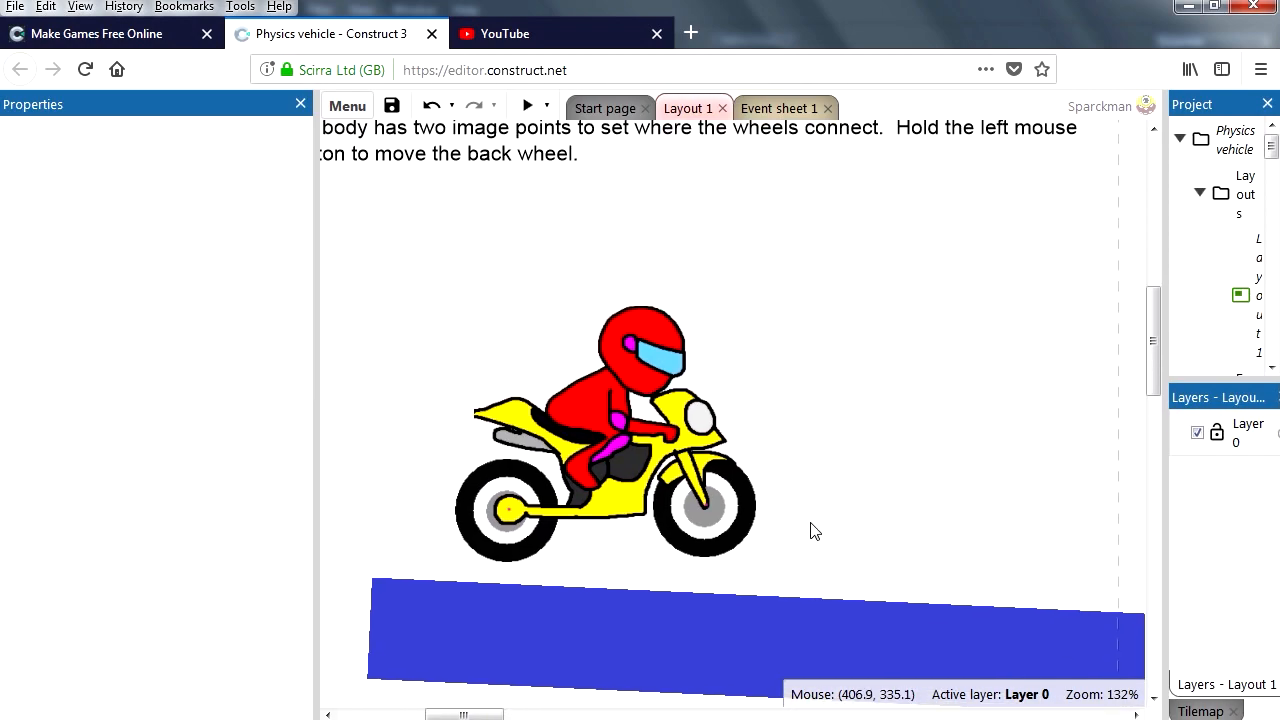
{"action": "mouse_move", "coordinate": [816, 530]}
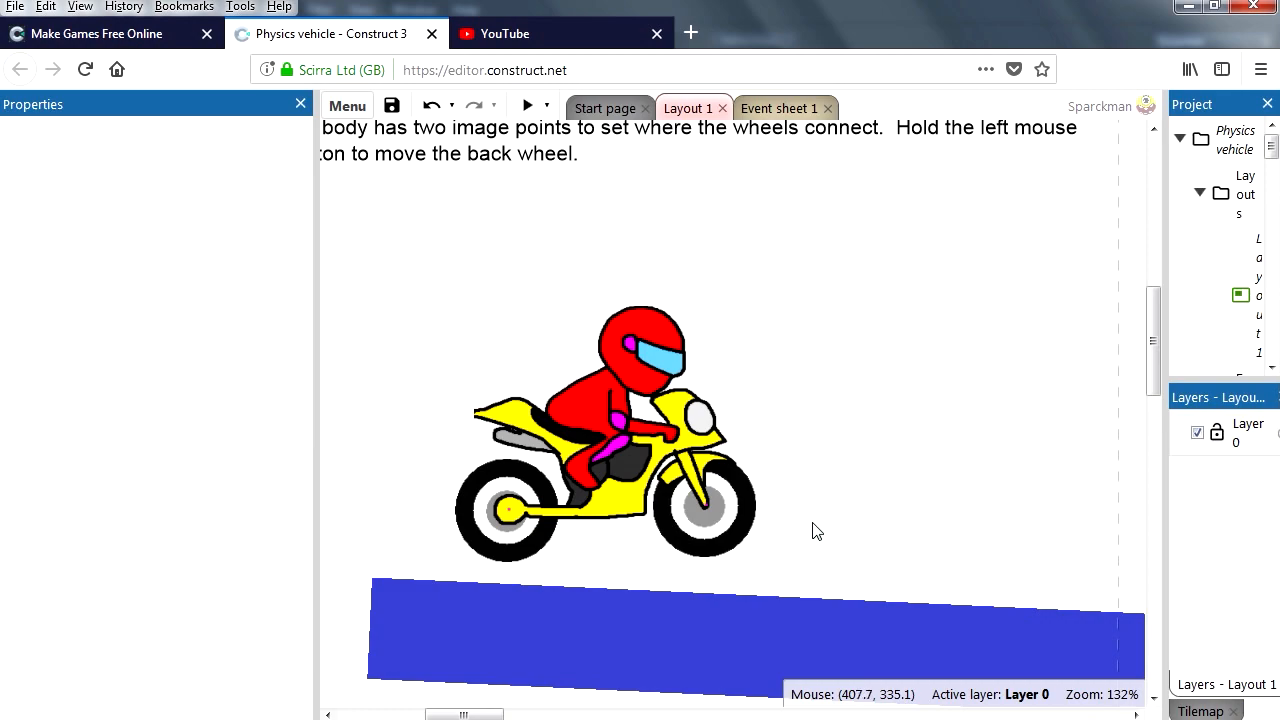
{"action": "mouse_move", "coordinate": [804, 508]}
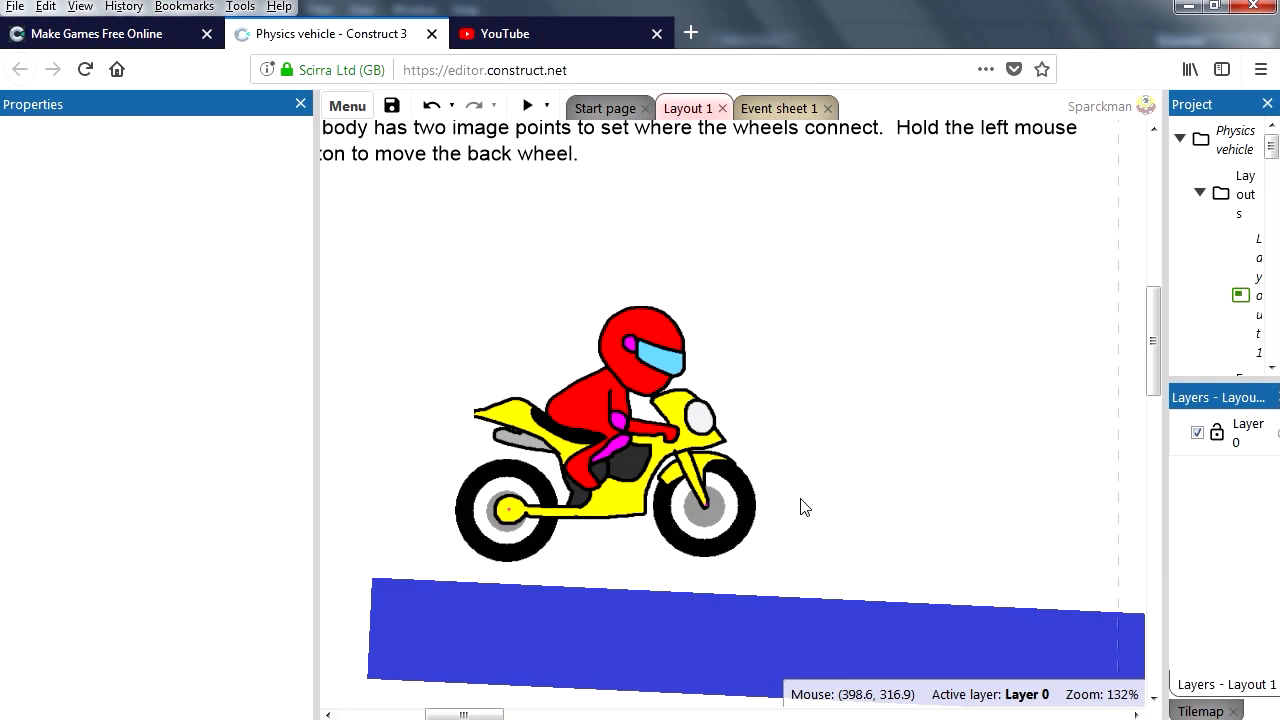
{"action": "mouse_move", "coordinate": [820, 528]}
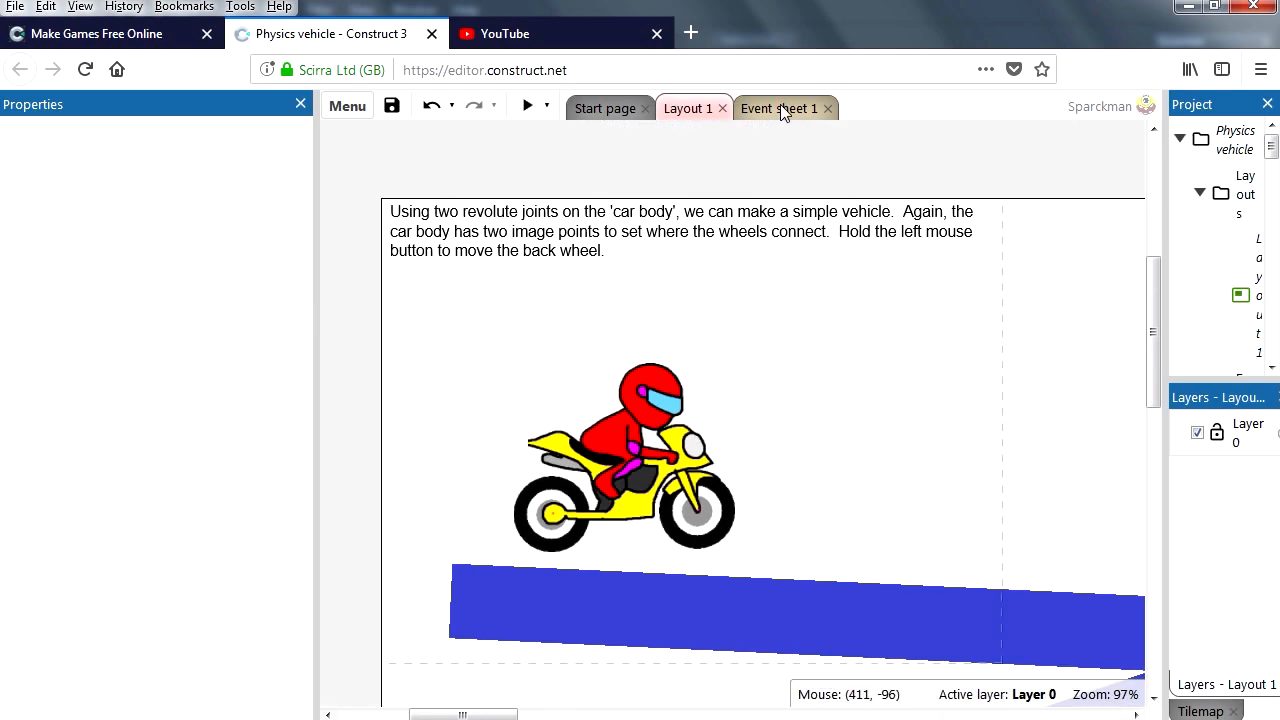
{"action": "left_click", "coordinate": [780, 108]}
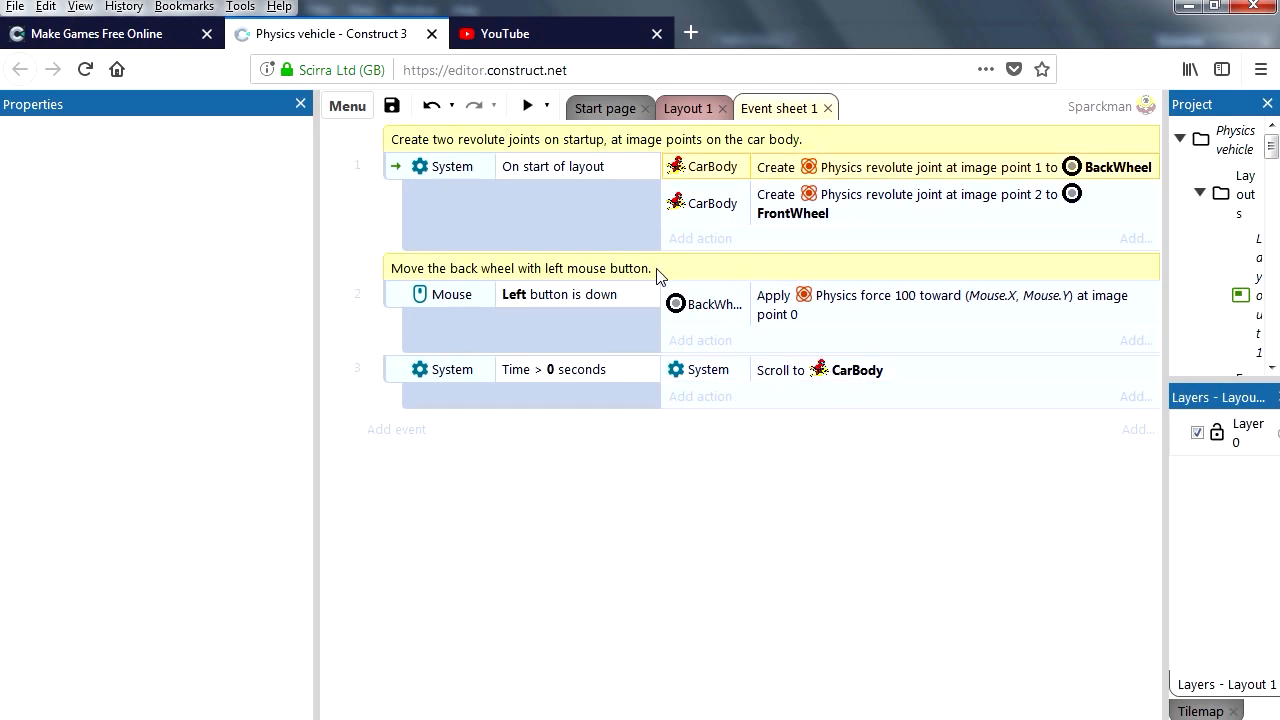
{"action": "mouse_move", "coordinate": [1028, 176]}
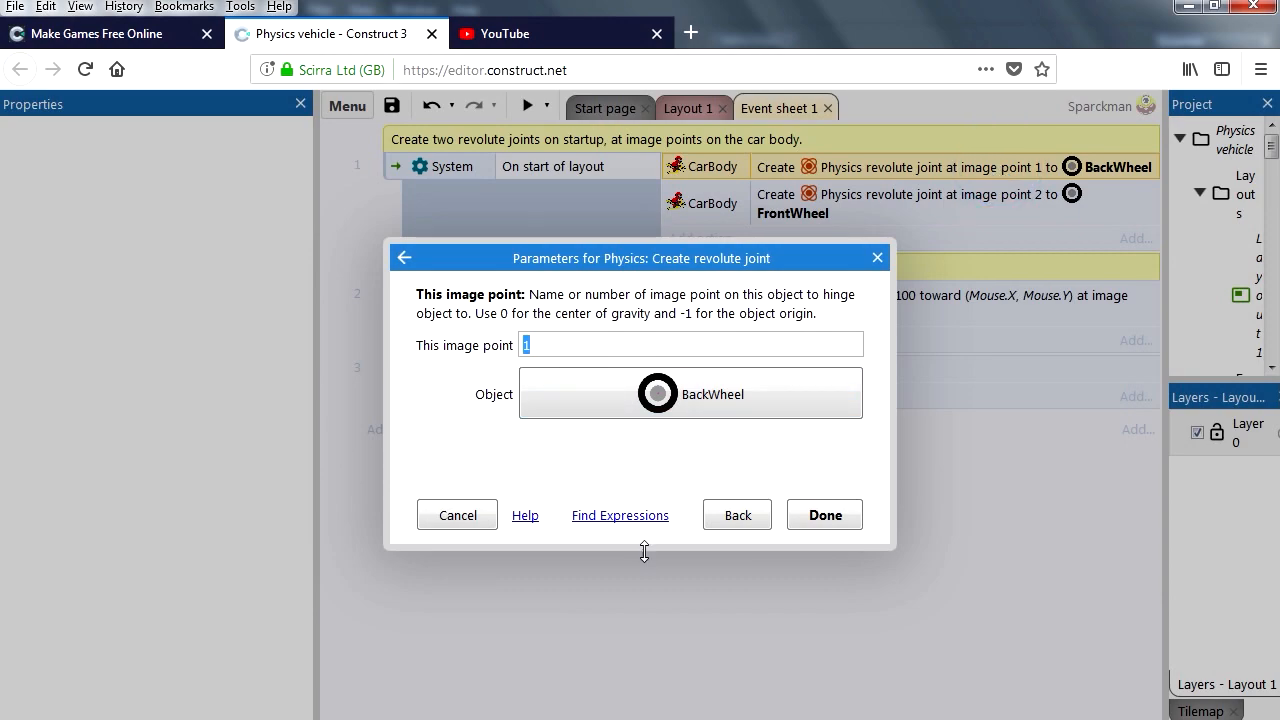
{"action": "left_click", "coordinate": [824, 514]}
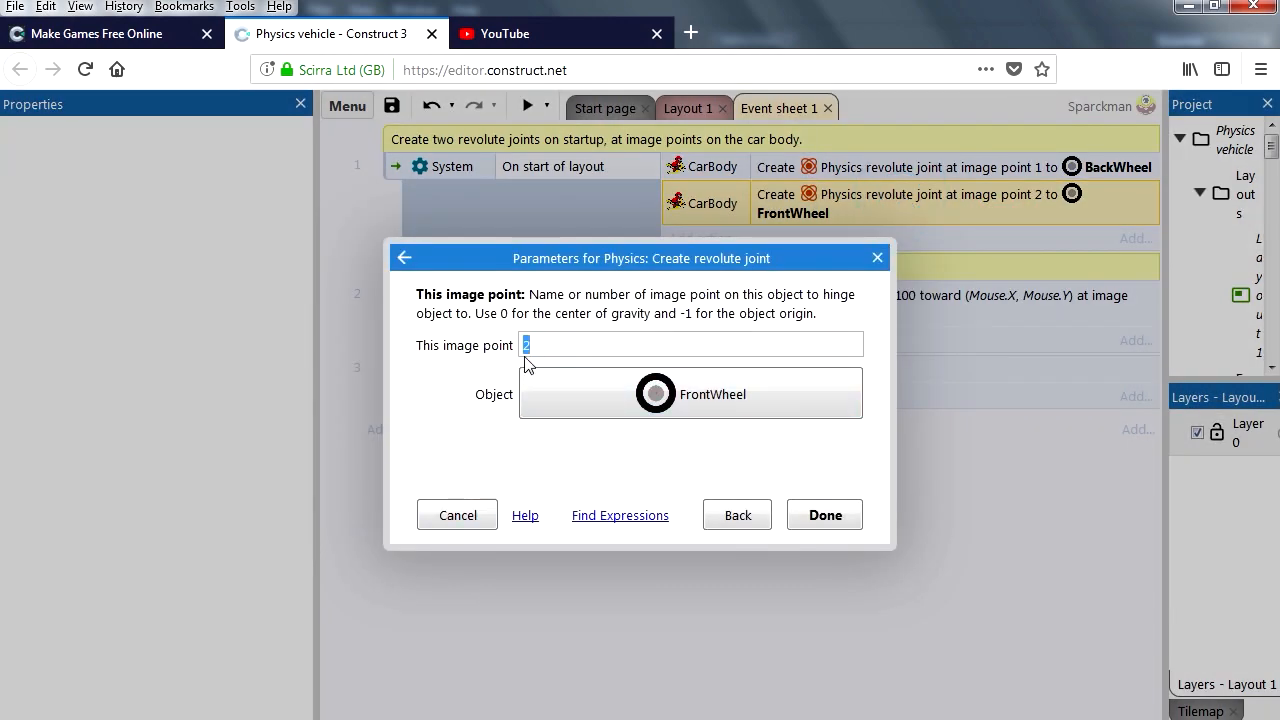
{"action": "left_click", "coordinate": [824, 516]}
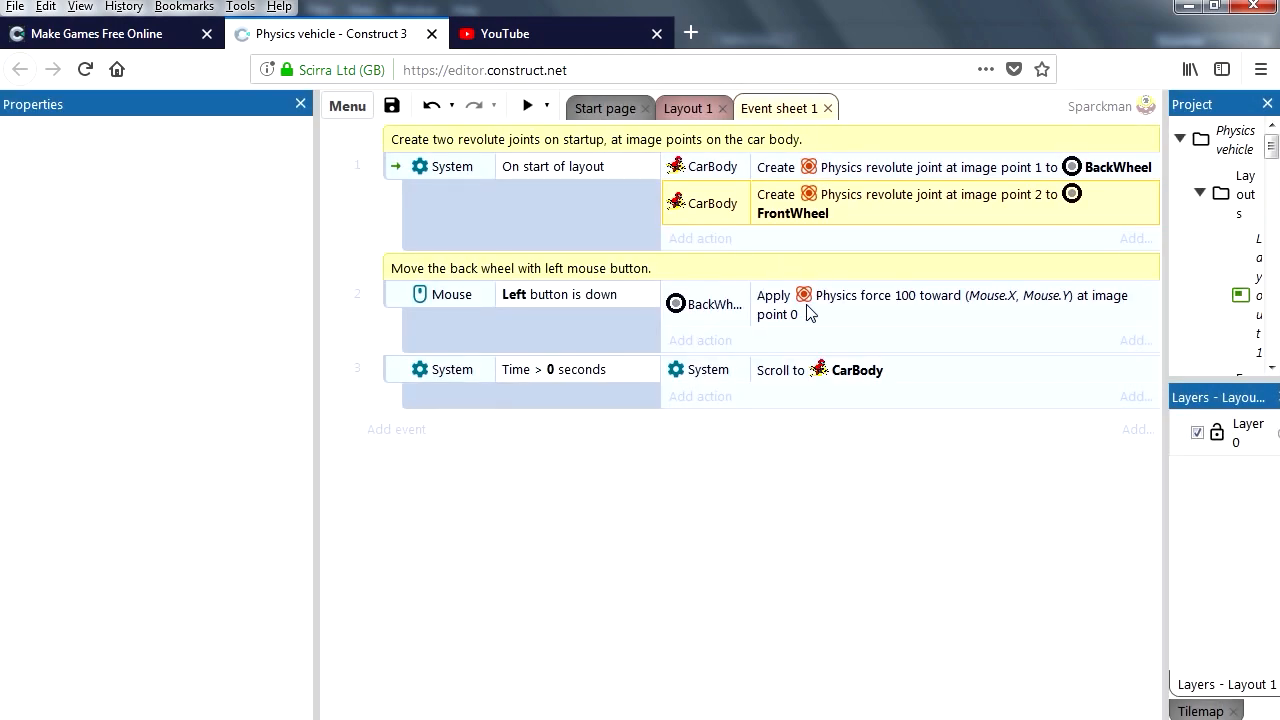
{"action": "mouse_move", "coordinate": [920, 308]}
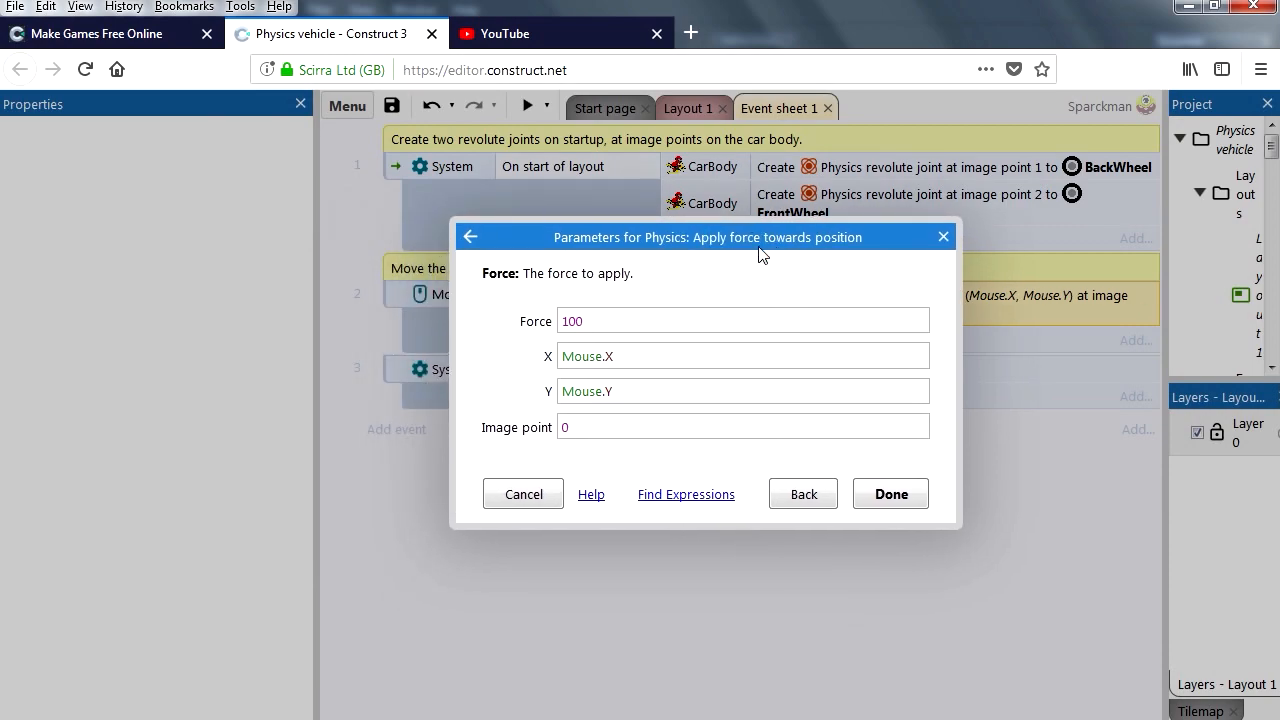
{"action": "left_click", "coordinate": [890, 494]}
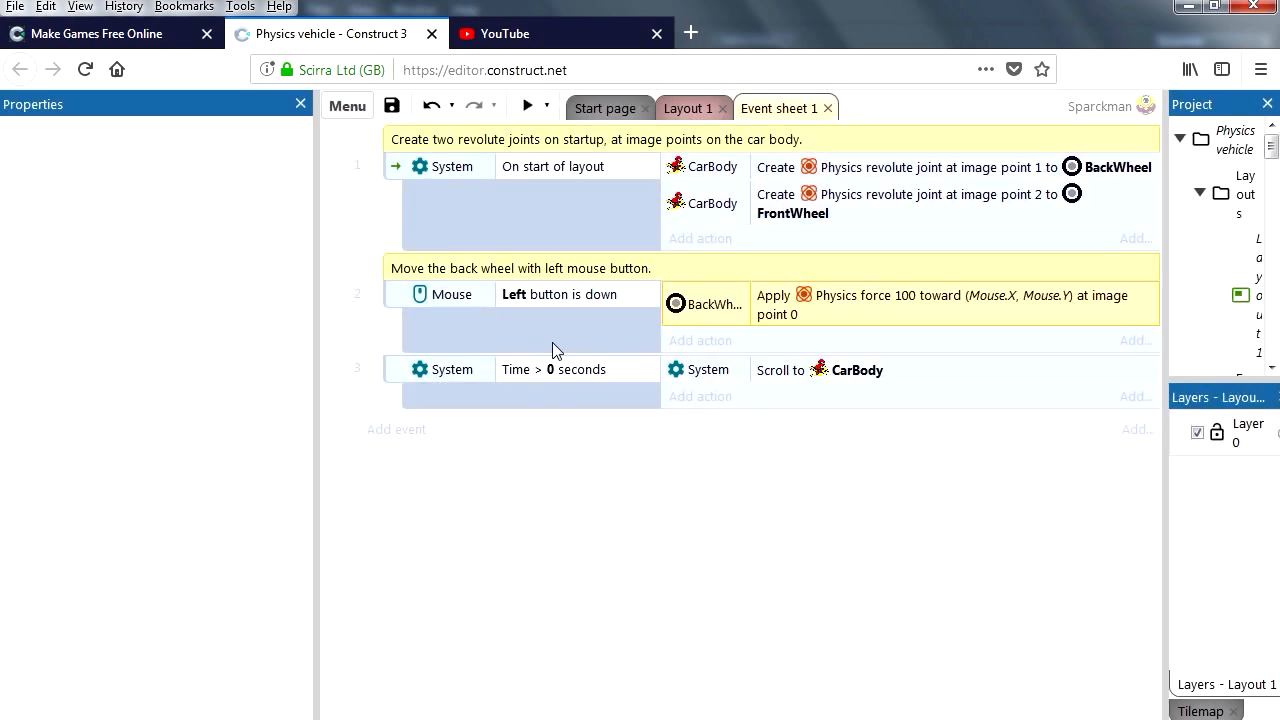
{"action": "left_click", "coordinate": [452, 294]}
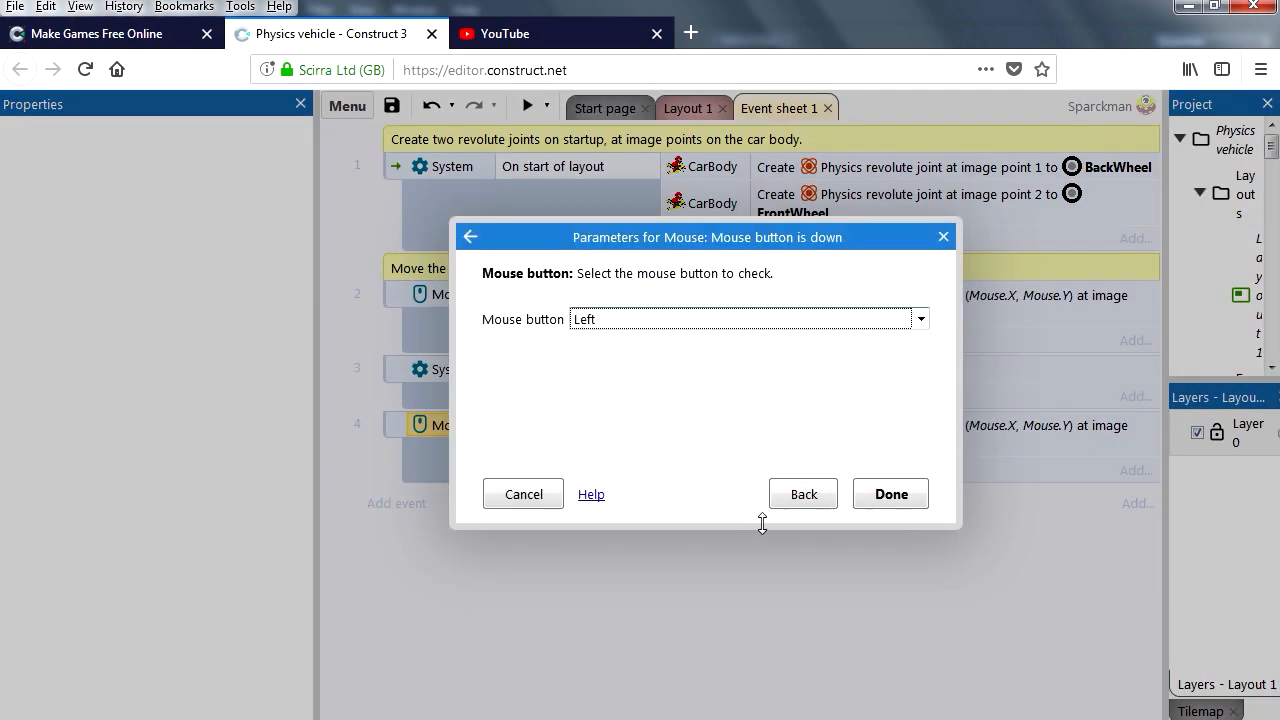
Step: Insert a Keyboard object and switch event 4's condition from the mouse to Keyboard
{"action": "left_click", "coordinate": [804, 492]}
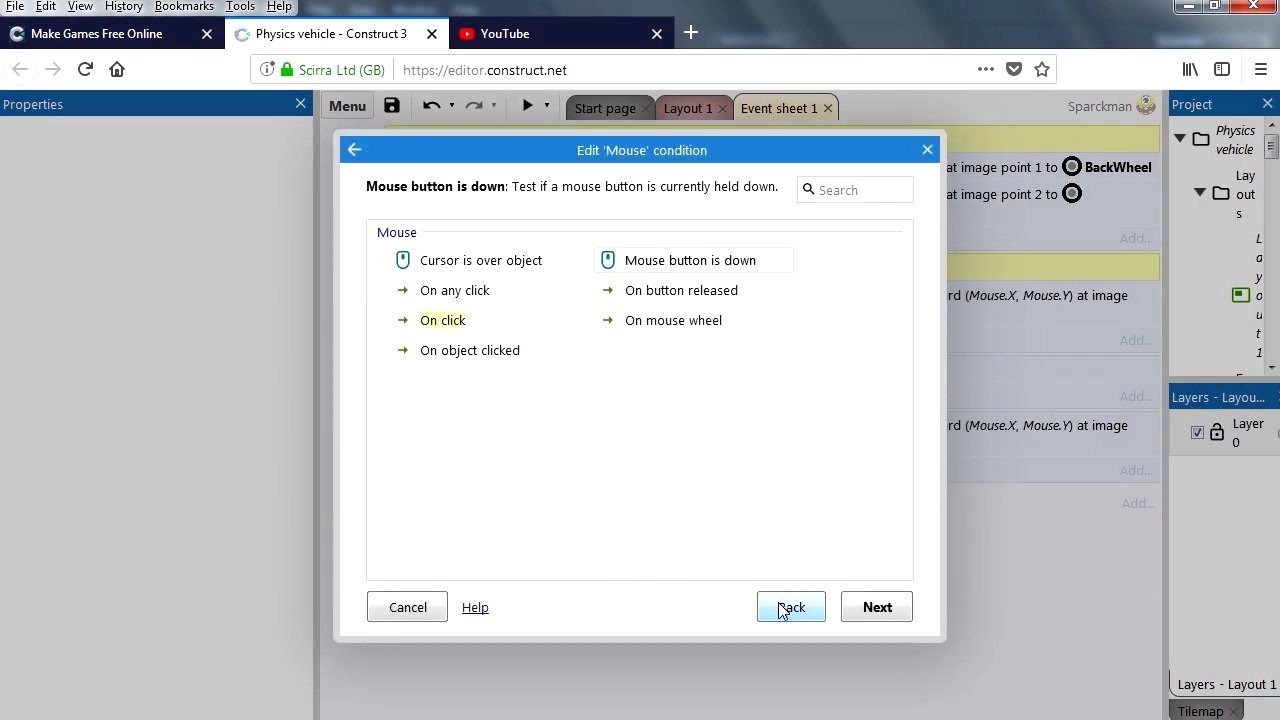
{"action": "left_click", "coordinate": [790, 608]}
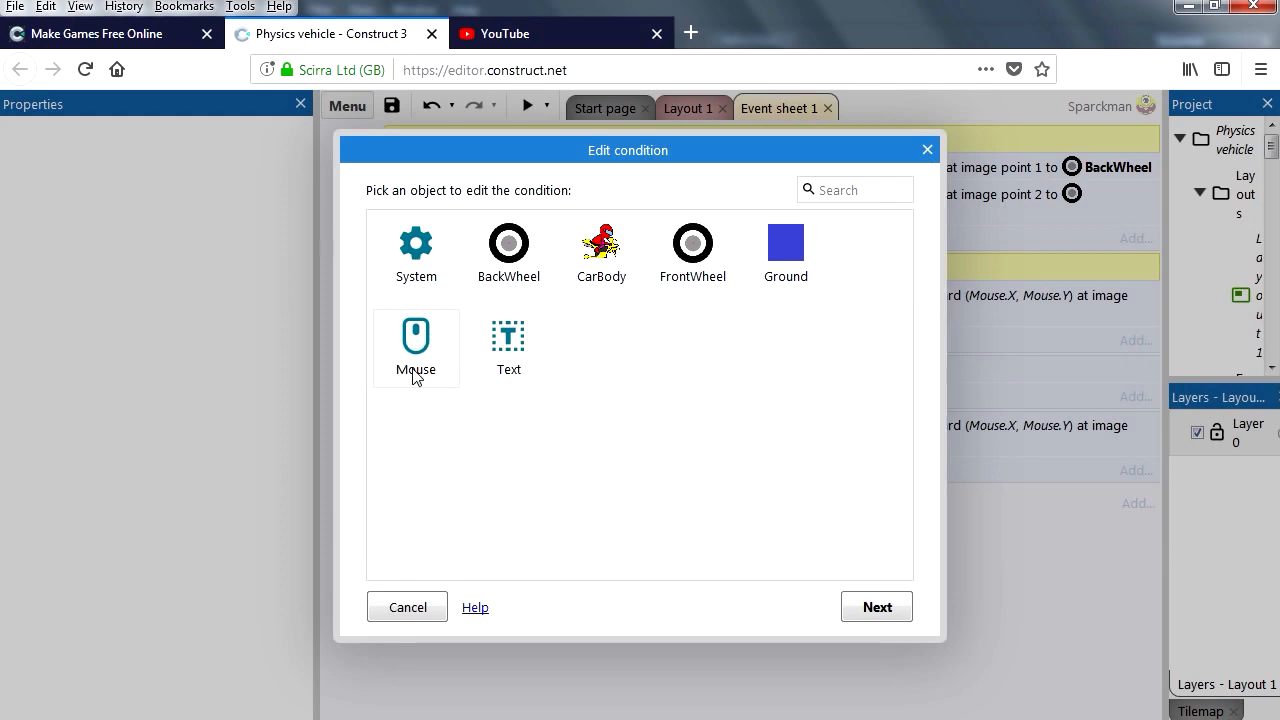
{"action": "left_click", "coordinate": [408, 608]}
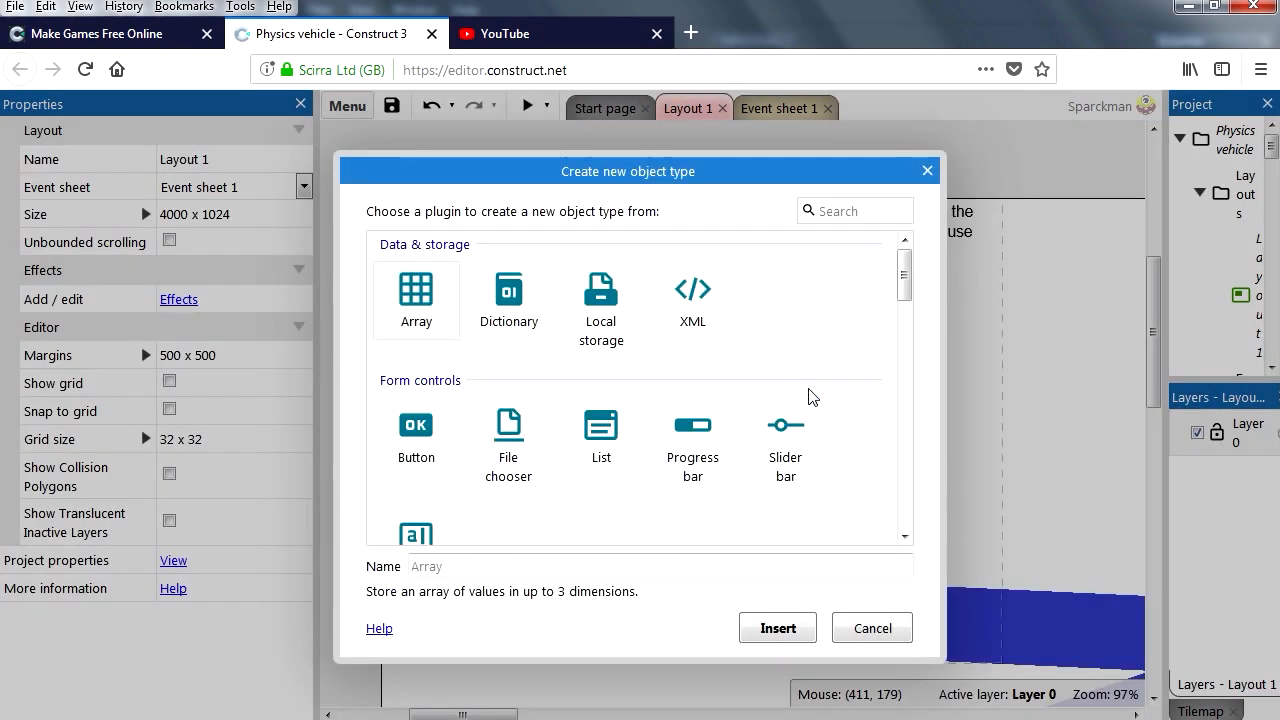
{"action": "scroll", "scroll_direction": "down", "scroll_amount": 3}
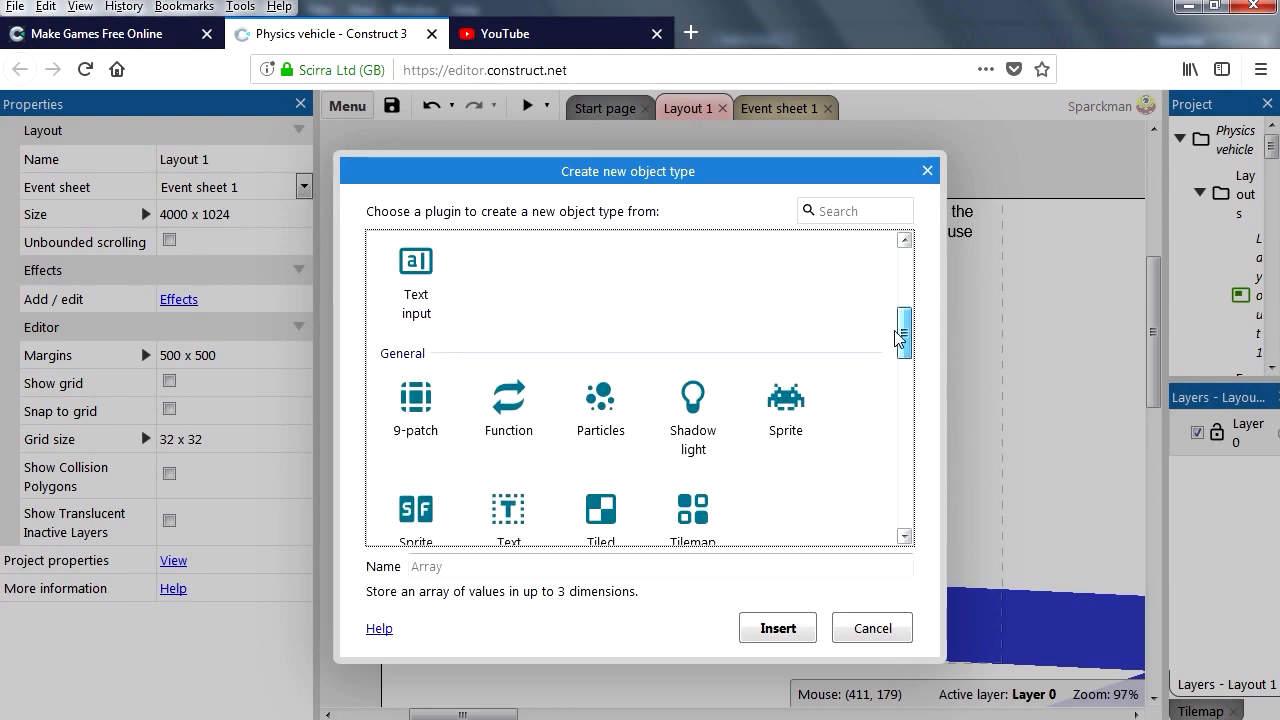
{"action": "scroll", "scroll_direction": "down", "scroll_amount": 3}
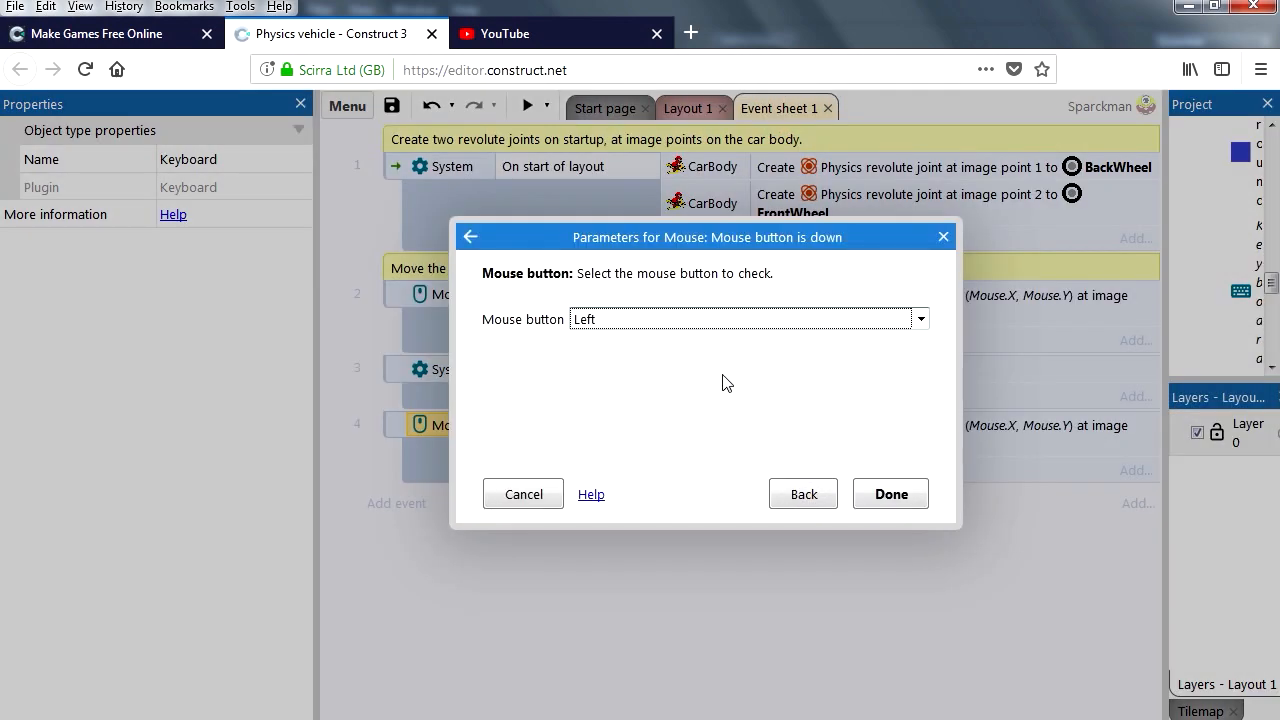
{"action": "left_click", "coordinate": [802, 492]}
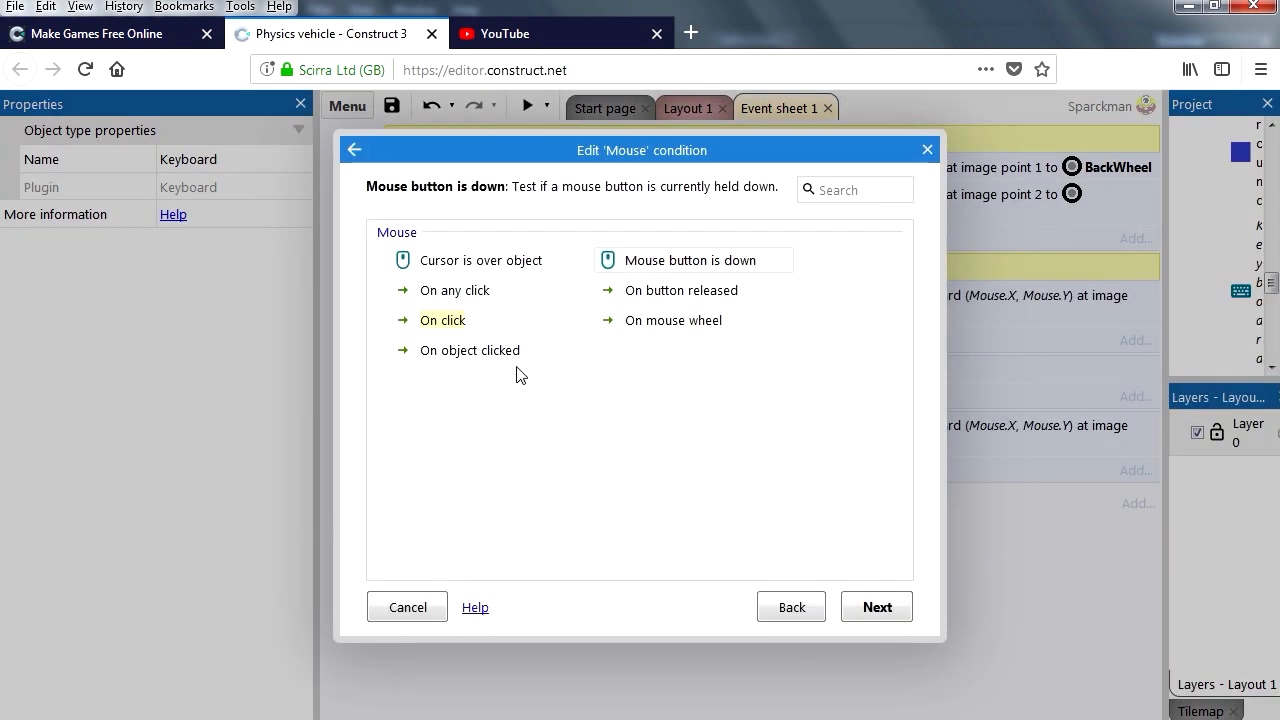
{"action": "left_click", "coordinate": [354, 148]}
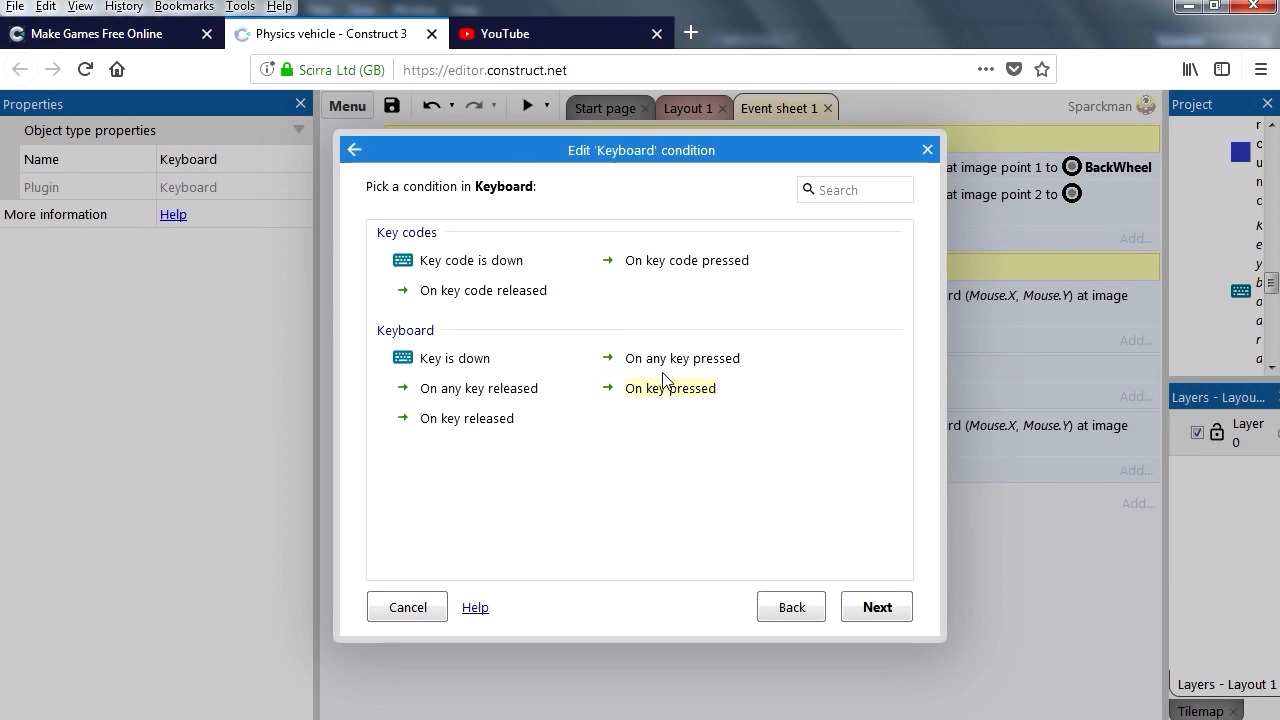
{"action": "mouse_move", "coordinate": [670, 360]}
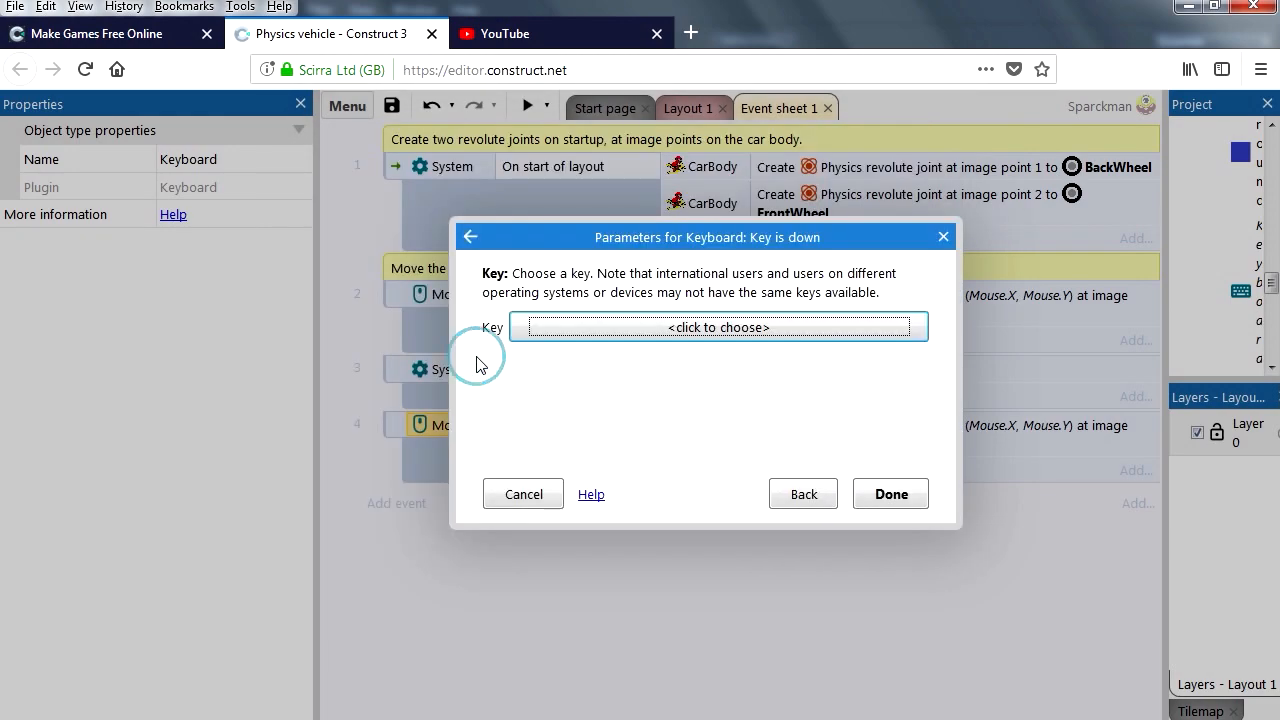
Step: Set the condition to Key is down with the Right arrow, confirm it and preview
{"action": "left_click", "coordinate": [716, 328]}
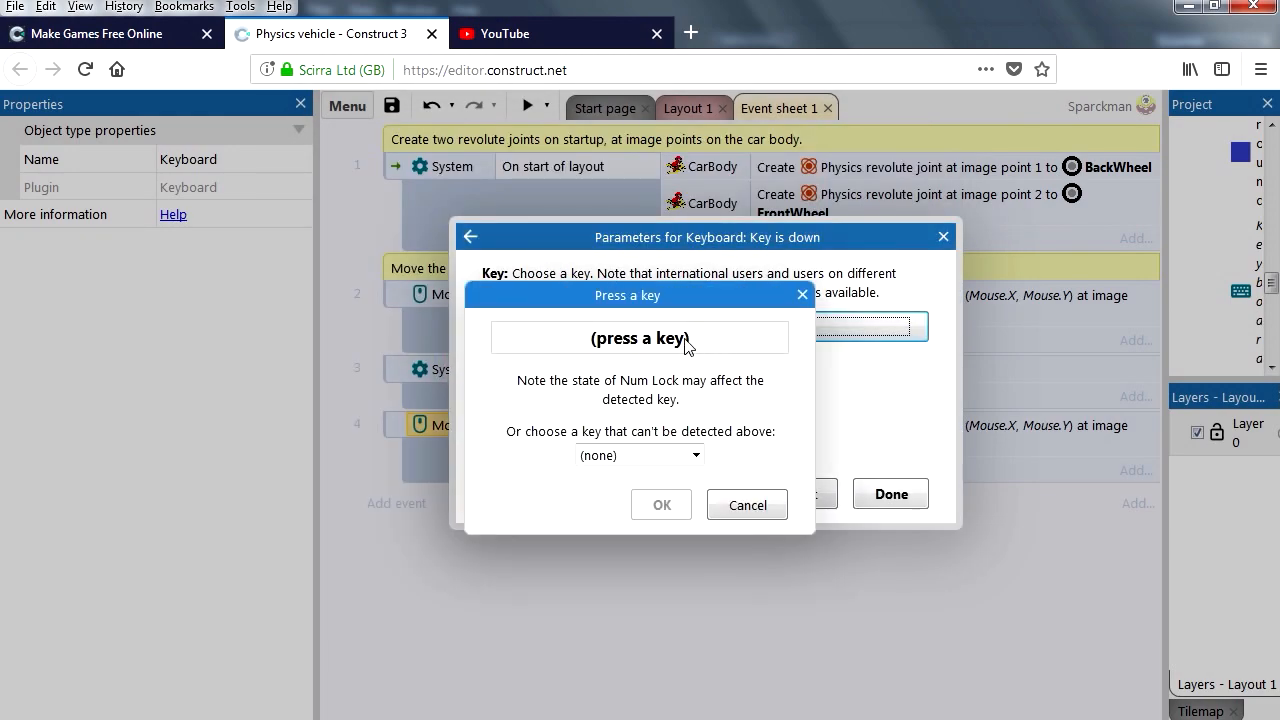
{"action": "key", "text": "Right"}
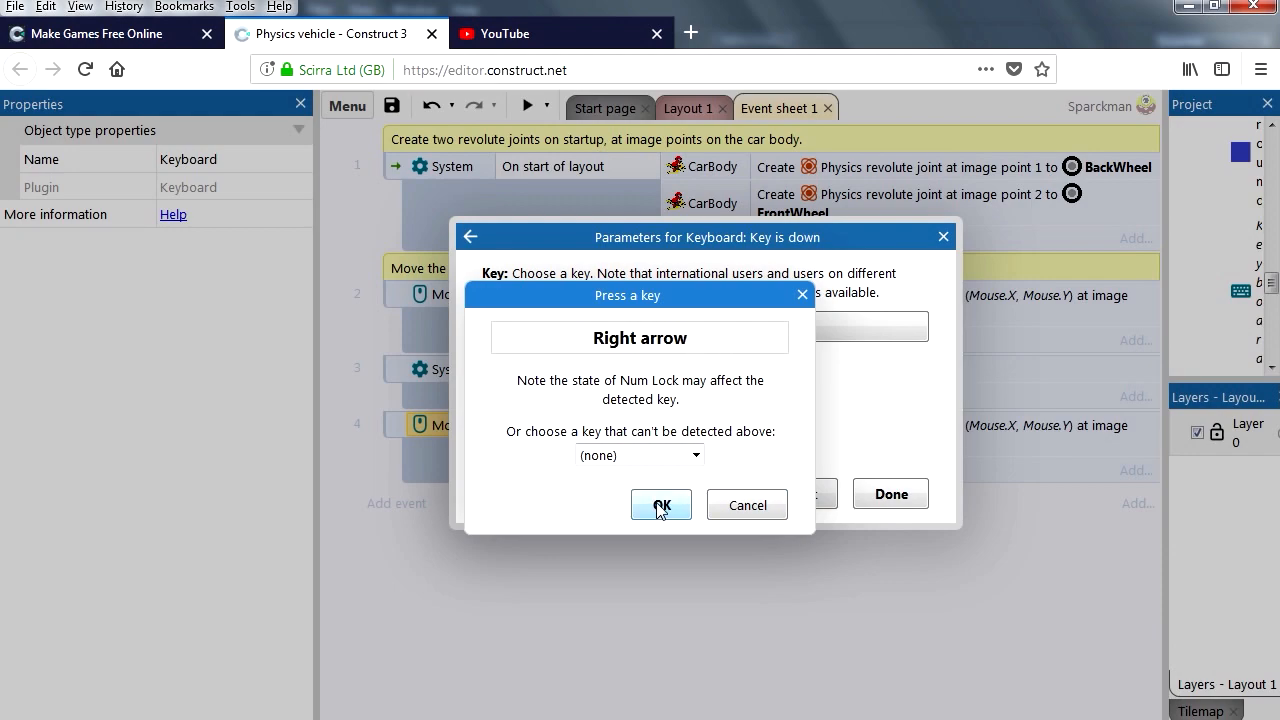
{"action": "left_click", "coordinate": [660, 504]}
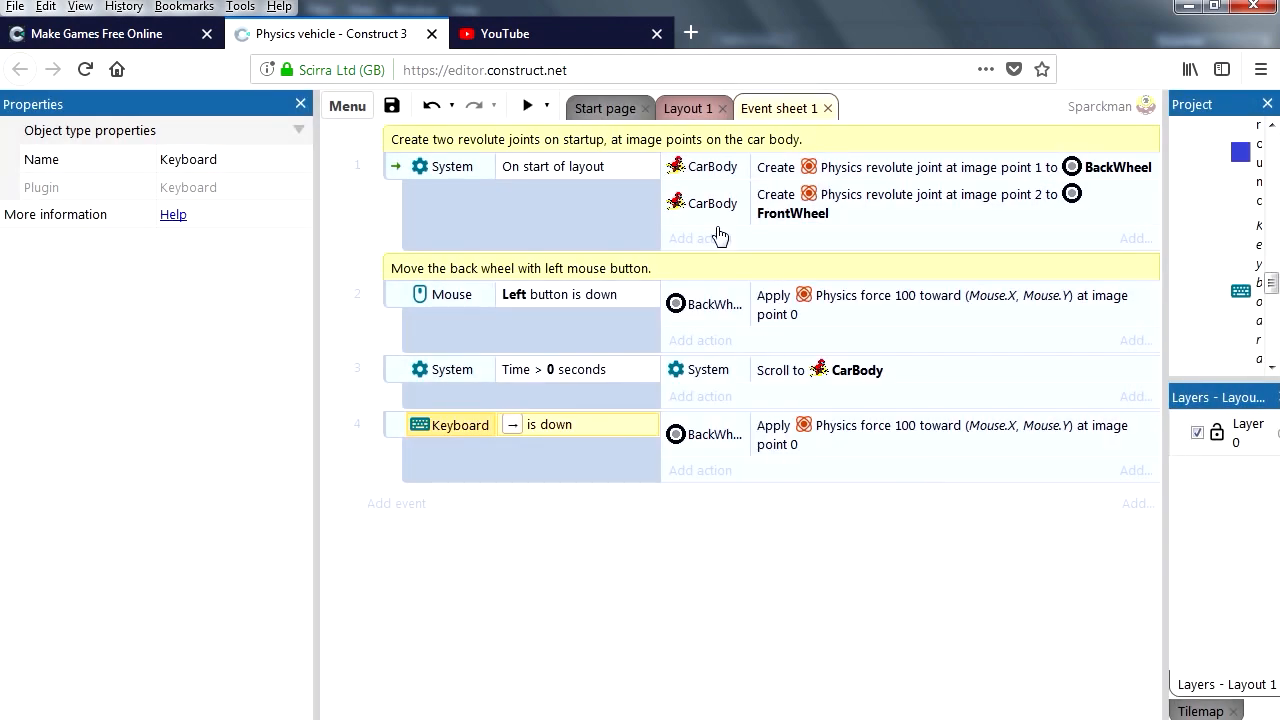
{"action": "left_click", "coordinate": [528, 104]}
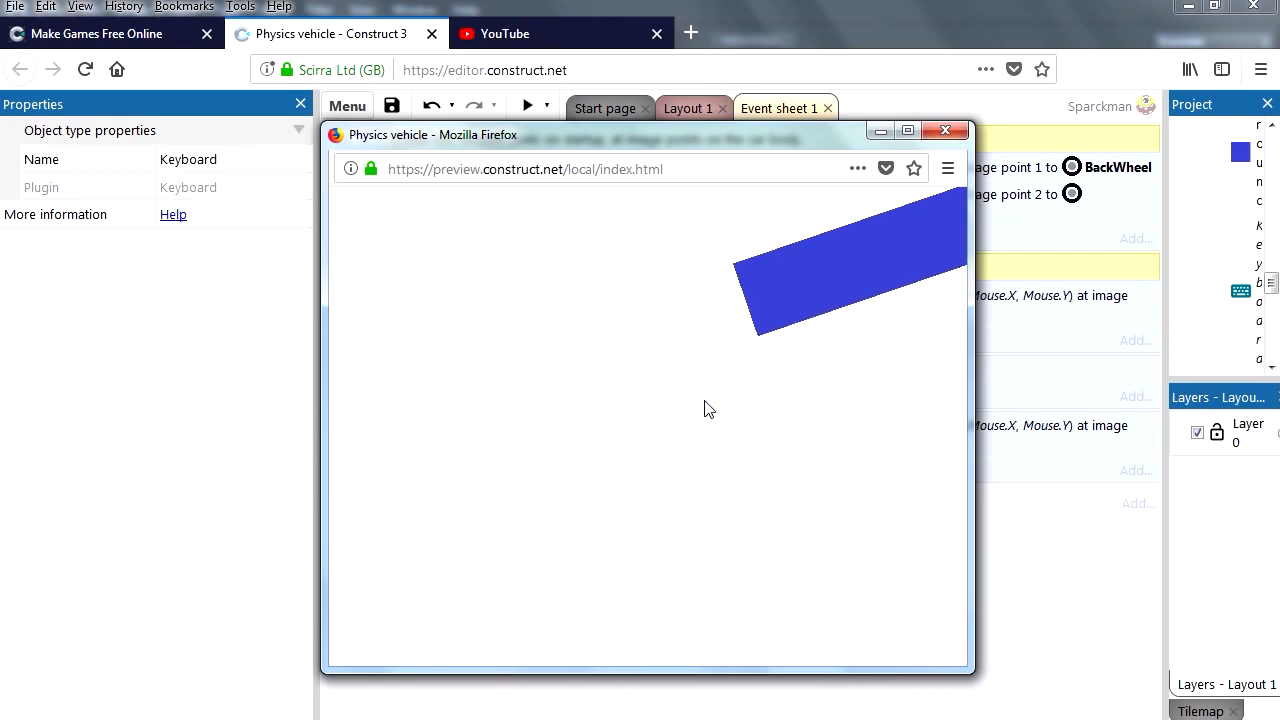
Step: Set event 4's Apply force target to CarBody.X and CarBody.Y instead of the mouse position
{"action": "left_click", "coordinate": [944, 130]}
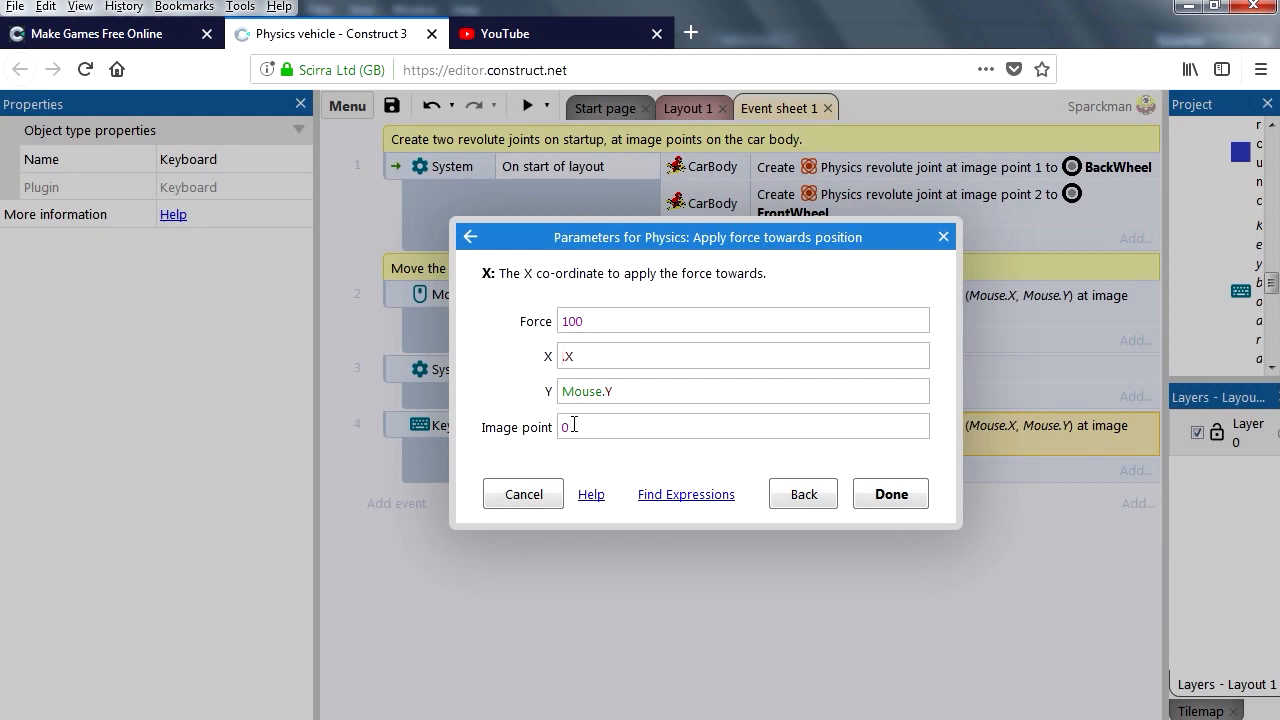
{"action": "left_click", "coordinate": [802, 494]}
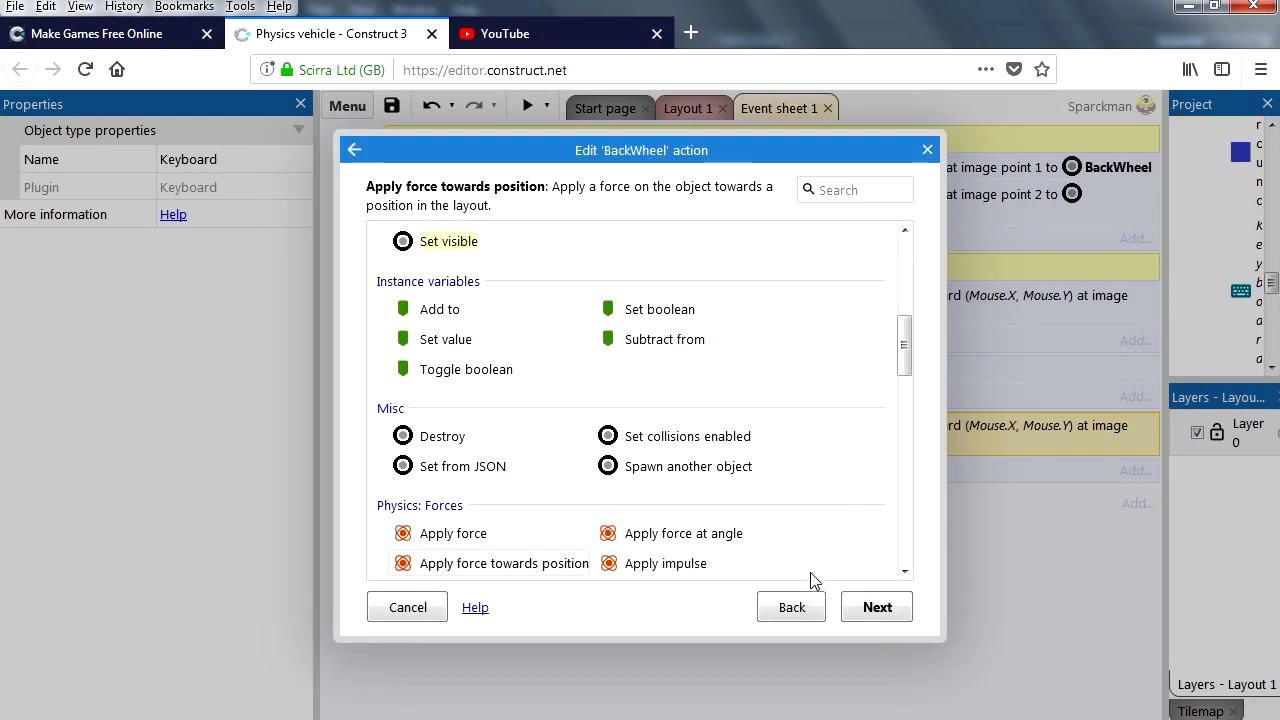
{"action": "mouse_move", "coordinate": [808, 652]}
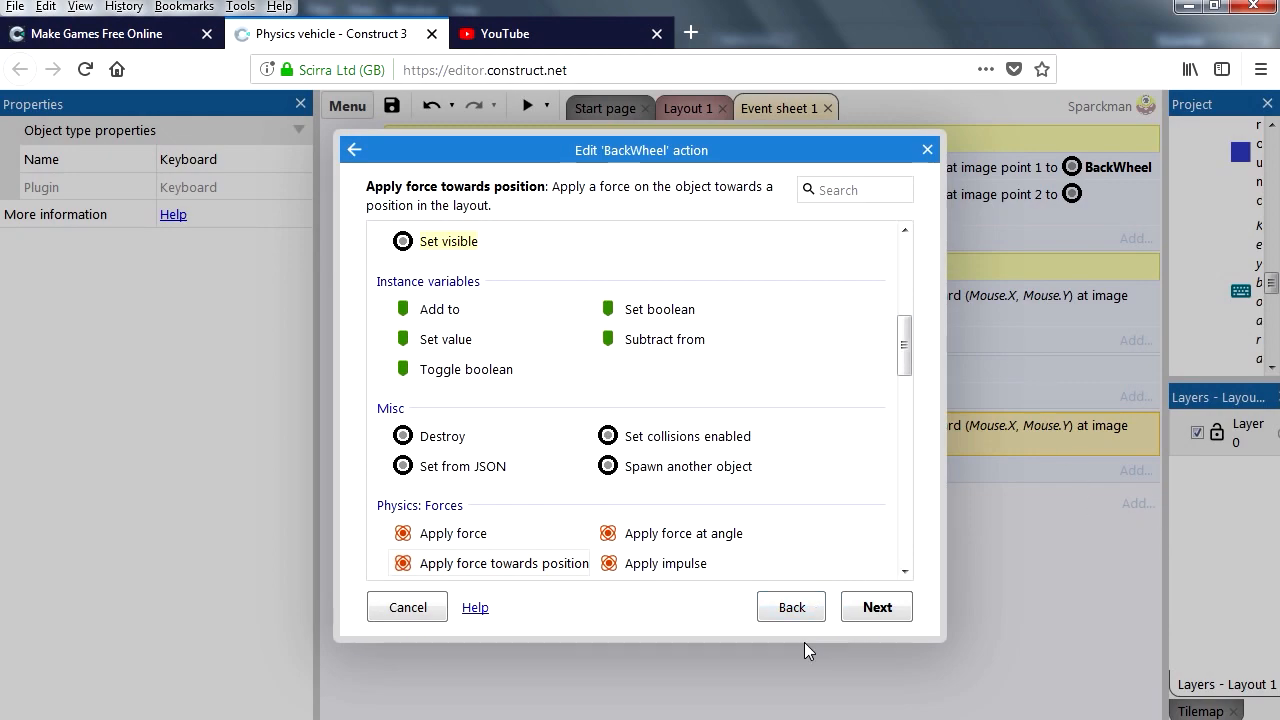
{"action": "left_click", "coordinate": [408, 608]}
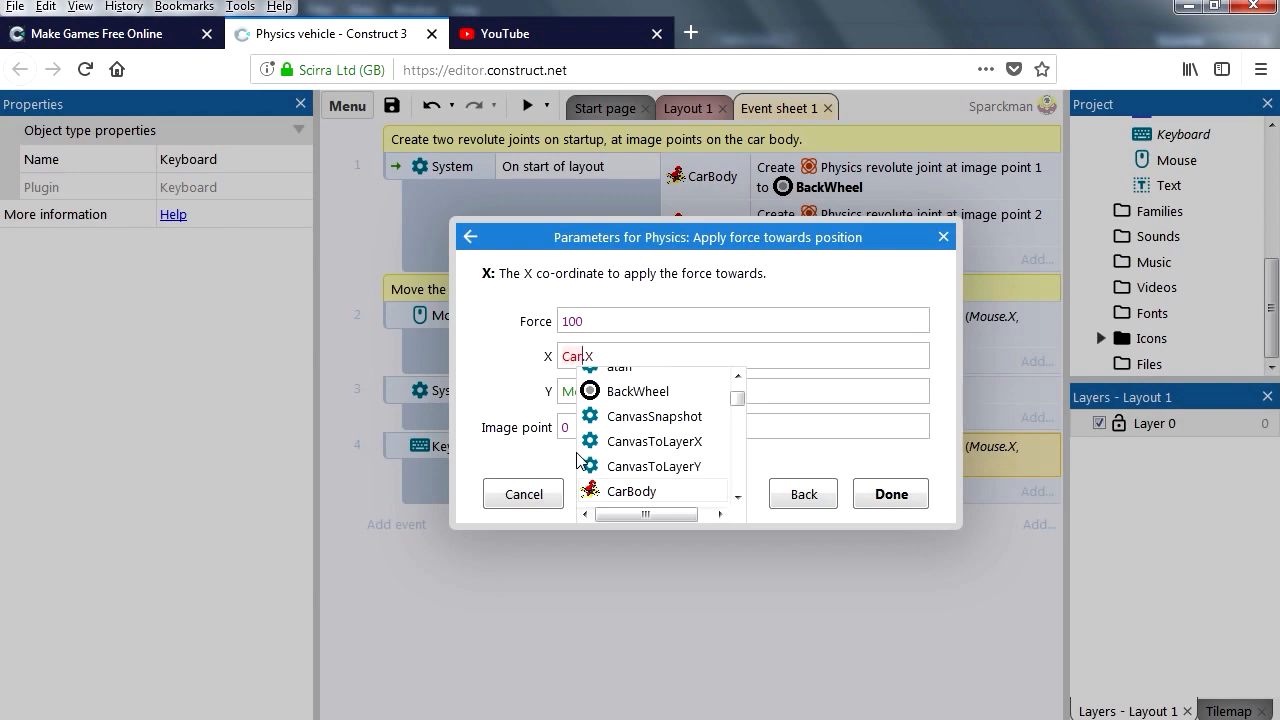
{"action": "left_click", "coordinate": [632, 492]}
{"action": "type", "text": "CarBody.Y"}
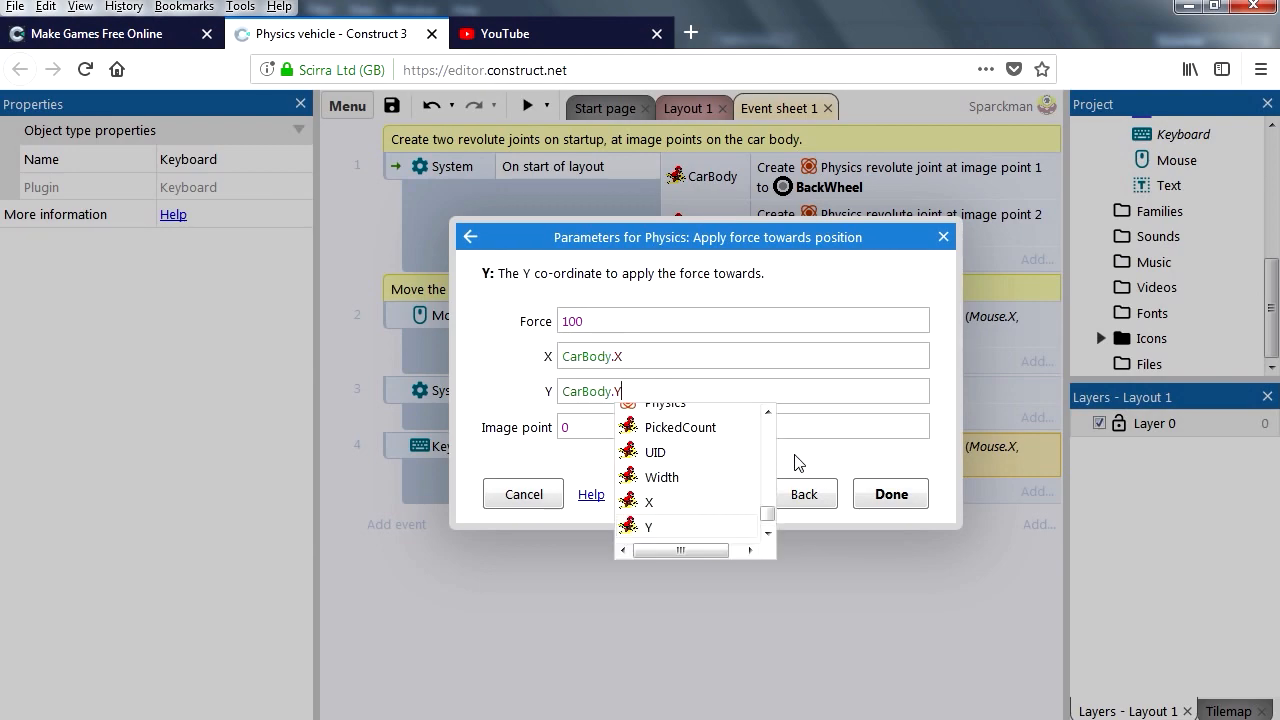
{"action": "left_click", "coordinate": [890, 492]}
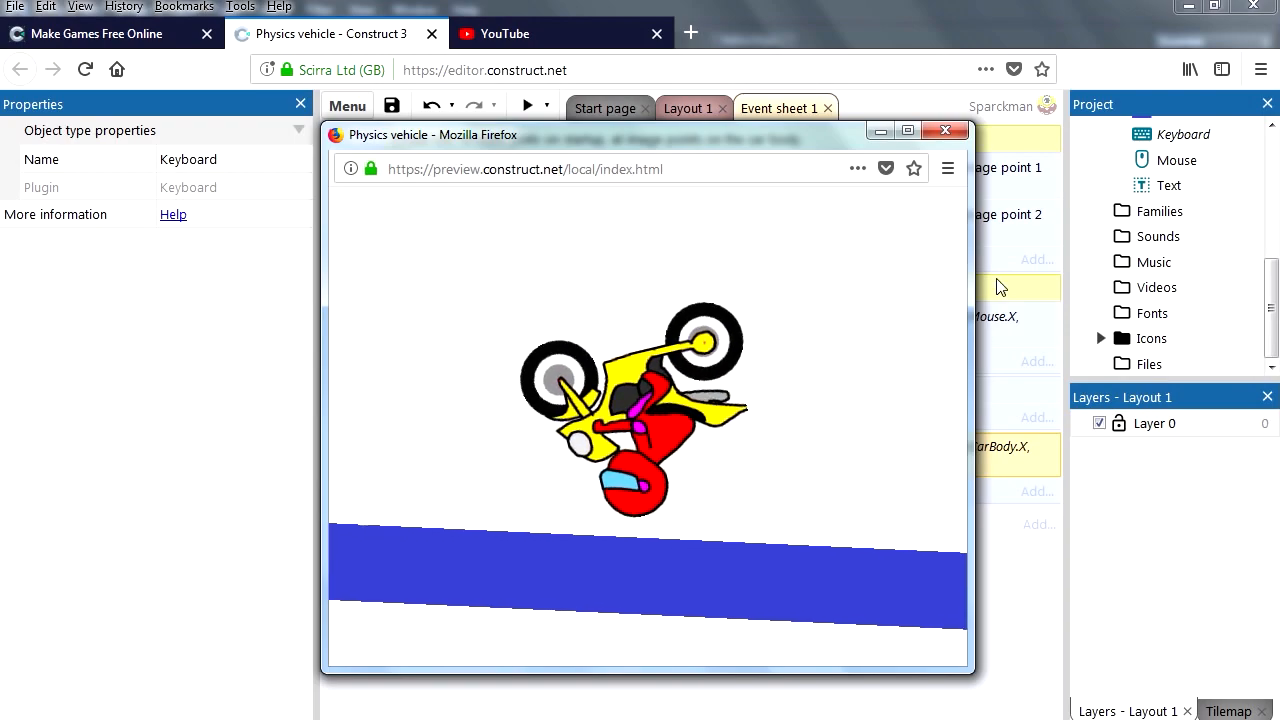
Step: Make copied event 5 use the Left arrow key and a Force of -100 toward the car body
{"action": "left_click", "coordinate": [944, 130]}
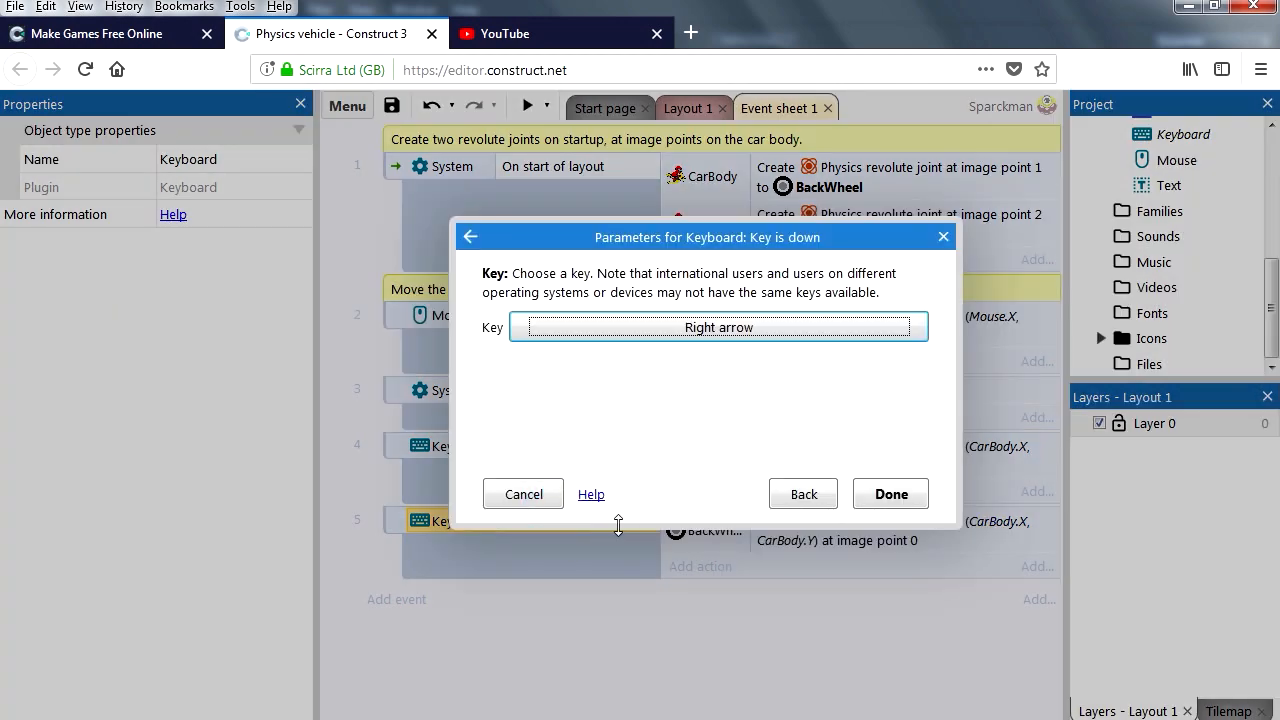
{"action": "left_click", "coordinate": [718, 326]}
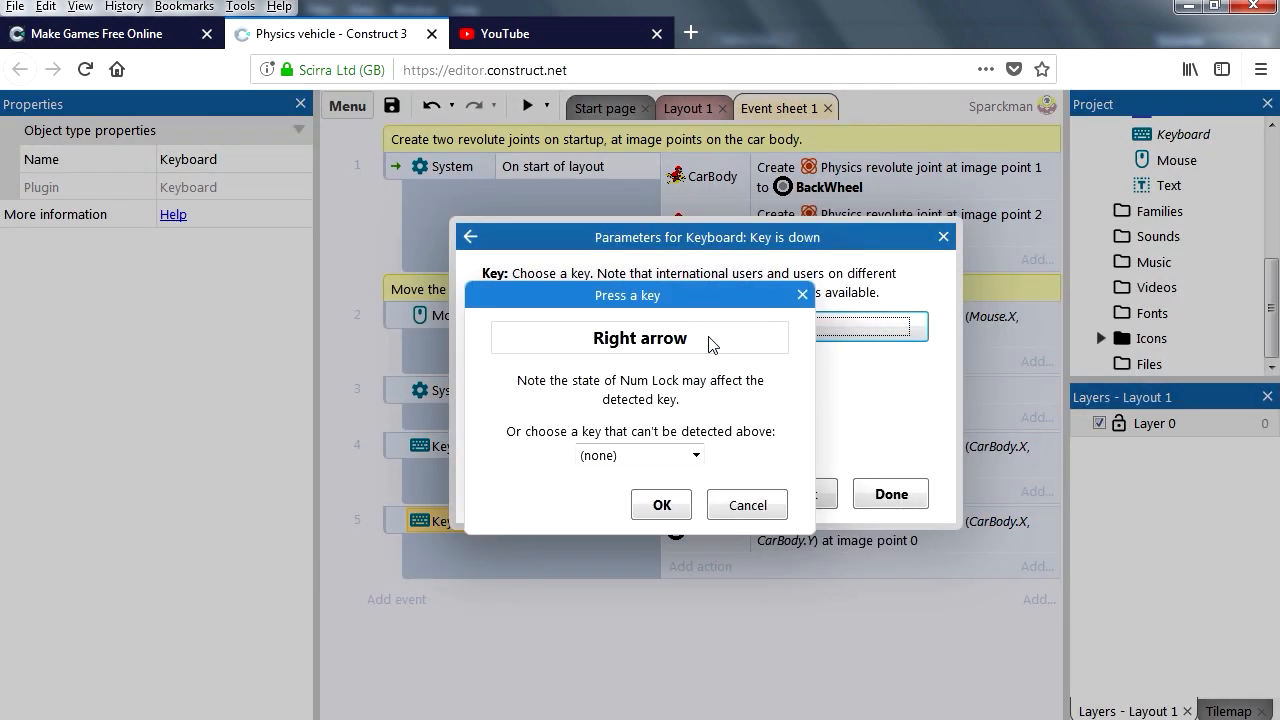
{"action": "key", "text": "Left"}
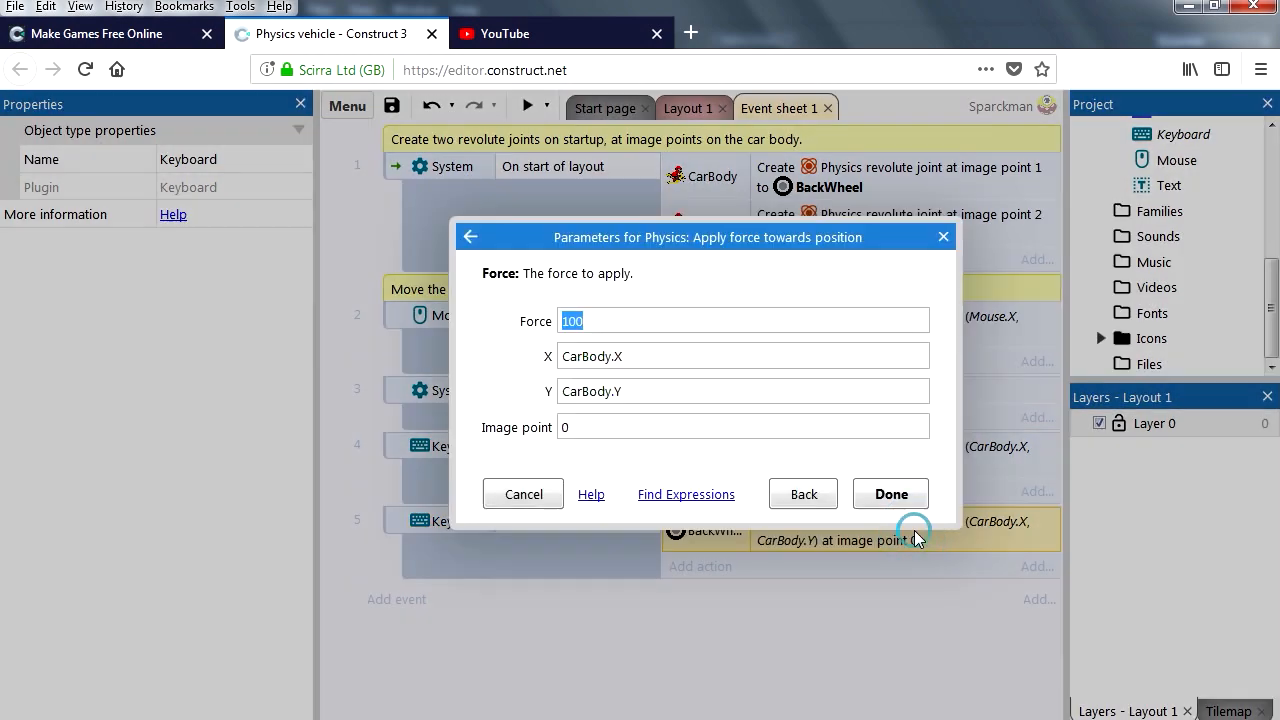
{"action": "left_click", "coordinate": [604, 320]}
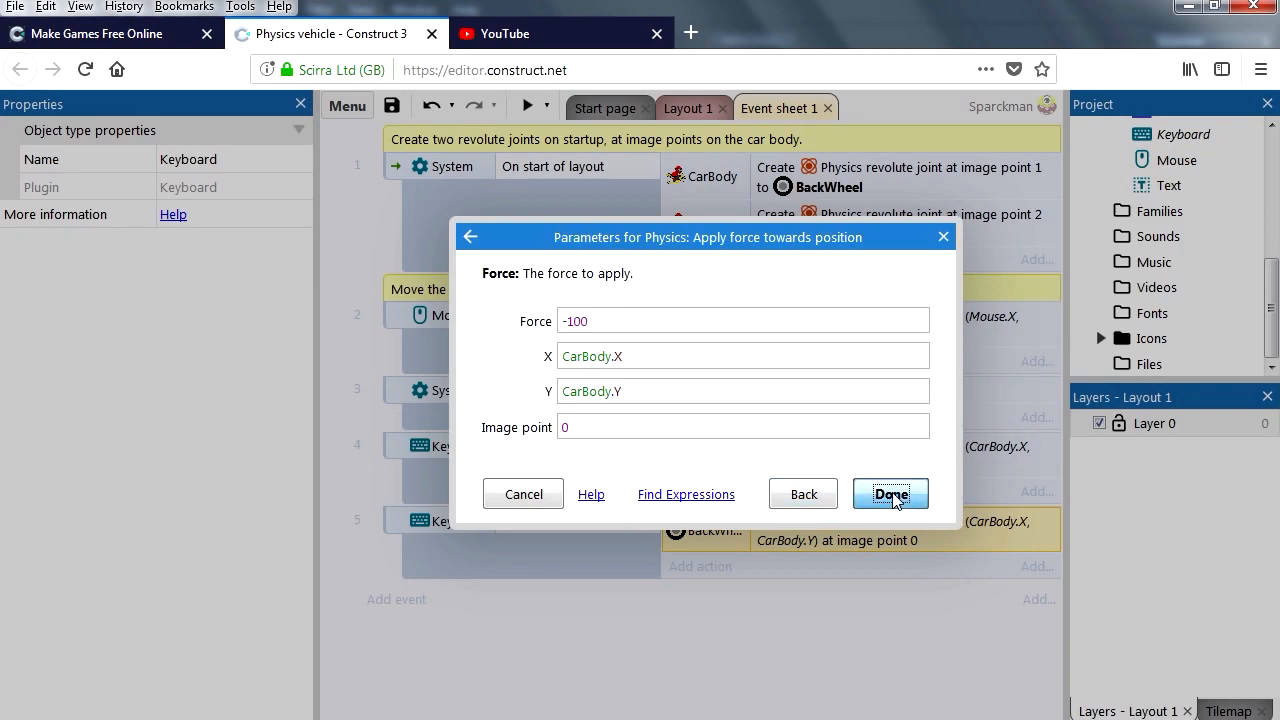
{"action": "left_click", "coordinate": [890, 492]}
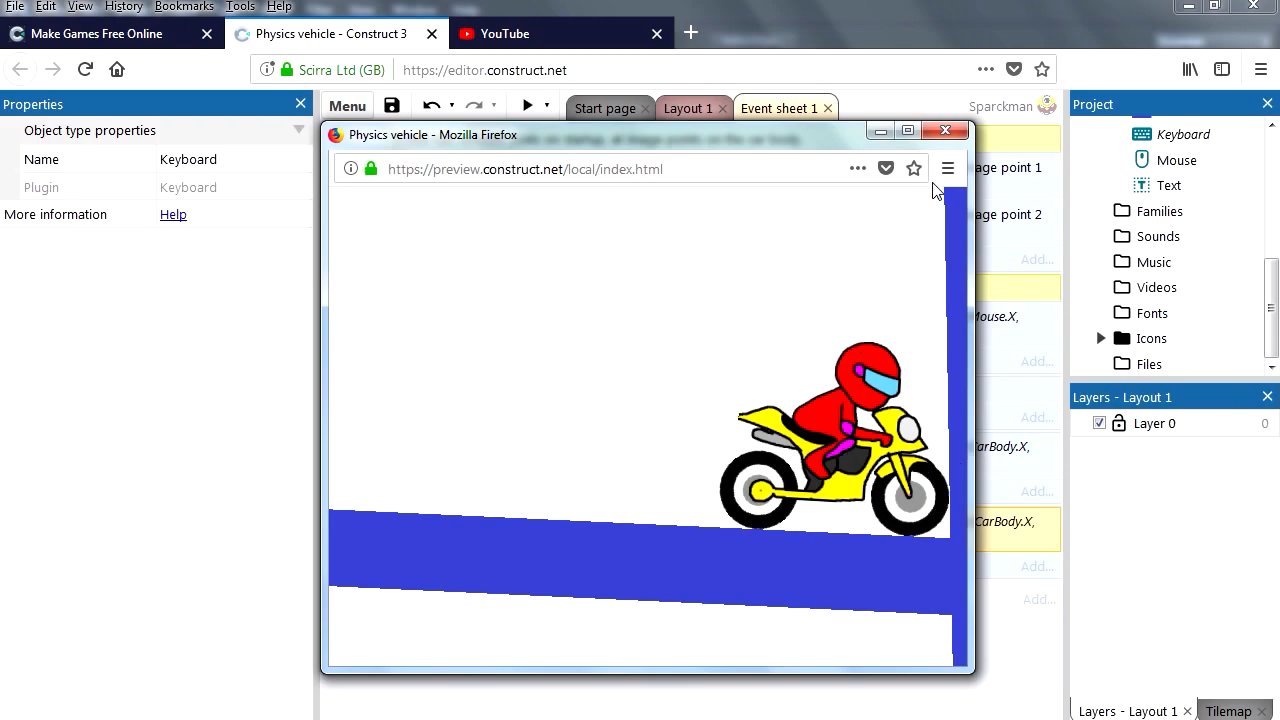
Step: Close the preview and run it again to test the arrow-key wheel controls
{"action": "left_click", "coordinate": [944, 132]}
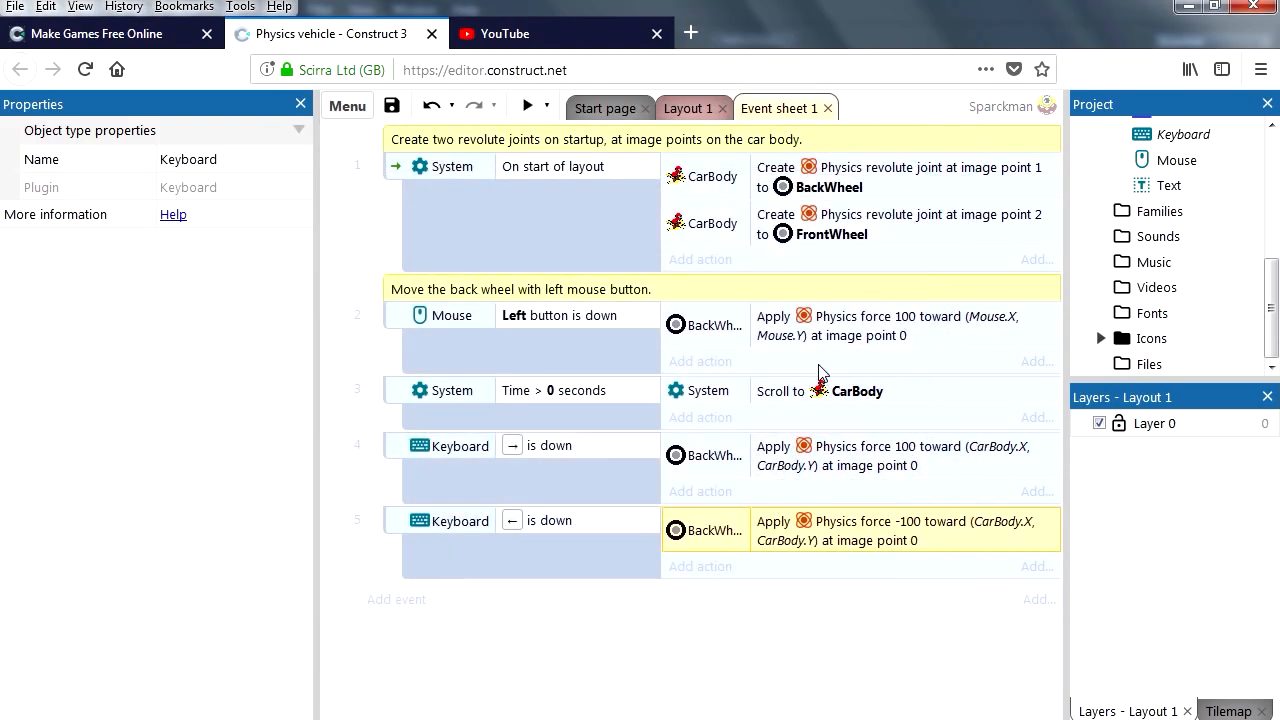
{"action": "left_click", "coordinate": [526, 108]}
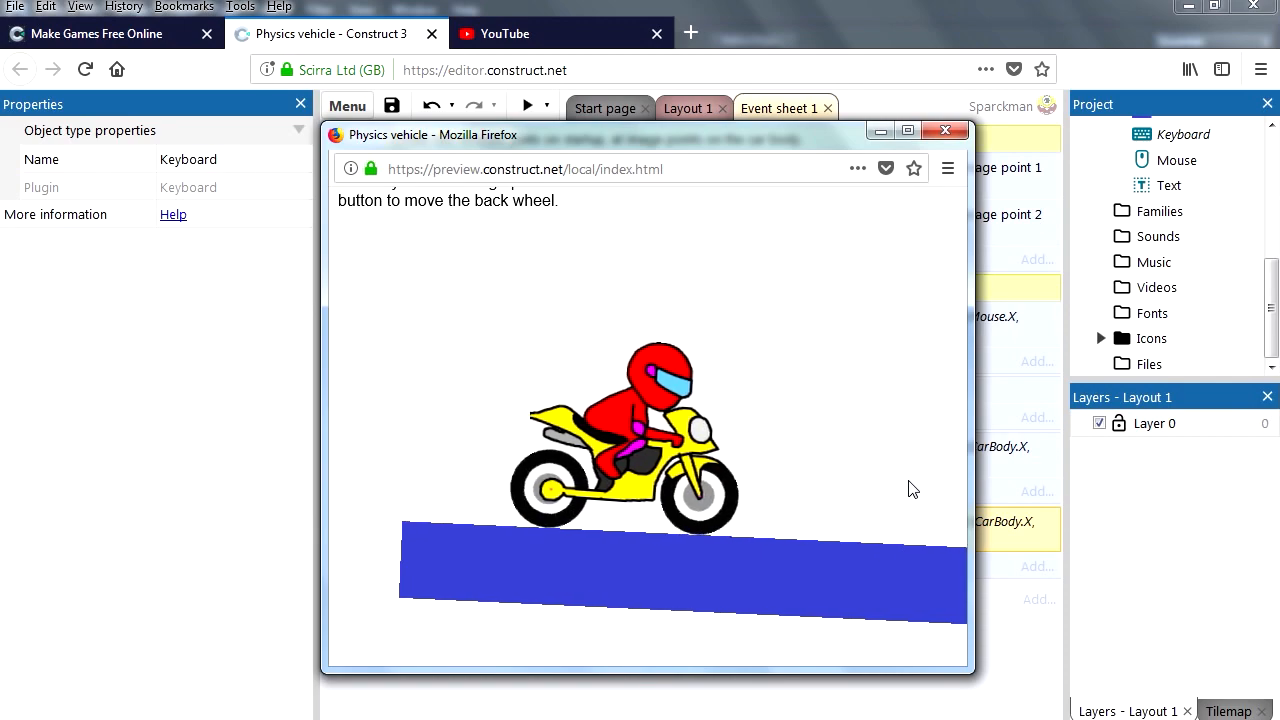